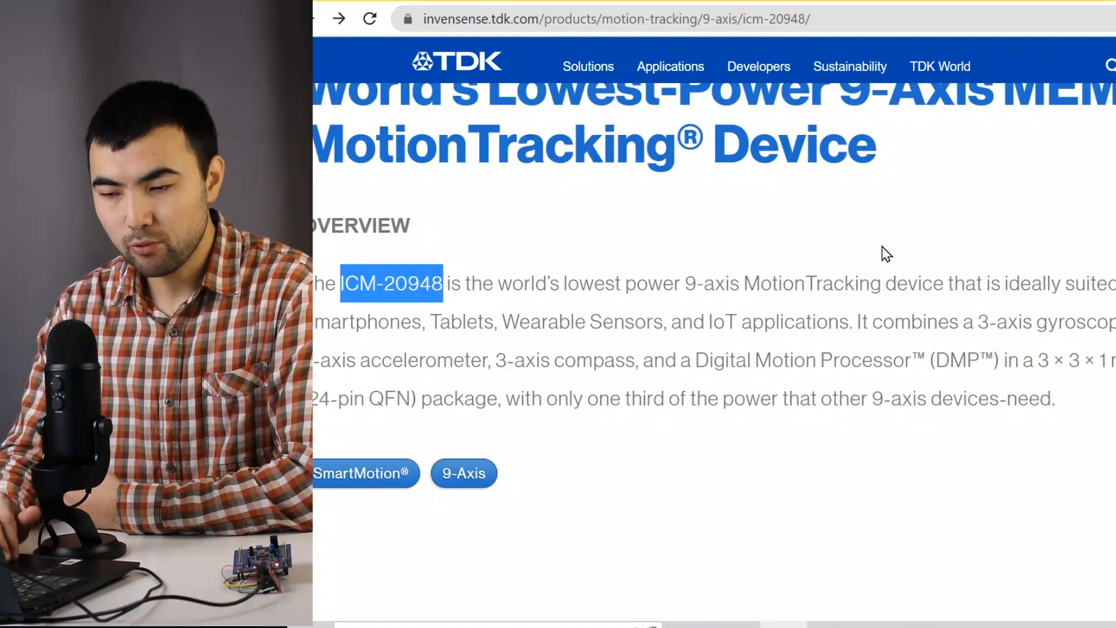
# Open ICM_20948_IMU.ioc and review SPI1's prescaler of 16 and 5.0 Mbits/s baud rate.
pyautogui.scroll(3)
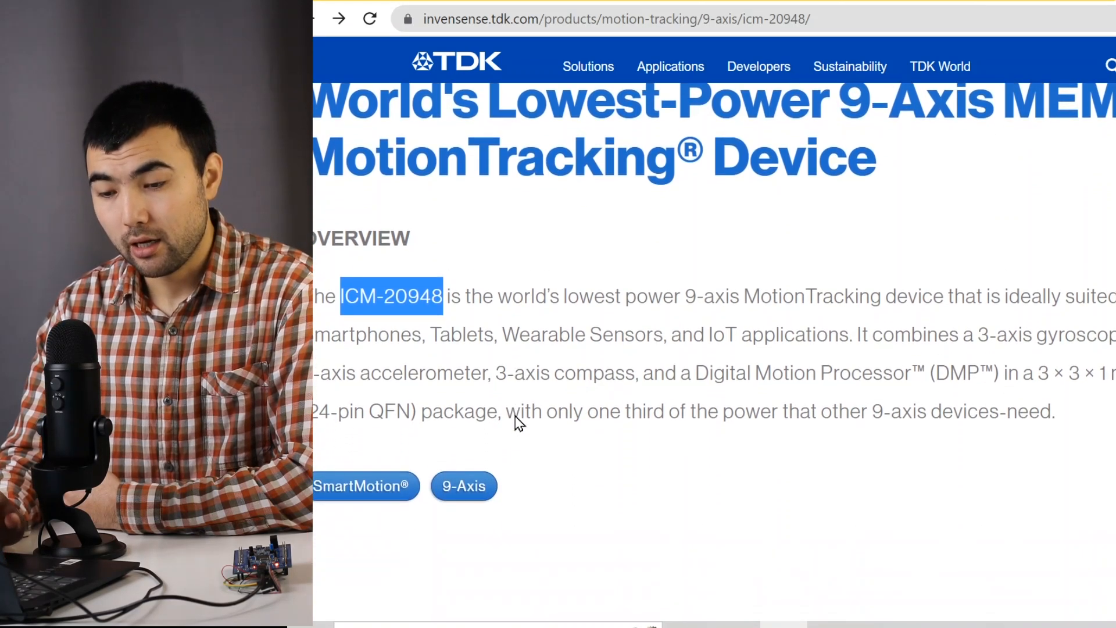
pyautogui.moveTo(358, 383)
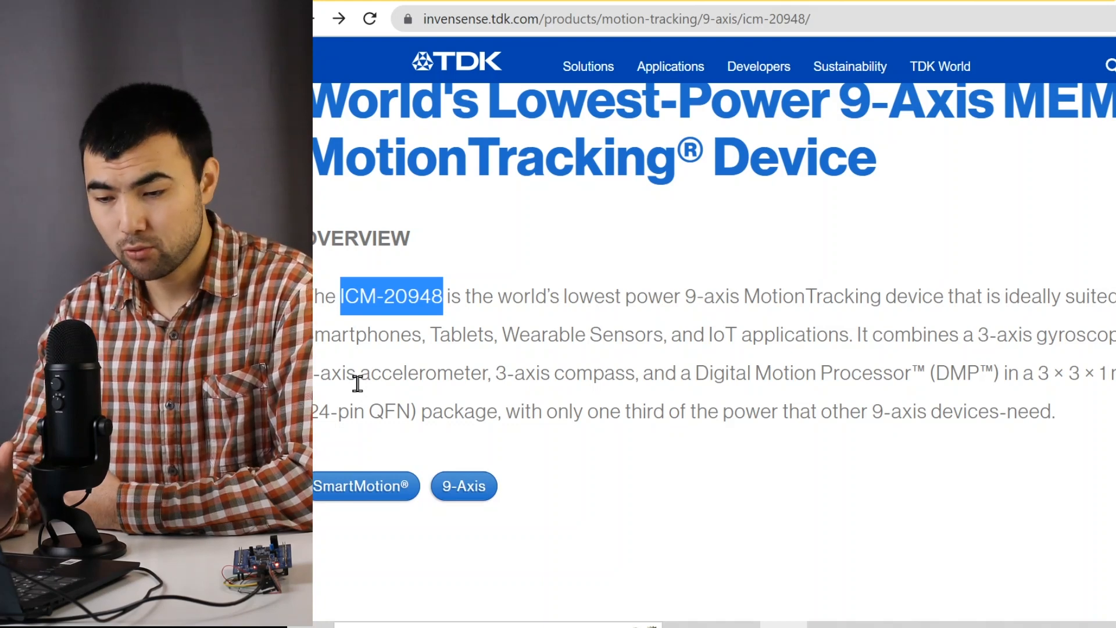
pyautogui.scroll(3)
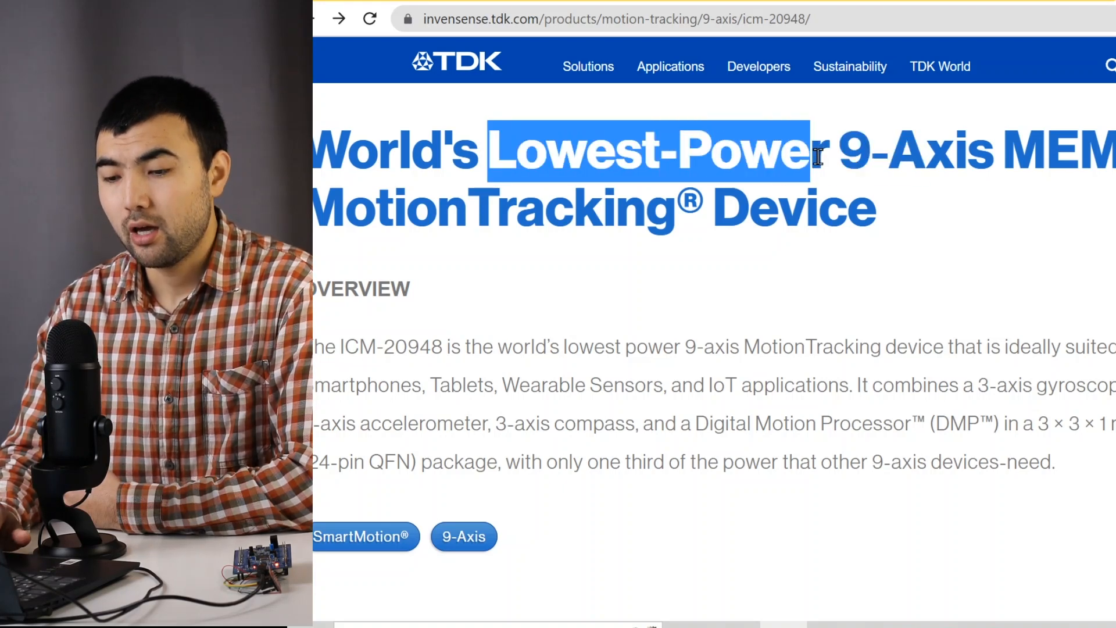
pyautogui.click(694, 424)
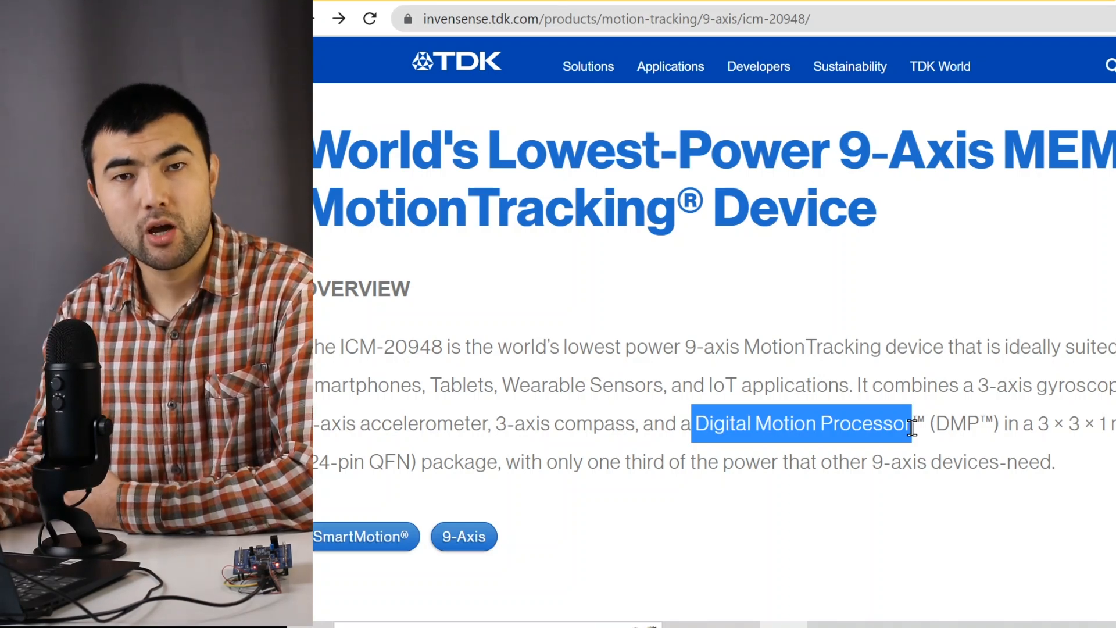
pyautogui.moveTo(846, 579)
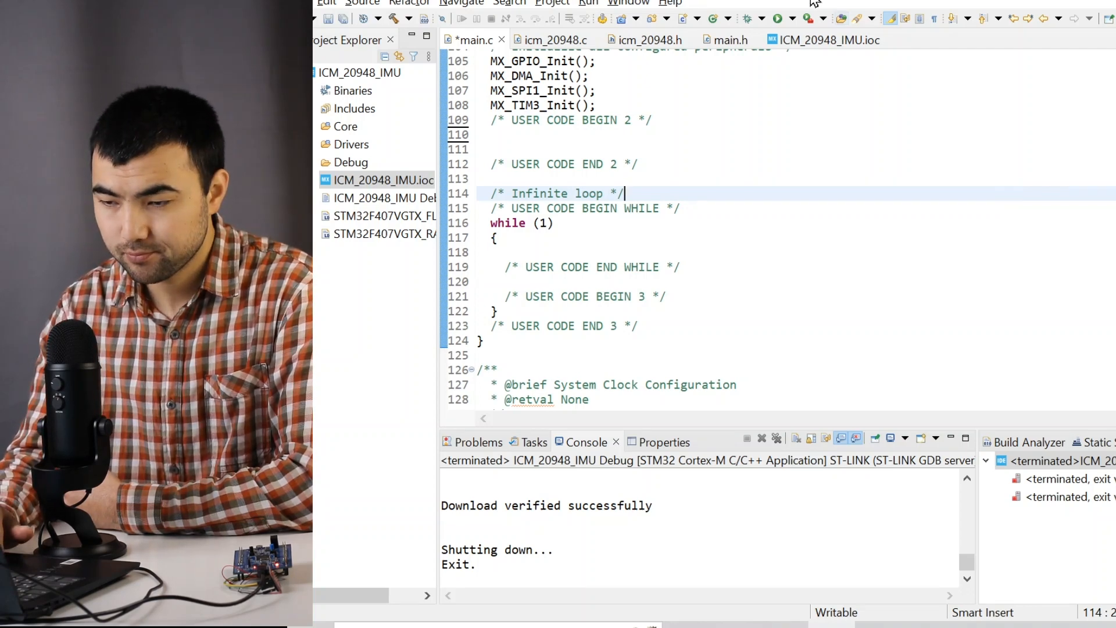
pyautogui.click(830, 40)
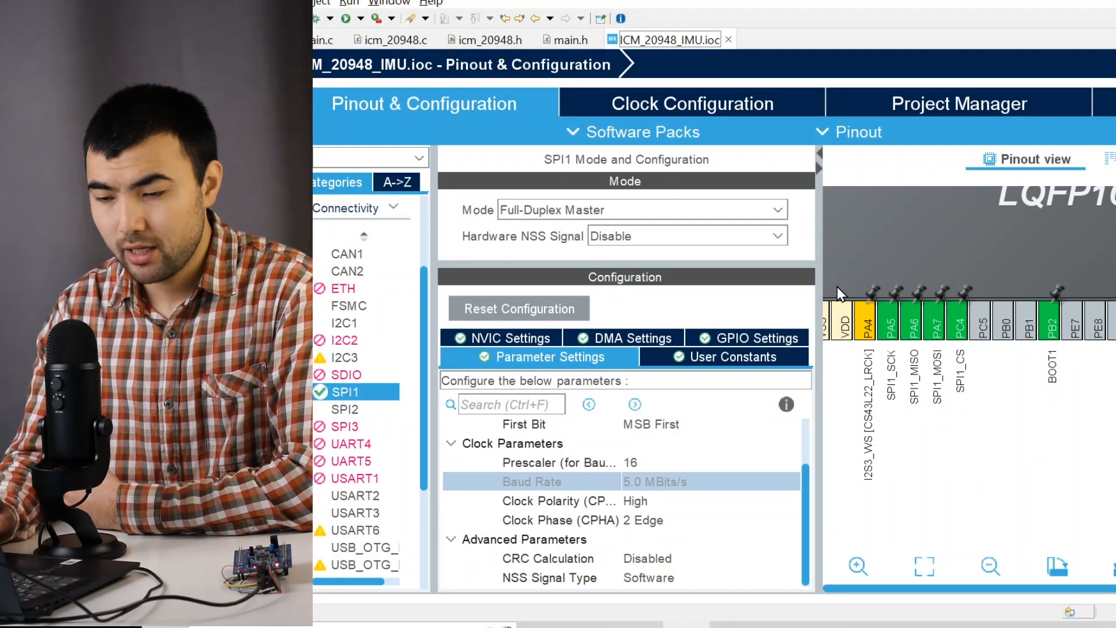
pyautogui.moveTo(668, 202)
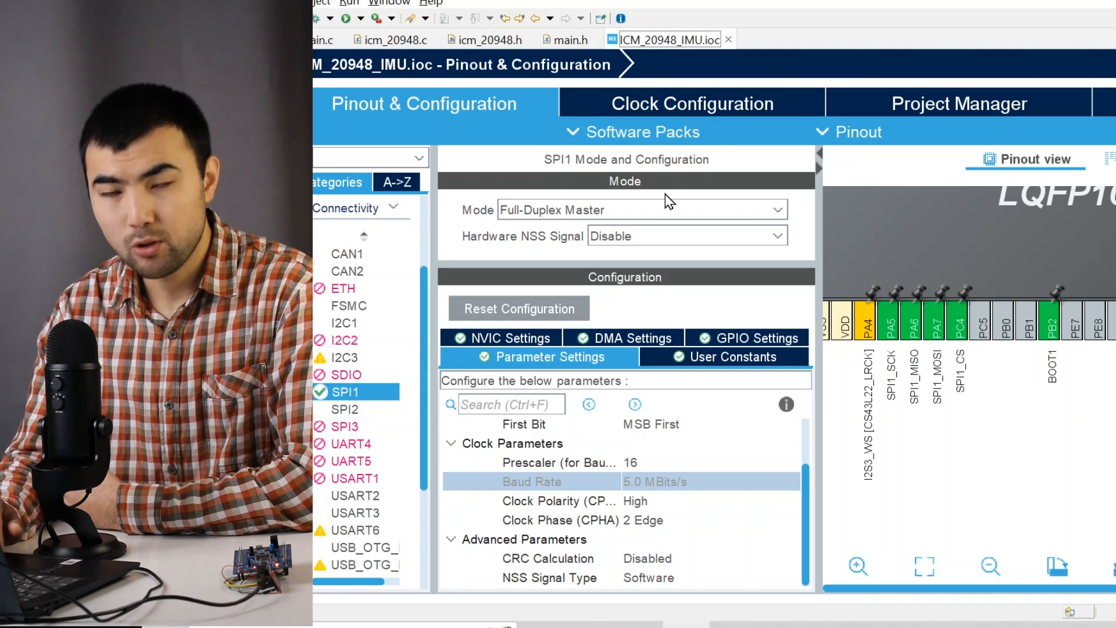
pyautogui.moveTo(396, 373)
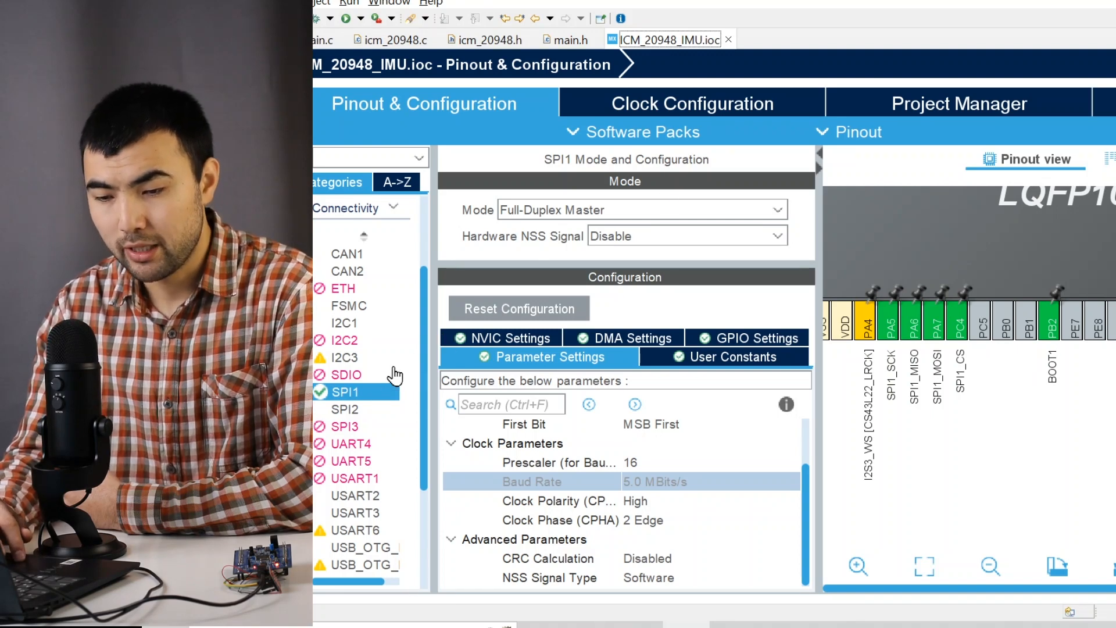
pyautogui.moveTo(591, 221)
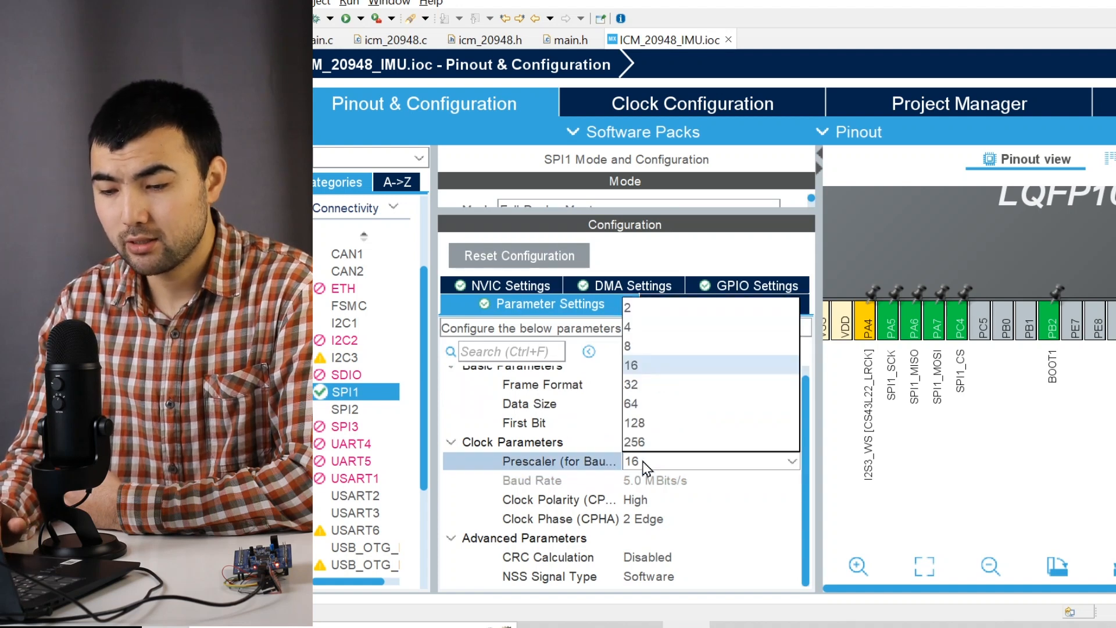
pyautogui.moveTo(633, 494)
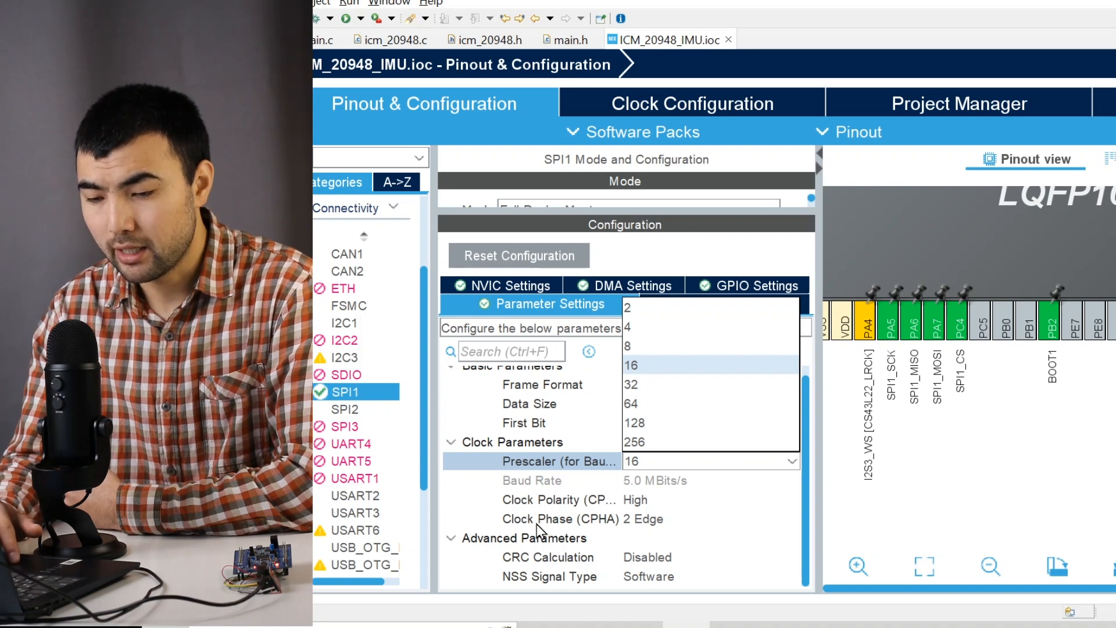
pyautogui.moveTo(632, 507)
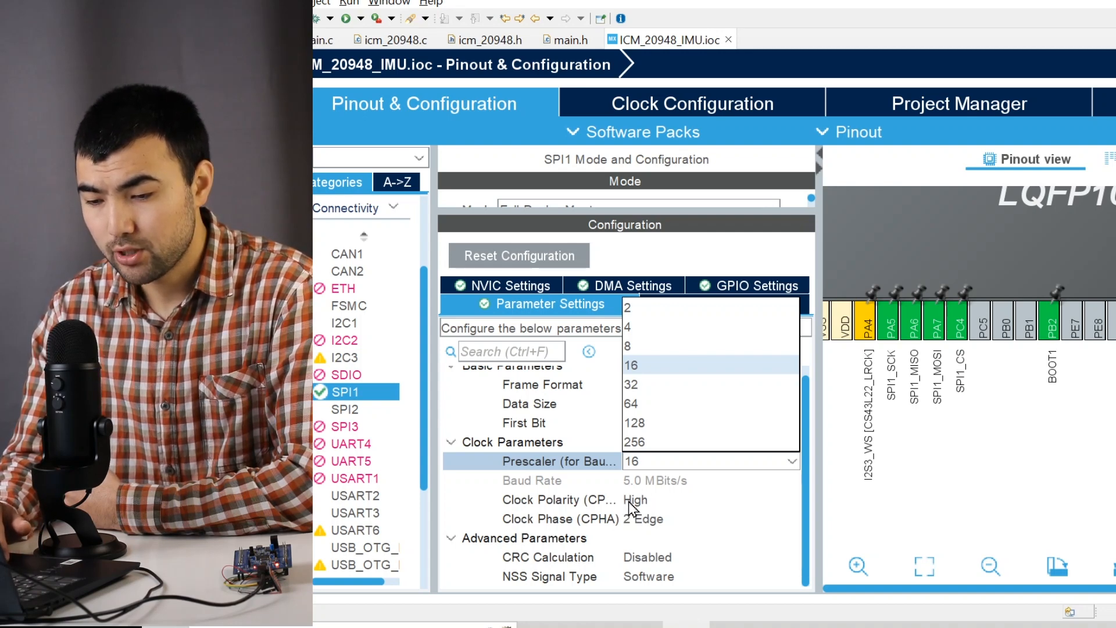
pyautogui.moveTo(685, 537)
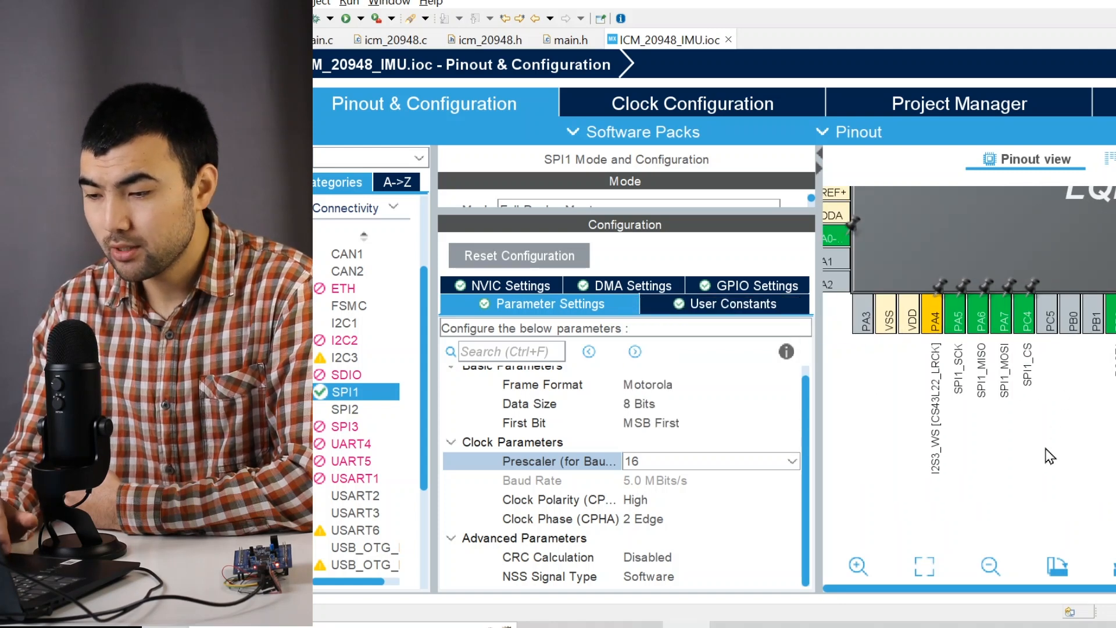
pyautogui.click(1037, 314)
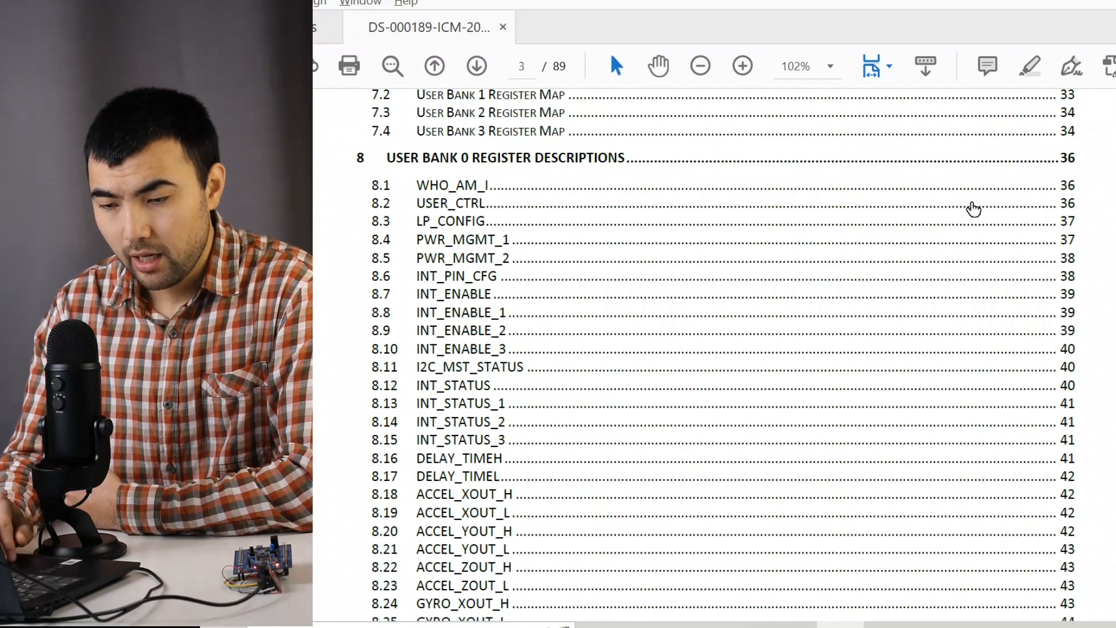
# Bring up REG_BANK_SEL (0x7F) on datasheet page 54 and highlight the user bank 0 option.
pyautogui.scroll(3)
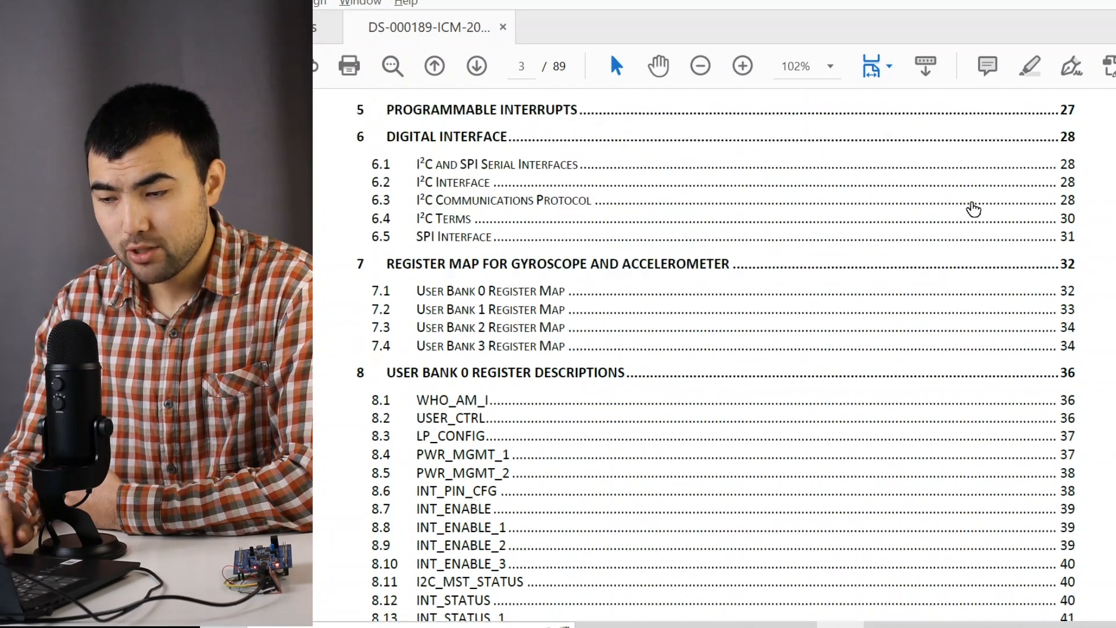
pyautogui.scroll(-3)
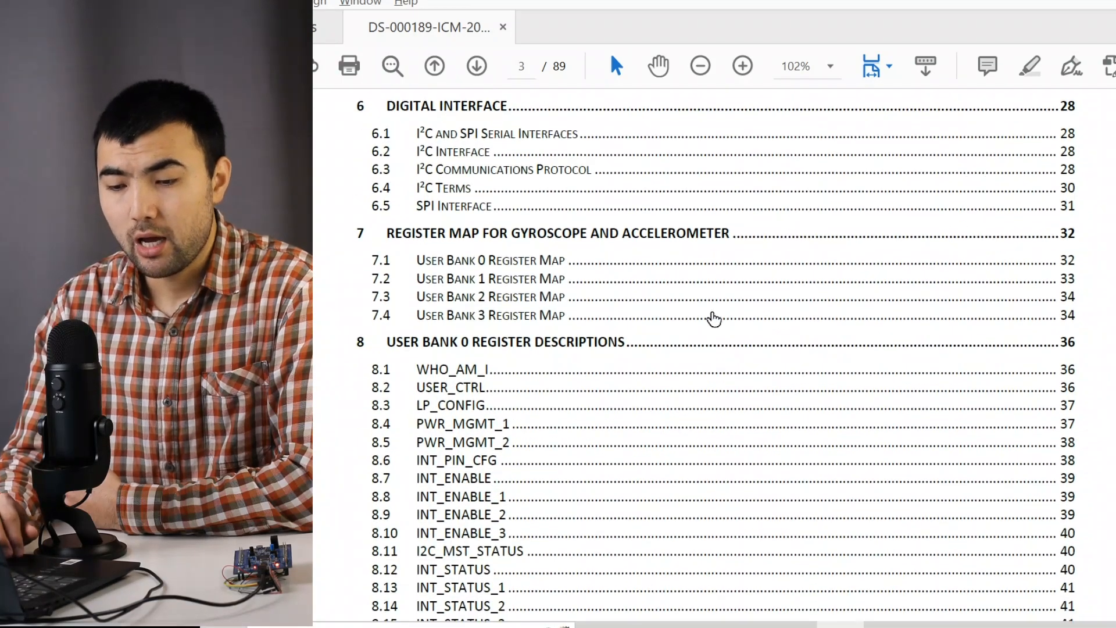
pyautogui.scroll(-3)
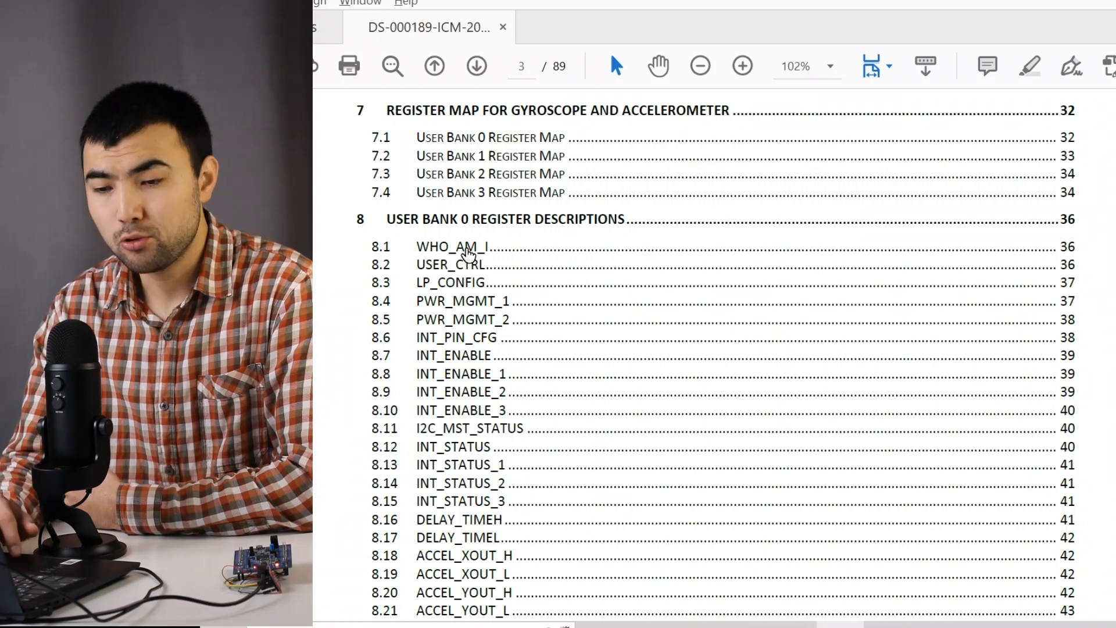
pyautogui.scroll(-3)
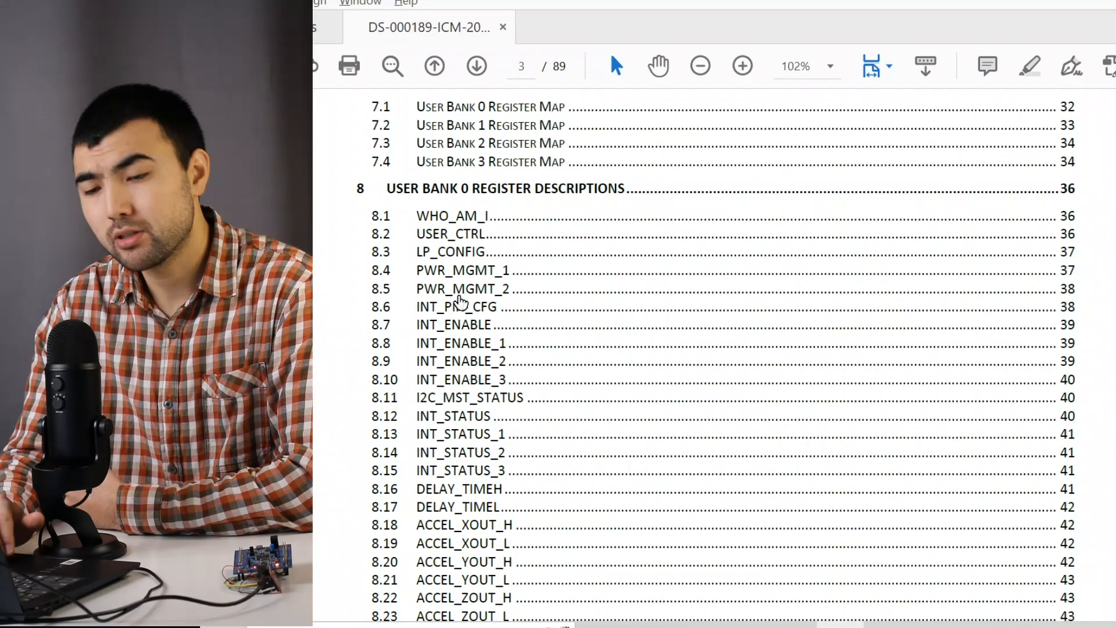
pyautogui.scroll(-3)
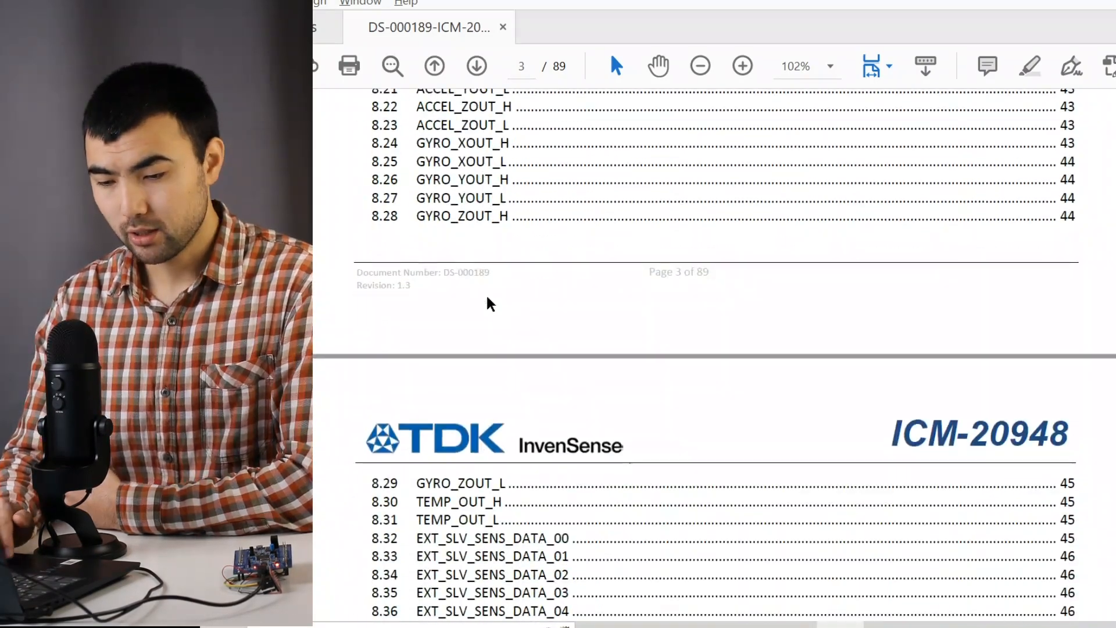
pyautogui.scroll(-3)
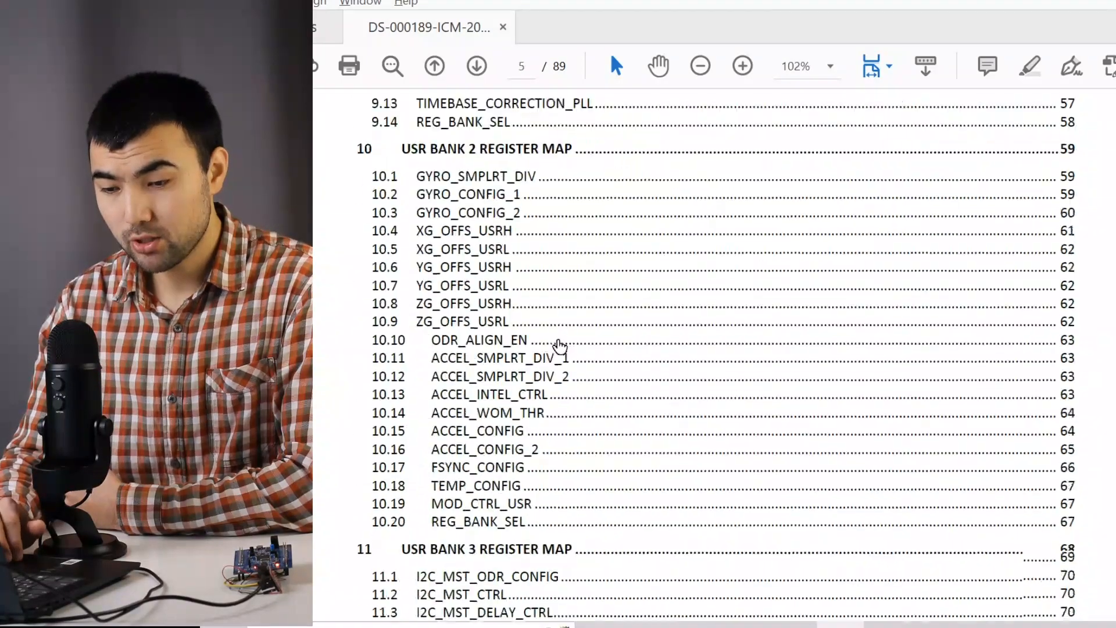
pyautogui.scroll(-3)
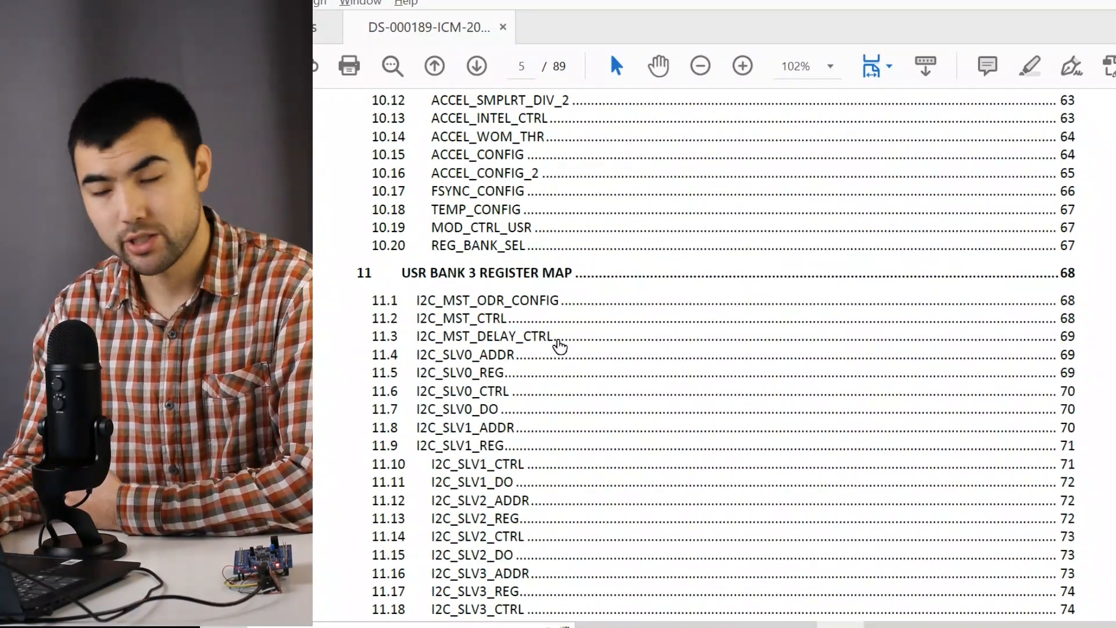
pyautogui.scroll(3)
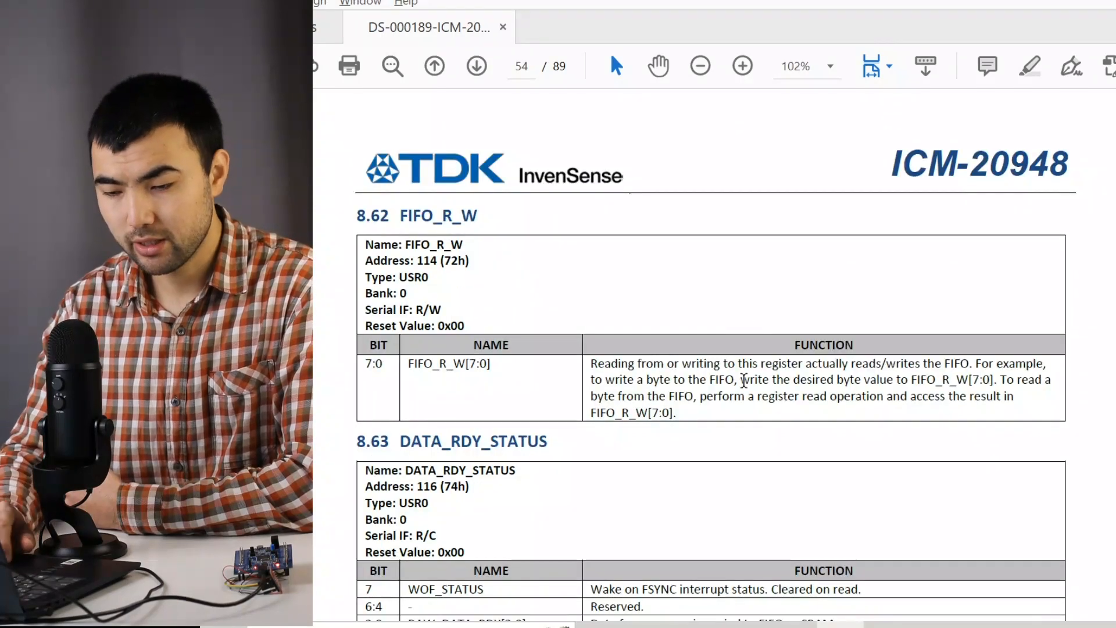
pyautogui.scroll(-3)
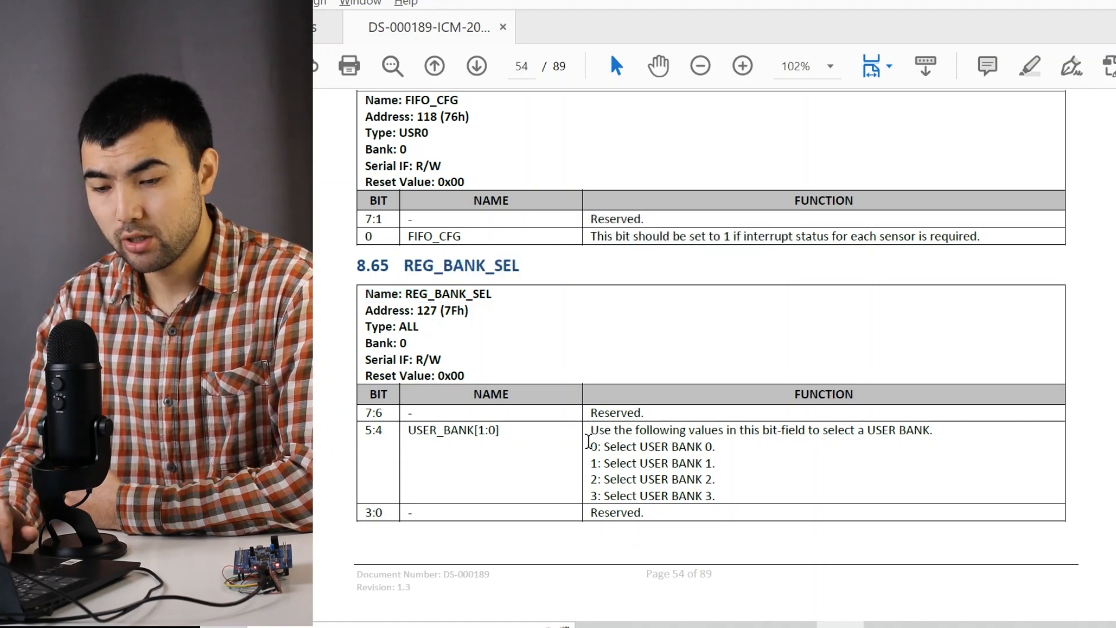
pyautogui.doubleClick(488, 430)
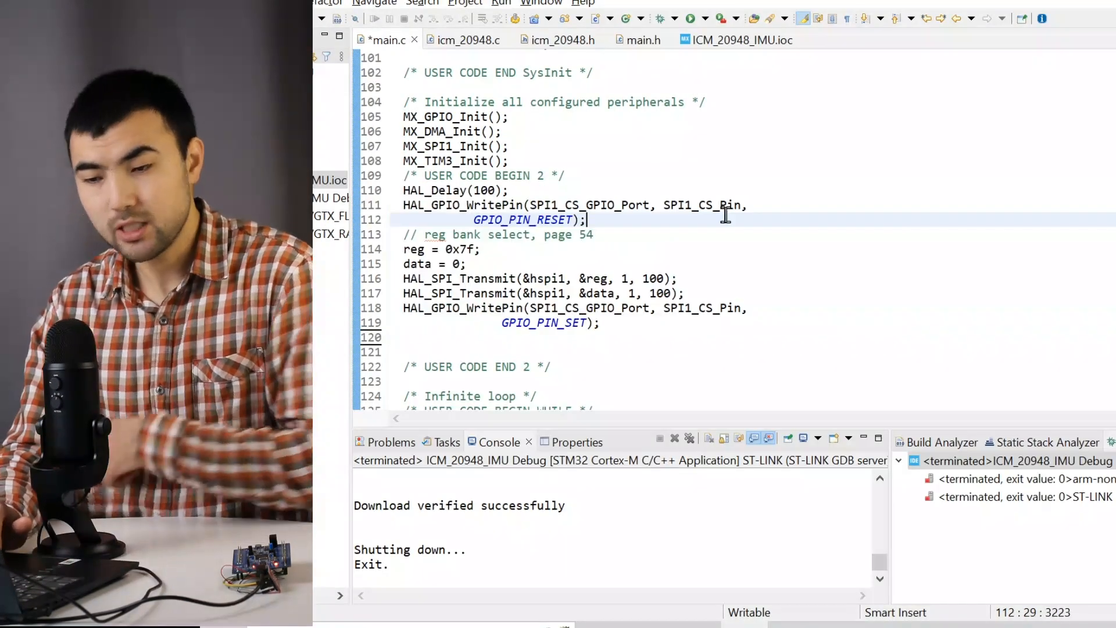
pyautogui.moveTo(524, 226)
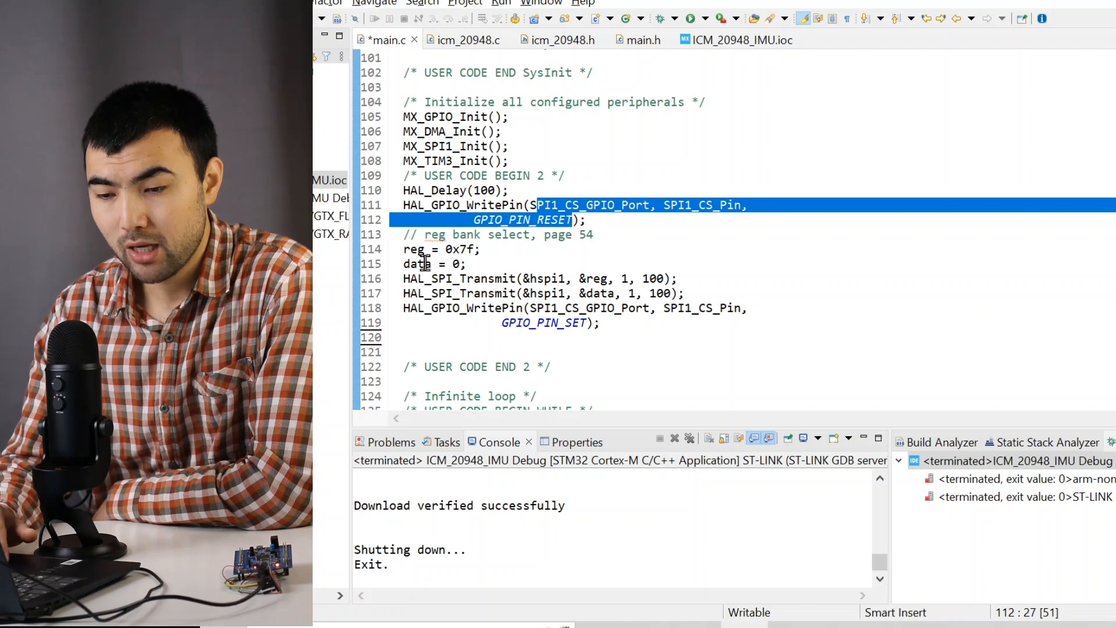
# In main.c, highlight register 0x7F, the zero data byte and the chip-select transmit calls.
pyautogui.doubleClick(414, 249)
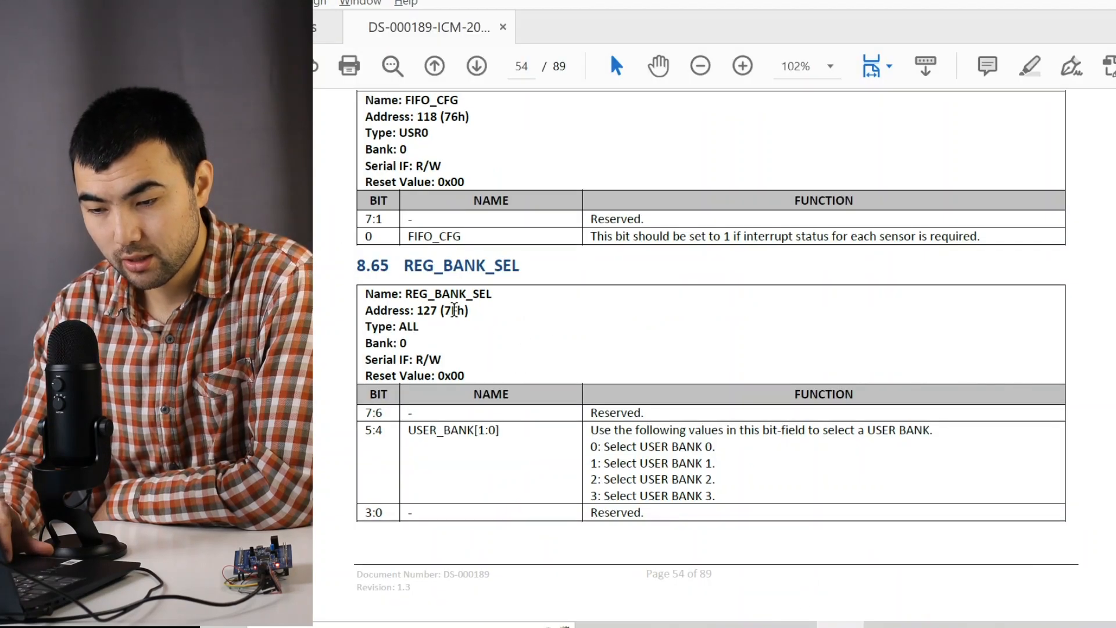
pyautogui.doubleClick(454, 310)
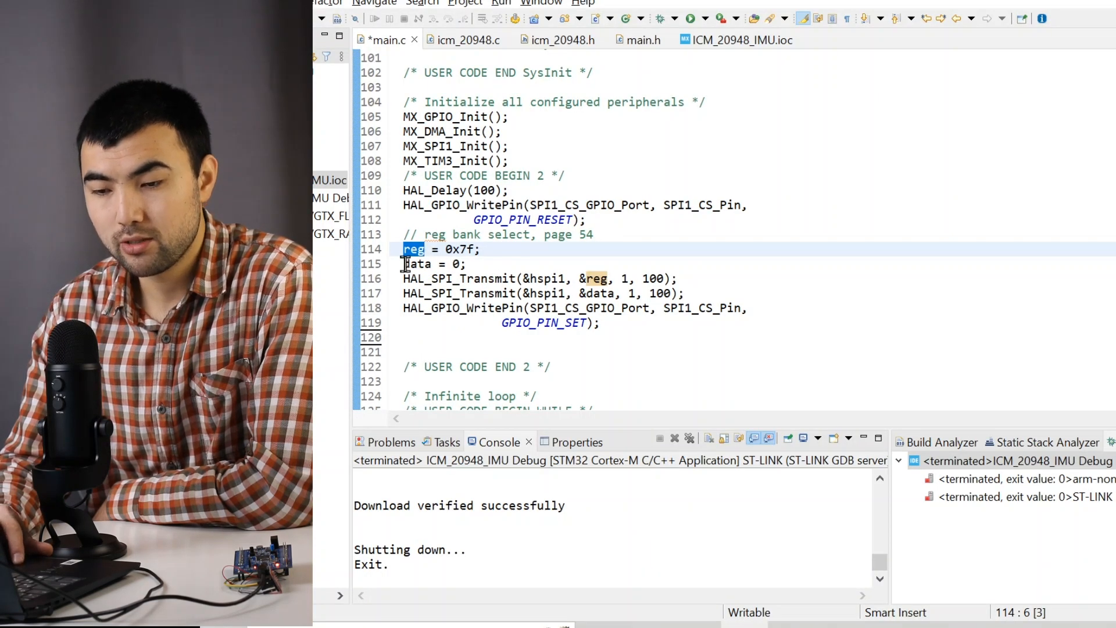
pyautogui.doubleClick(435, 264)
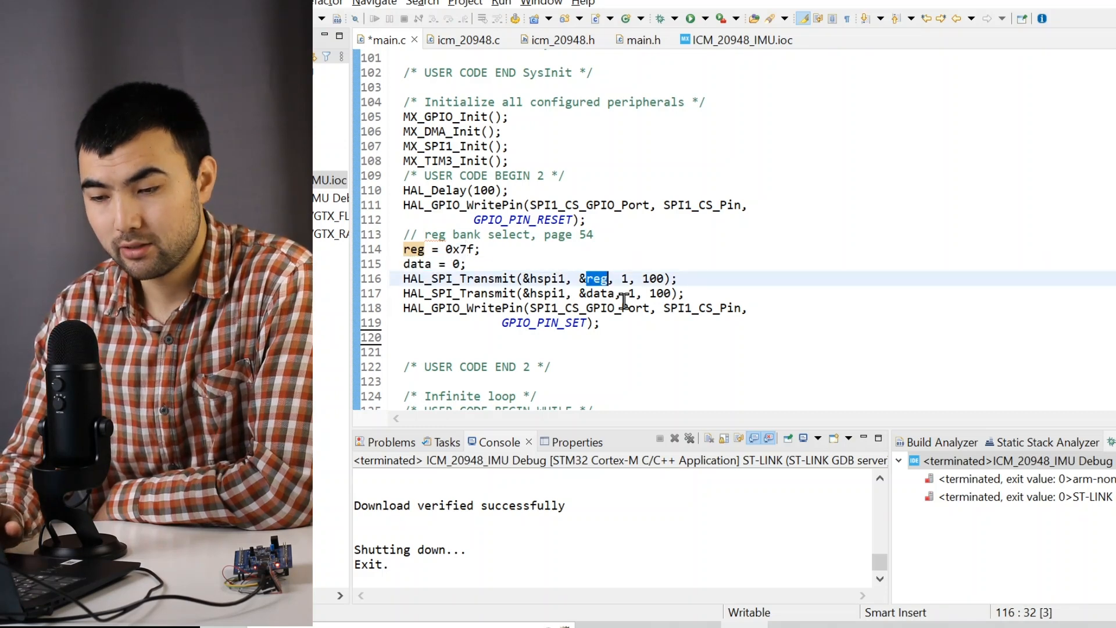
pyautogui.doubleClick(600, 293)
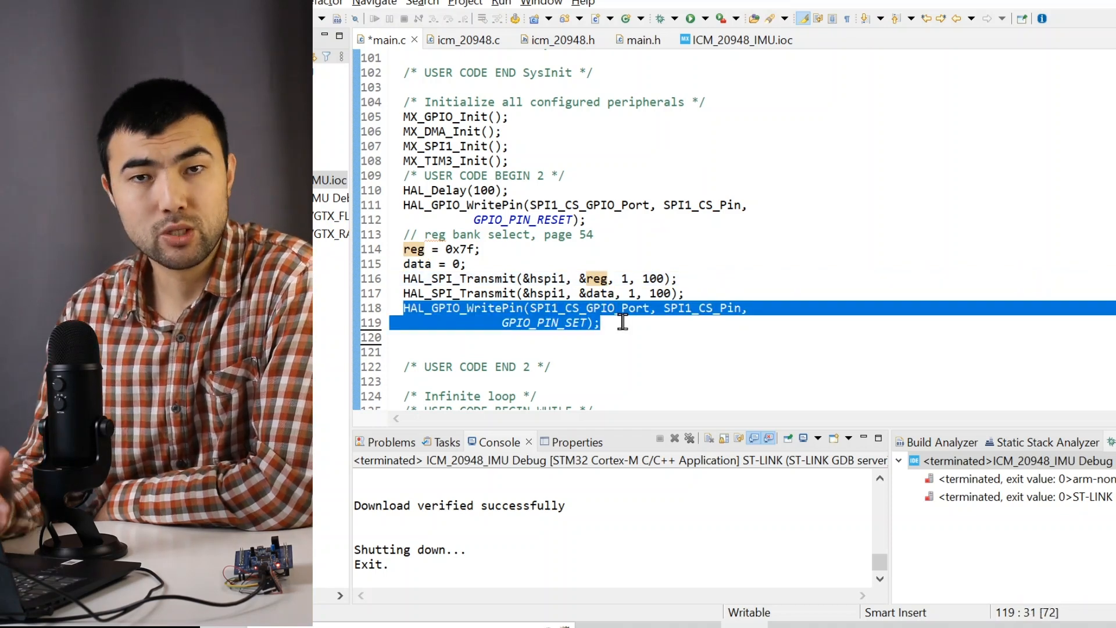
pyautogui.click(602, 323)
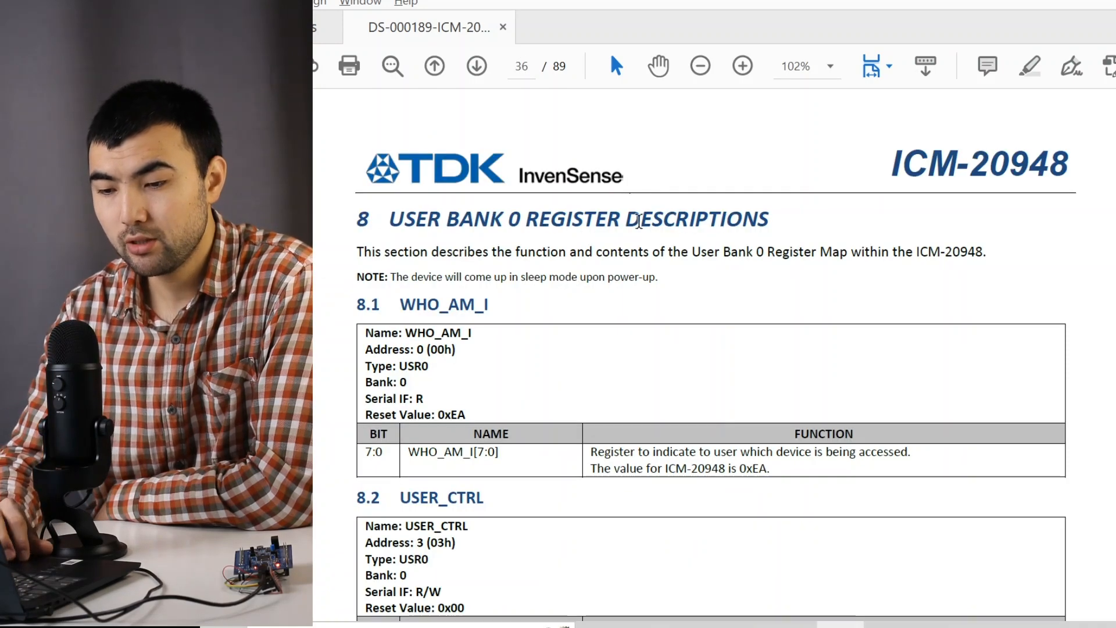
# Scroll the datasheet to the section 6.5 SPI address format table on page 31.
pyautogui.scroll(-3)
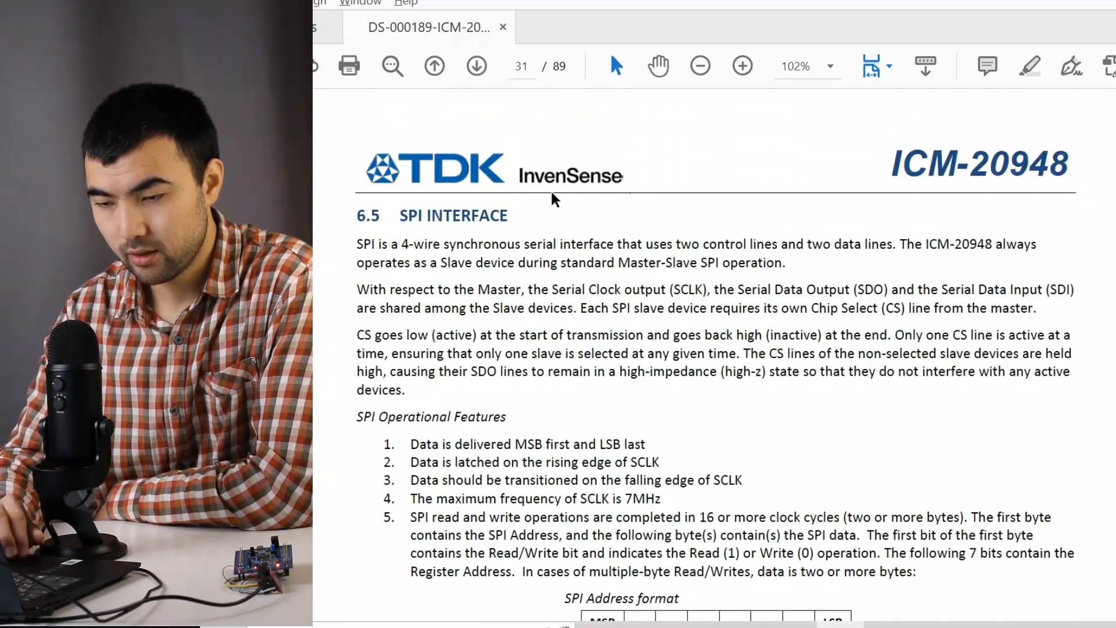
pyautogui.scroll(-3)
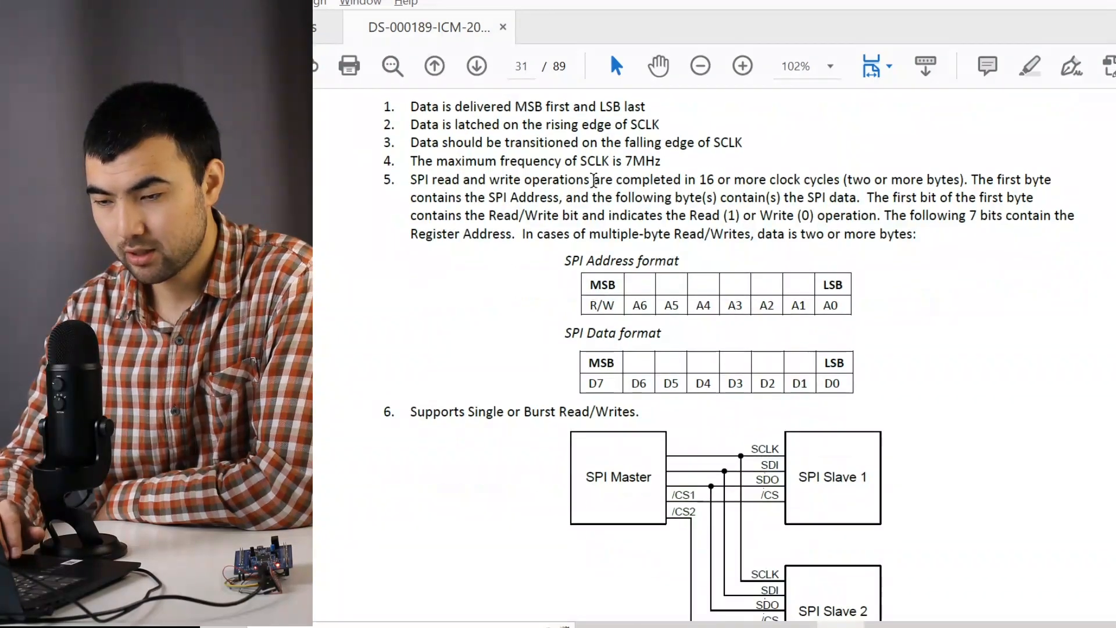
pyautogui.scroll(-3)
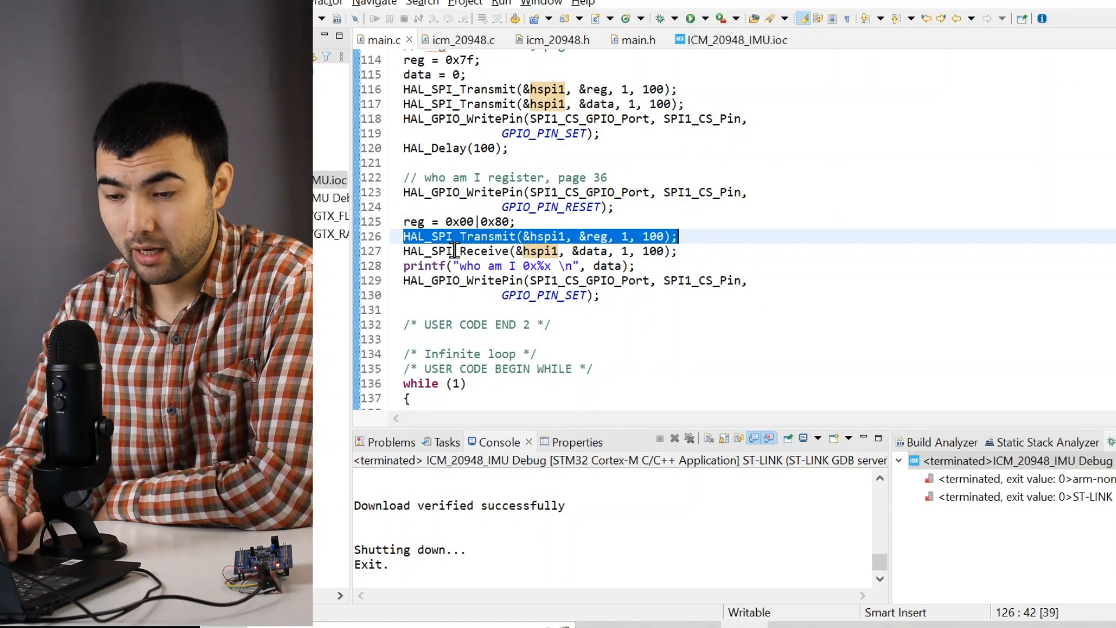
pyautogui.doubleClick(592, 251)
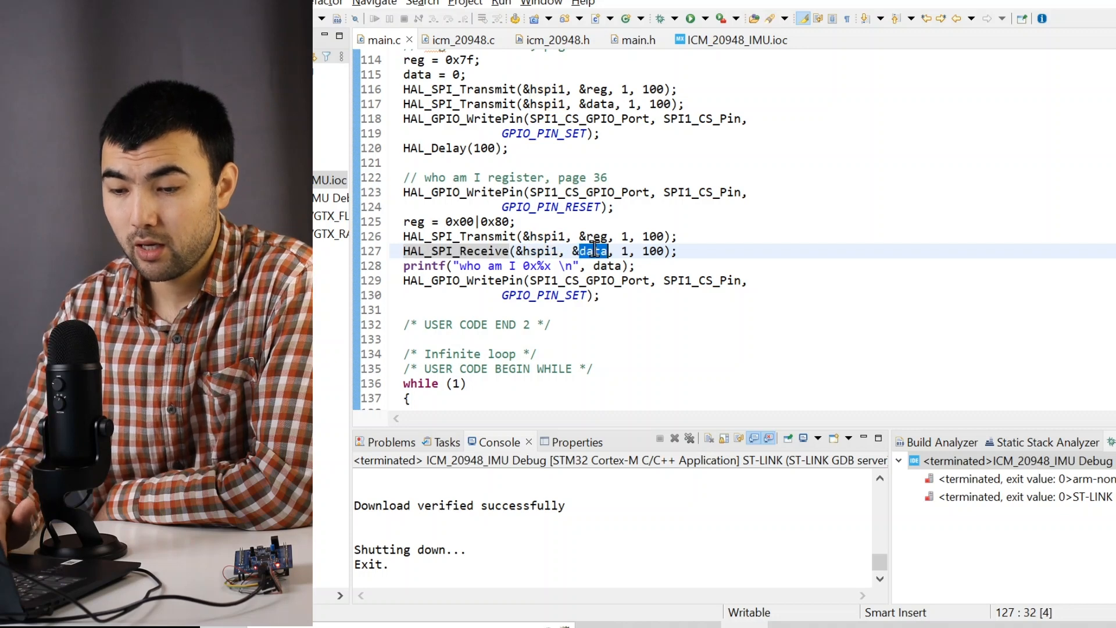
pyautogui.doubleClick(423, 266)
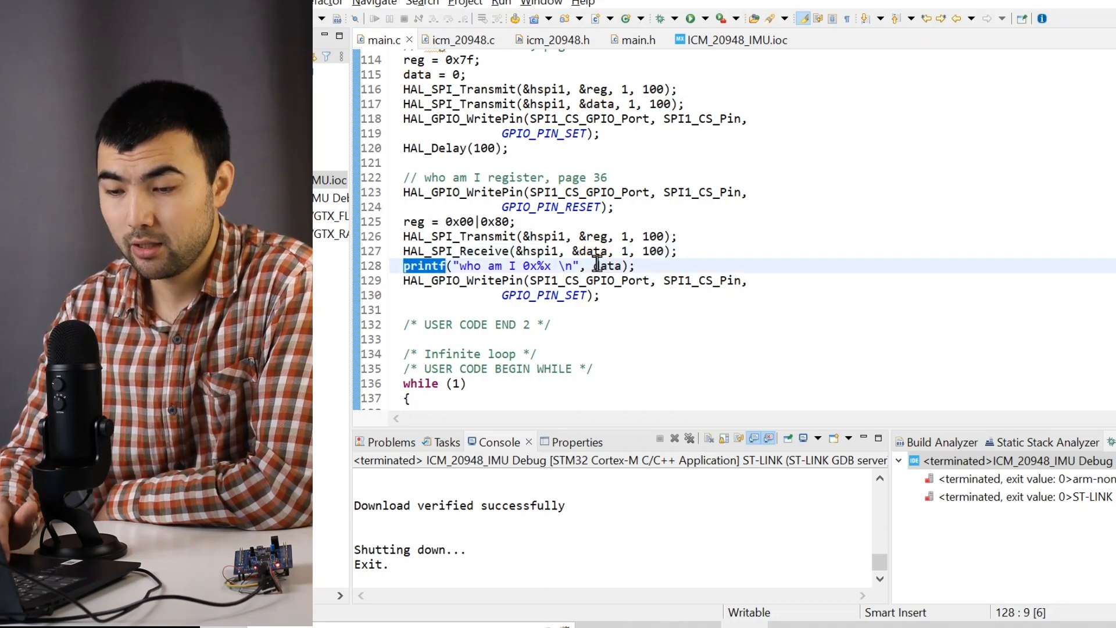
pyautogui.click(608, 265)
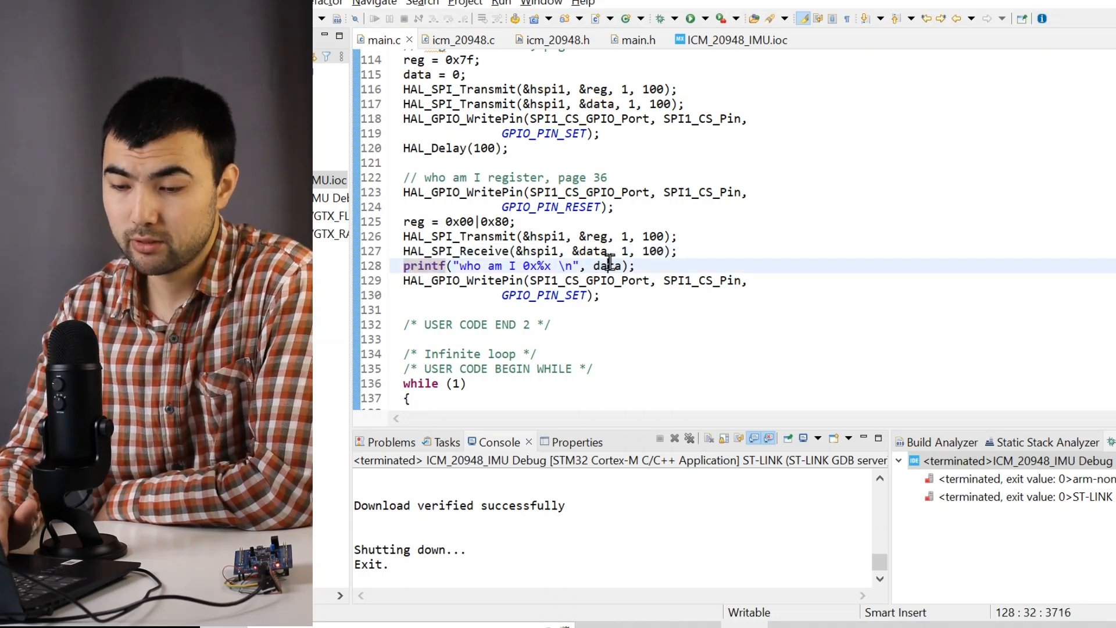
pyautogui.doubleClick(424, 266)
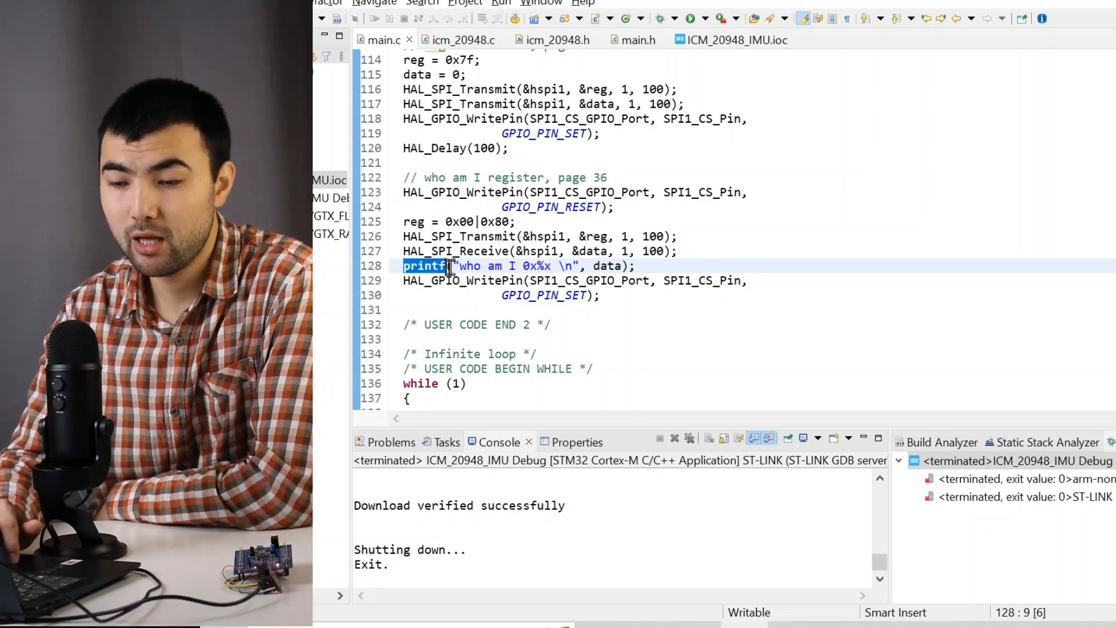
pyautogui.moveTo(498, 289)
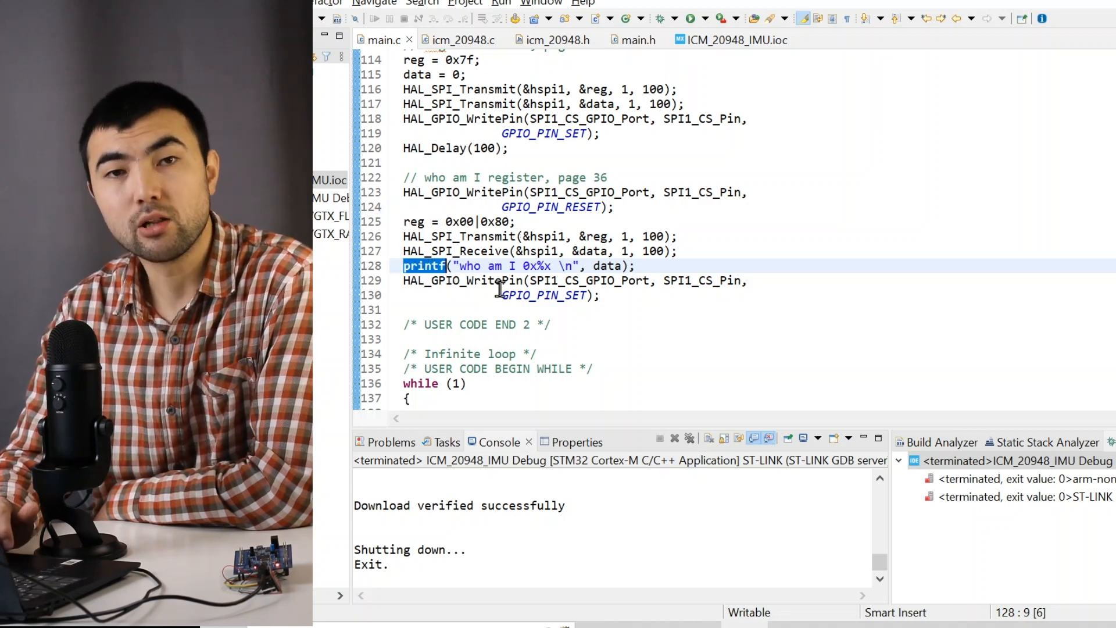
# Start debugging paused at HAL_Init and show the empty SWV ITM Data Console Port 0.
pyautogui.click(518, 222)
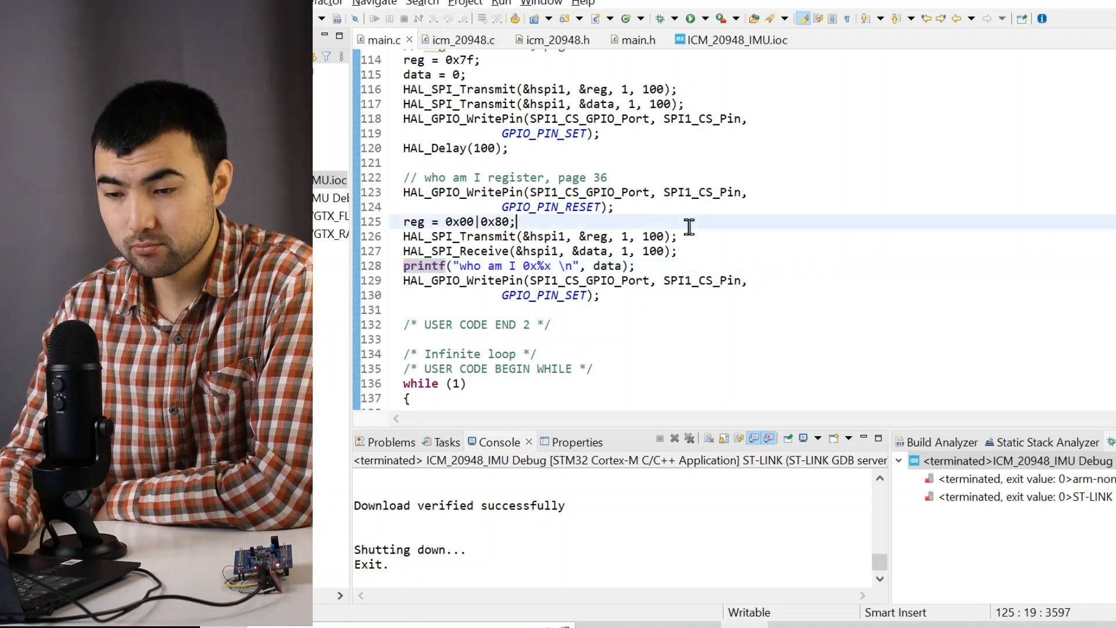
pyautogui.moveTo(662, 18)
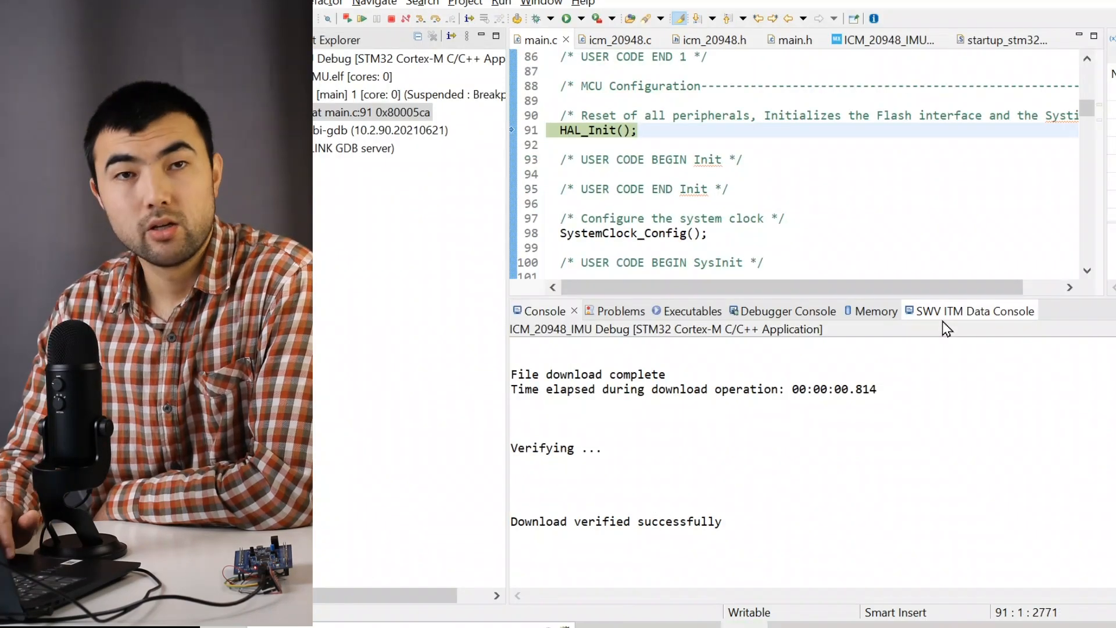
pyautogui.click(964, 311)
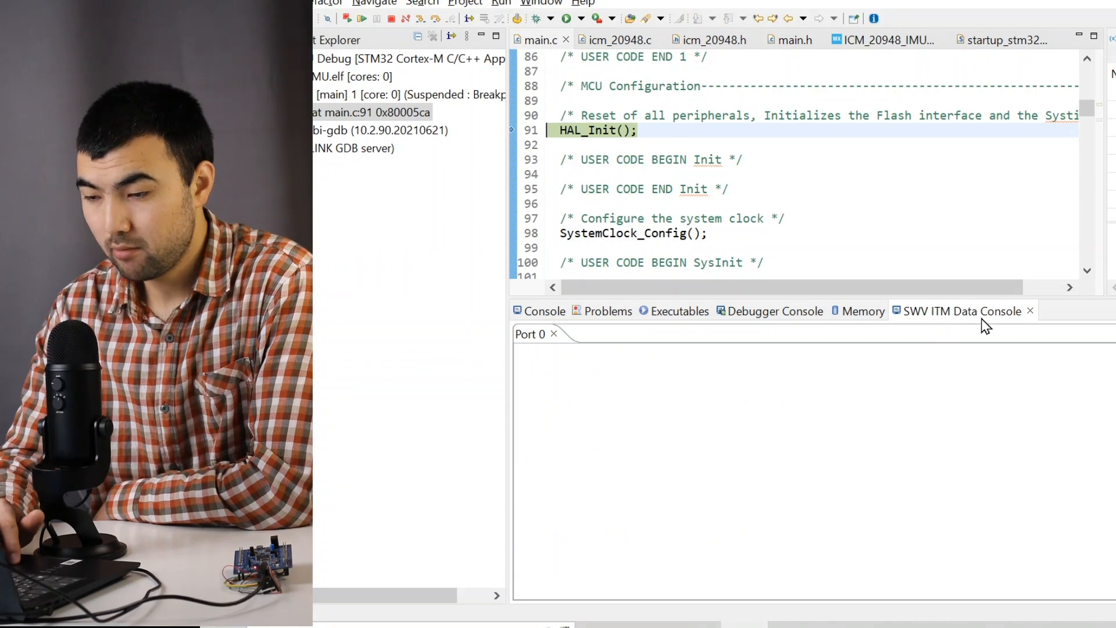
pyautogui.moveTo(981, 336)
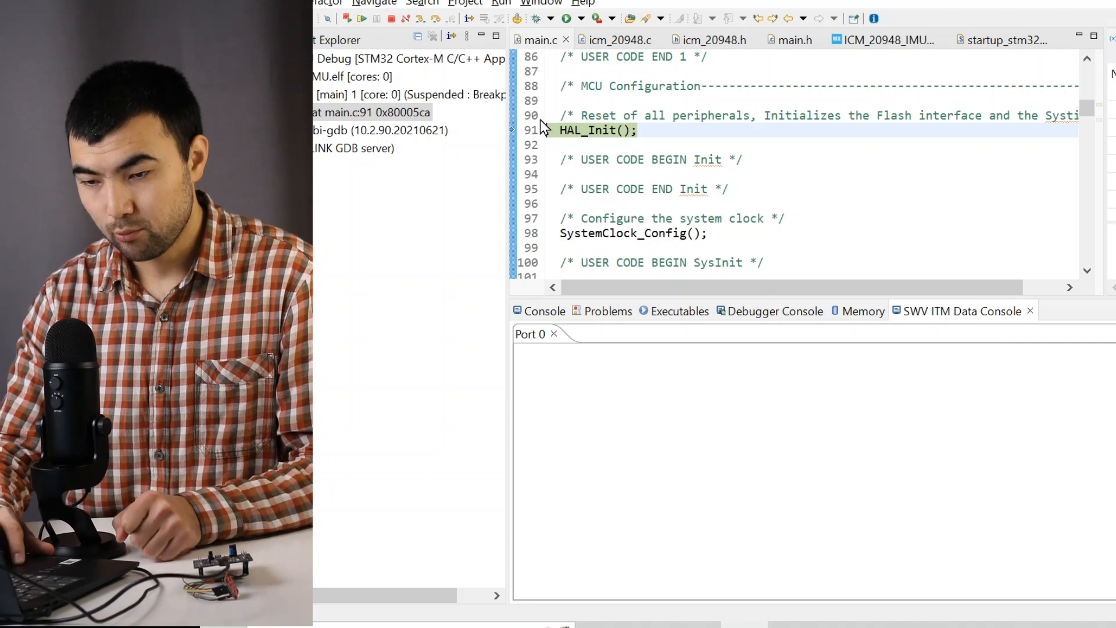
pyautogui.click(361, 18)
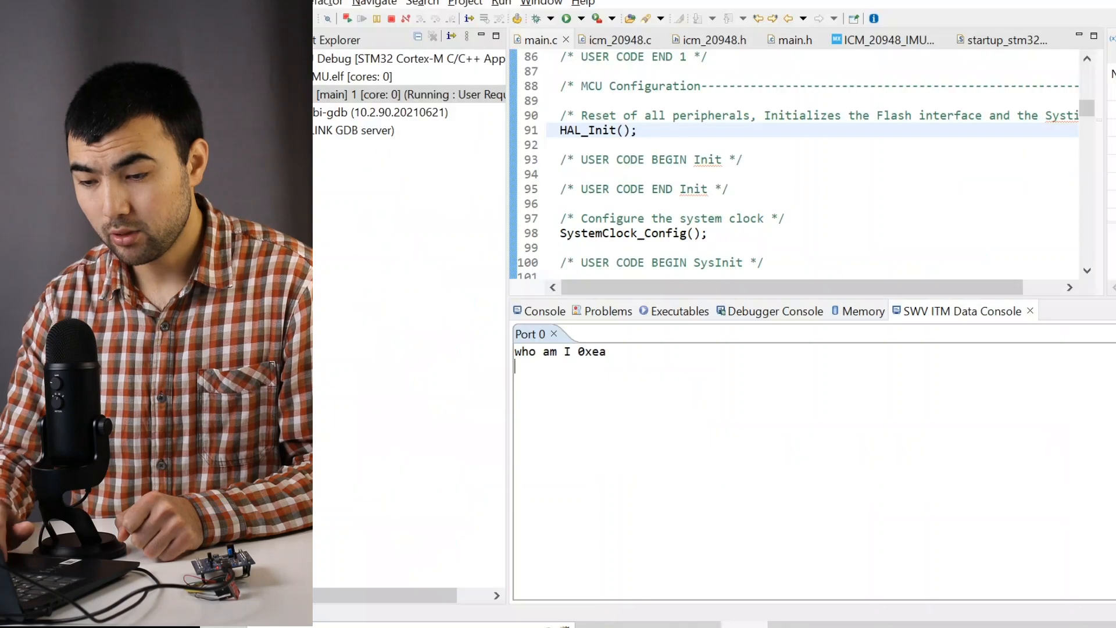
pyautogui.moveTo(894, 136)
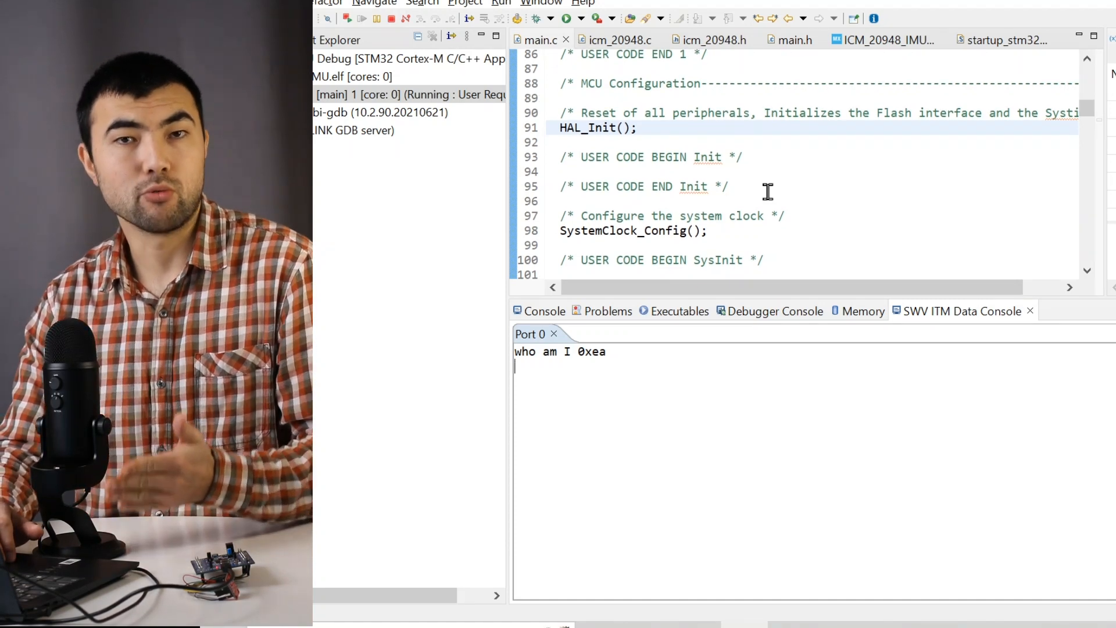
pyautogui.moveTo(632, 139)
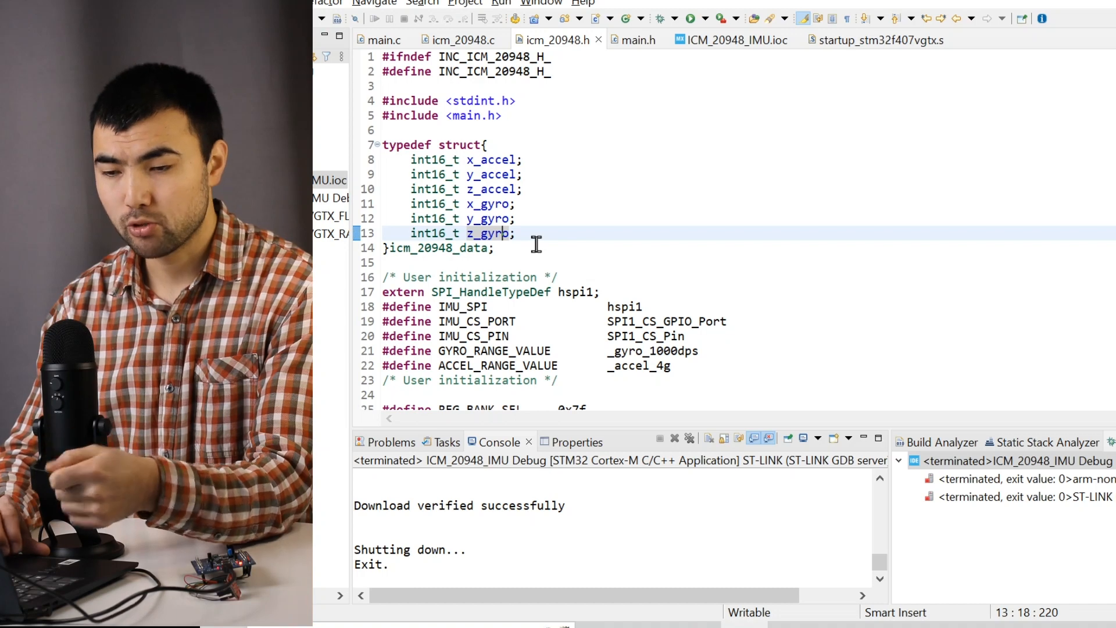
pyautogui.scroll(-3)
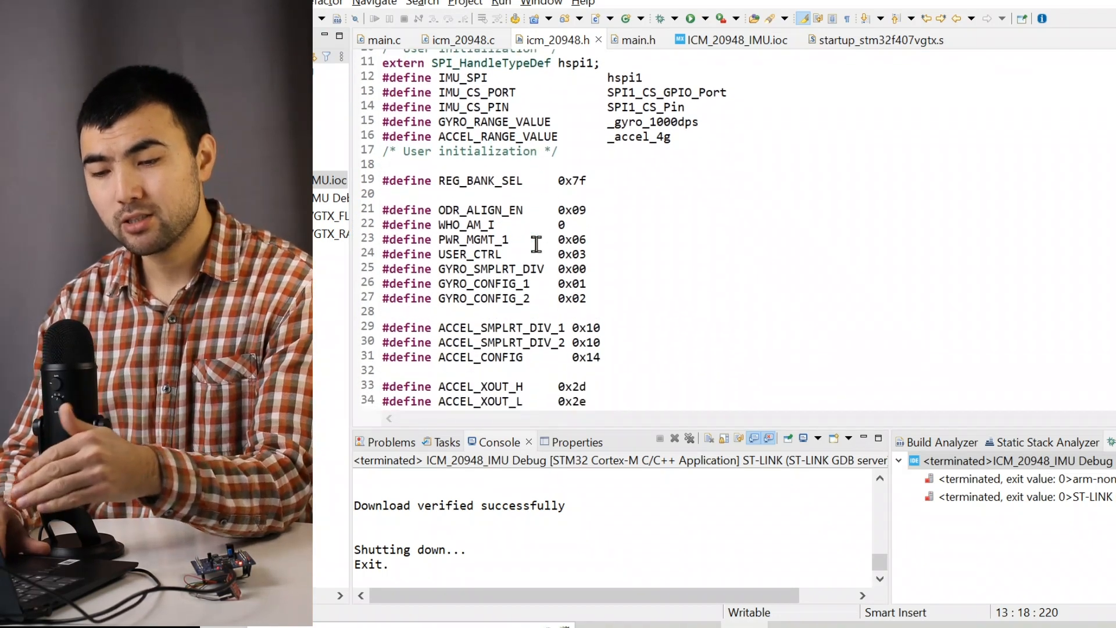
pyautogui.scroll(-3)
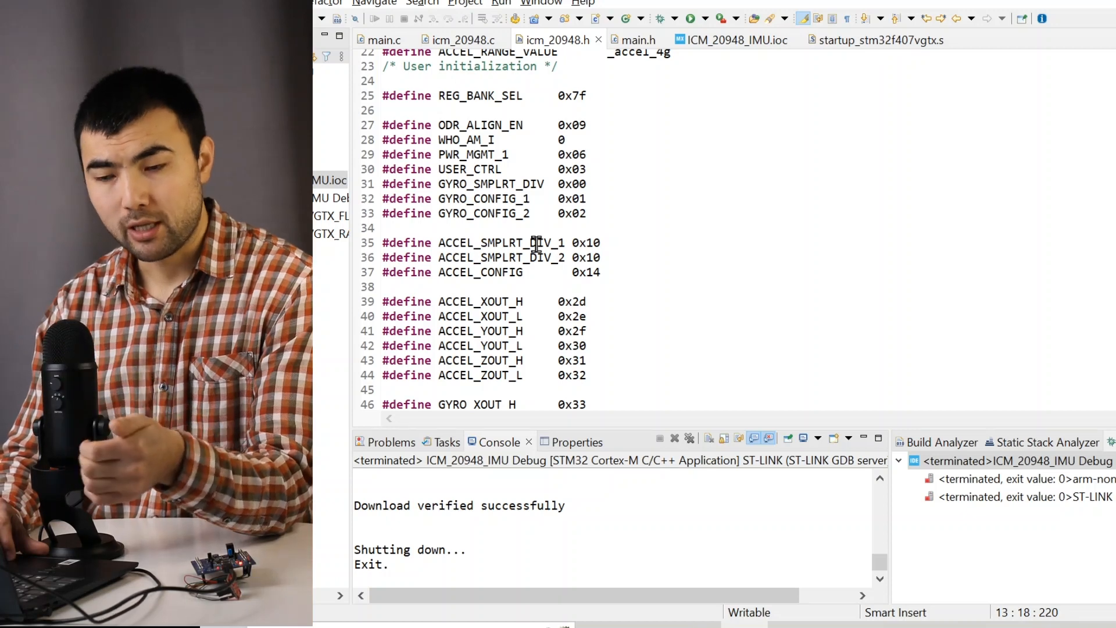
pyautogui.scroll(3)
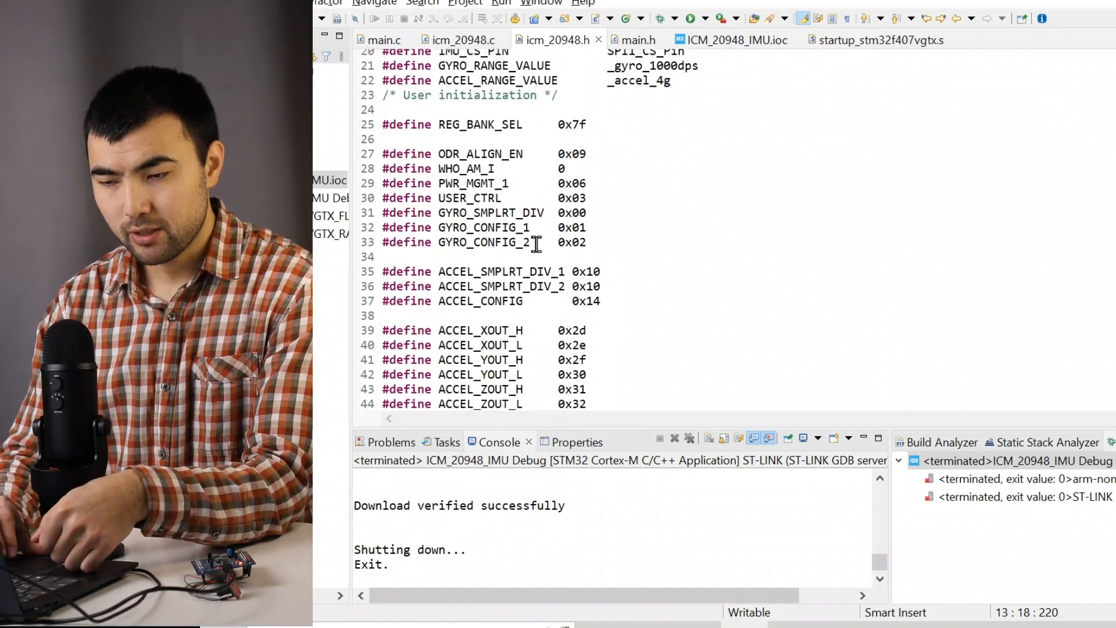
pyautogui.scroll(-3)
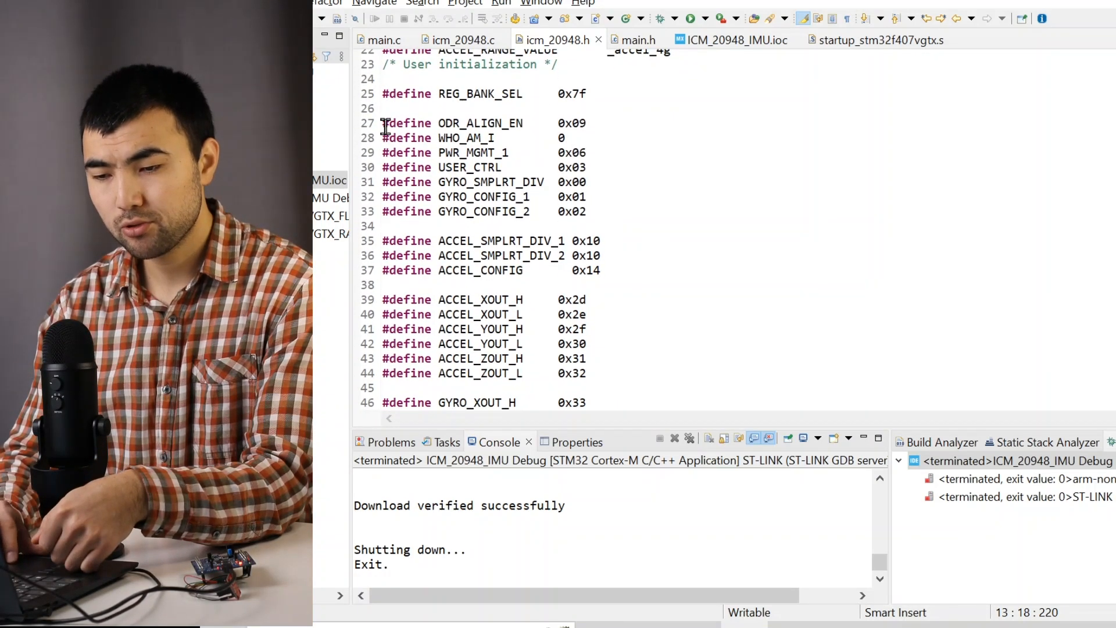
pyautogui.scroll(-3)
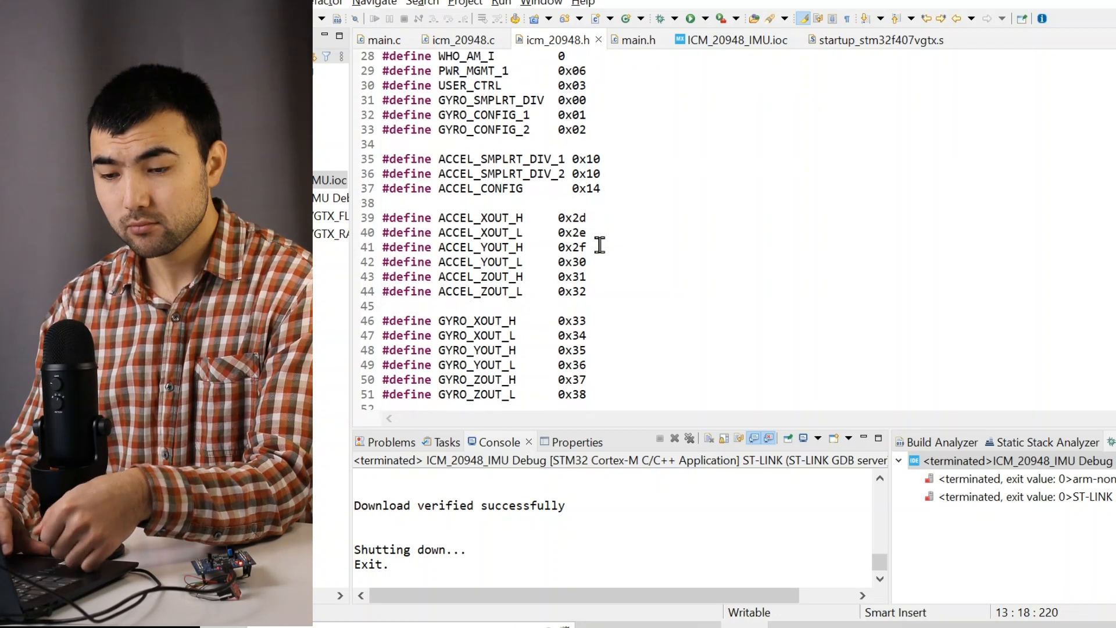
pyautogui.scroll(-3)
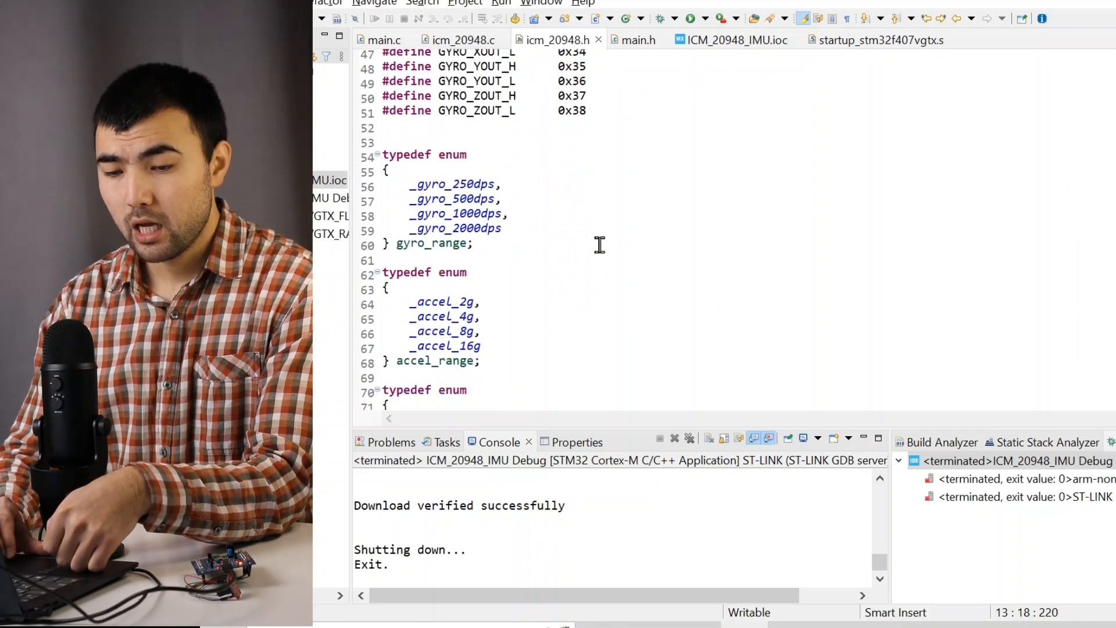
pyautogui.scroll(-3)
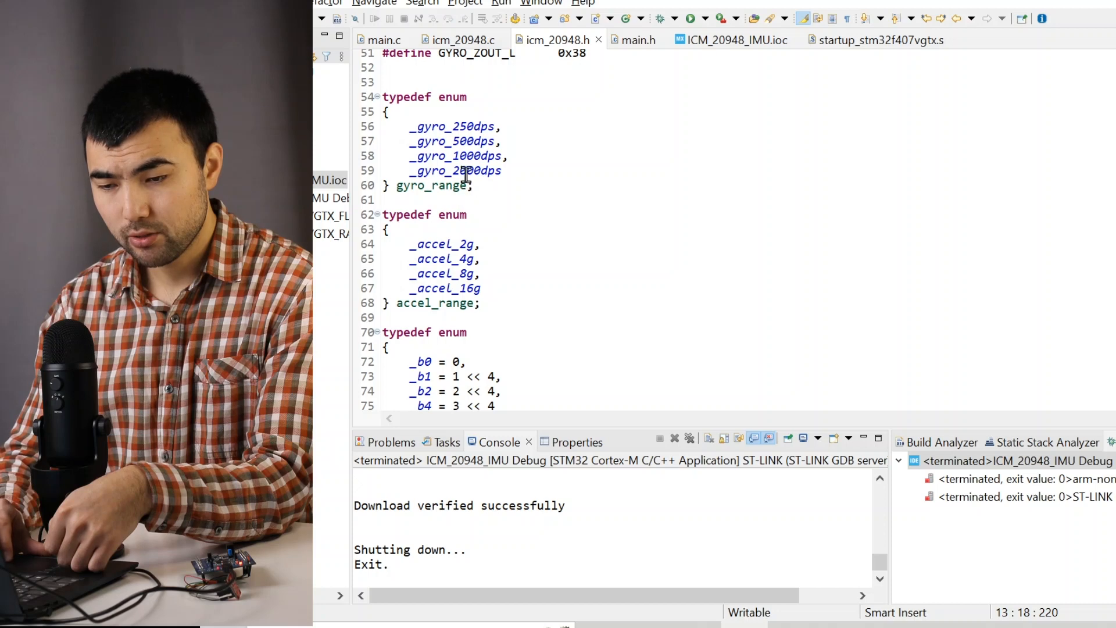
pyautogui.scroll(-3)
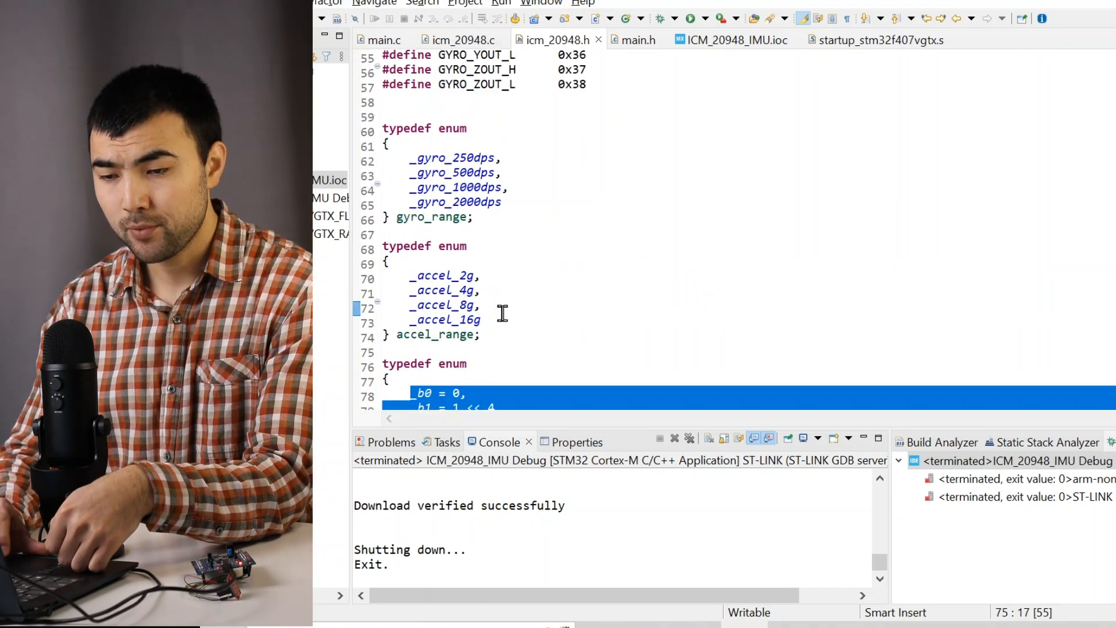
pyautogui.scroll(3)
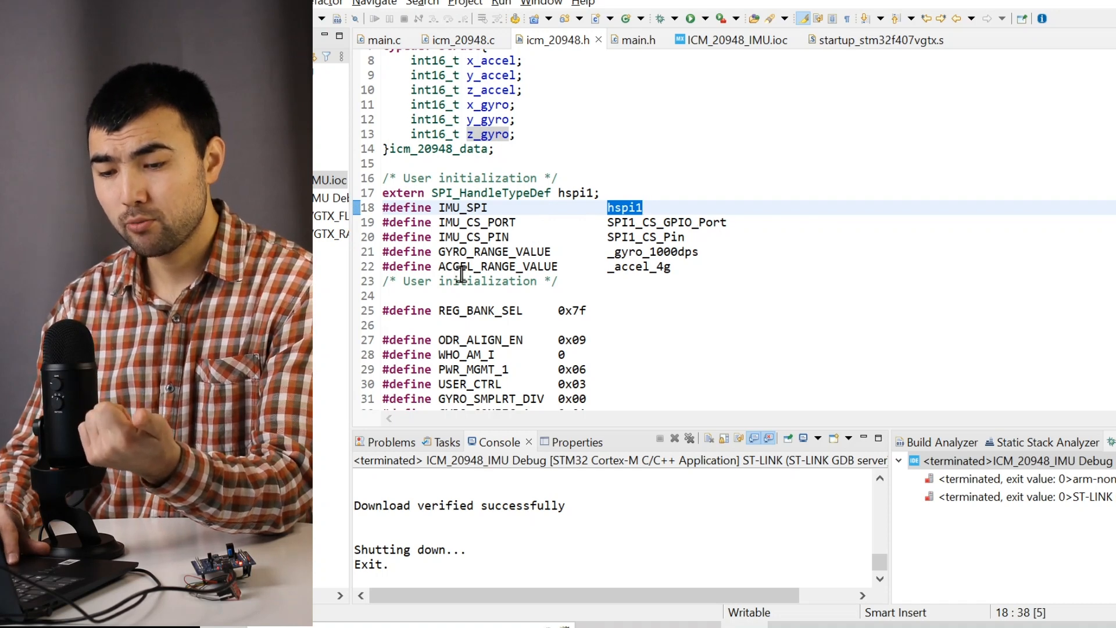
pyautogui.scroll(3)
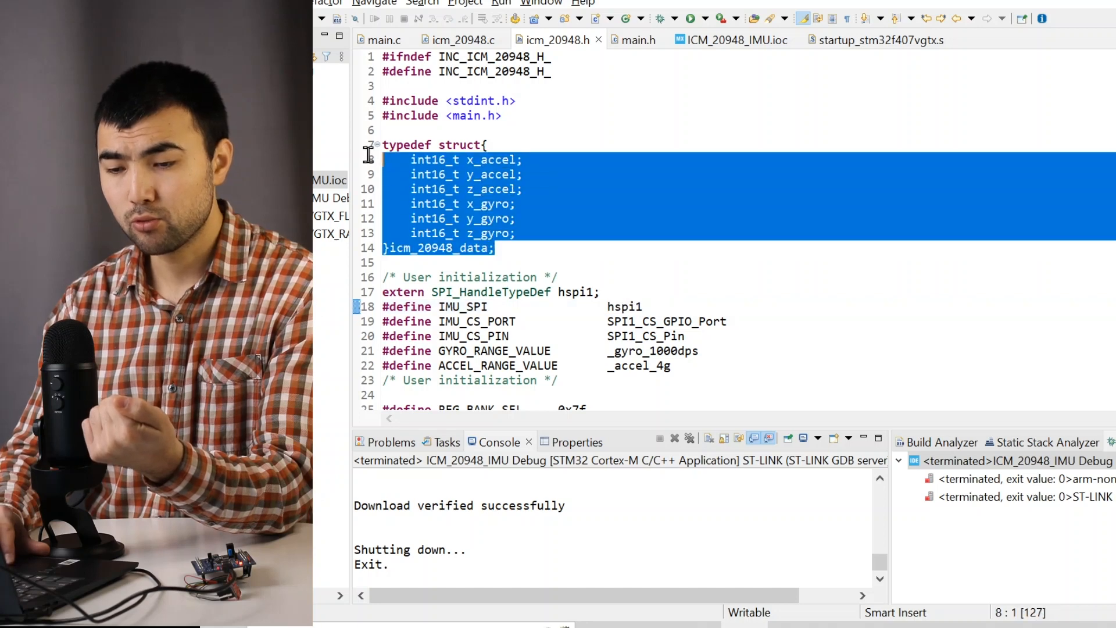
pyautogui.click(527, 158)
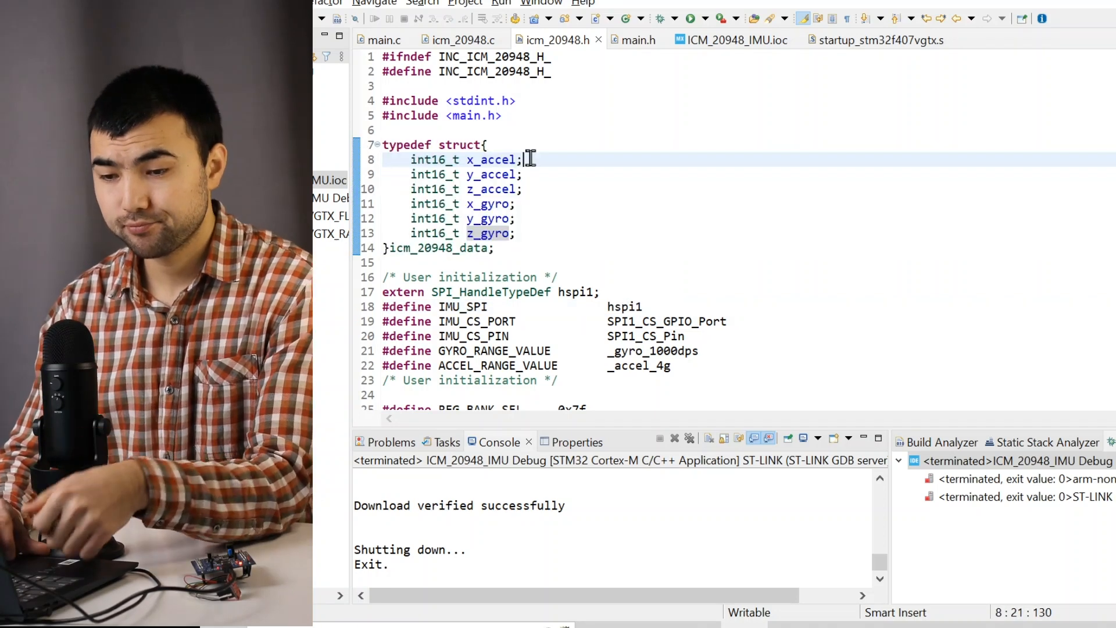
pyautogui.moveTo(459, 40)
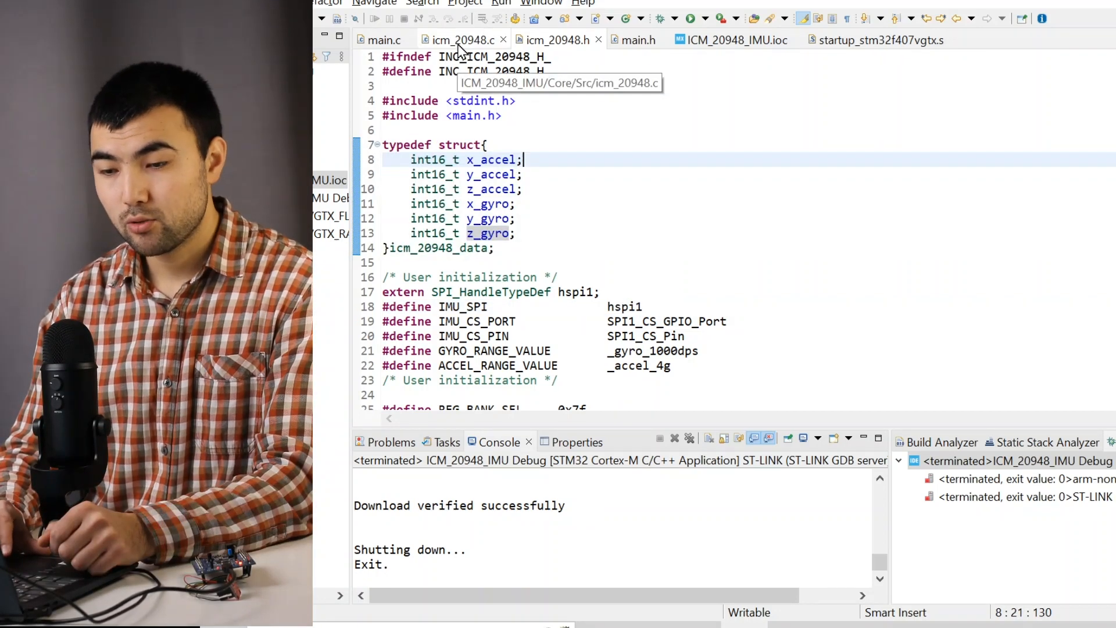
pyautogui.doubleClick(518, 256)
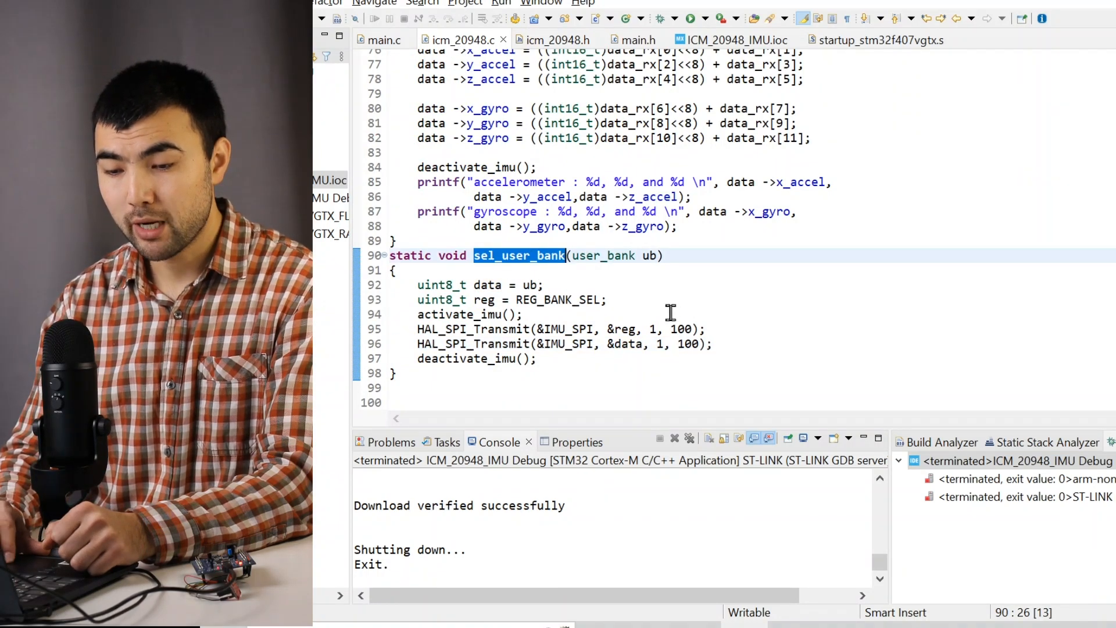
pyautogui.moveTo(558, 300)
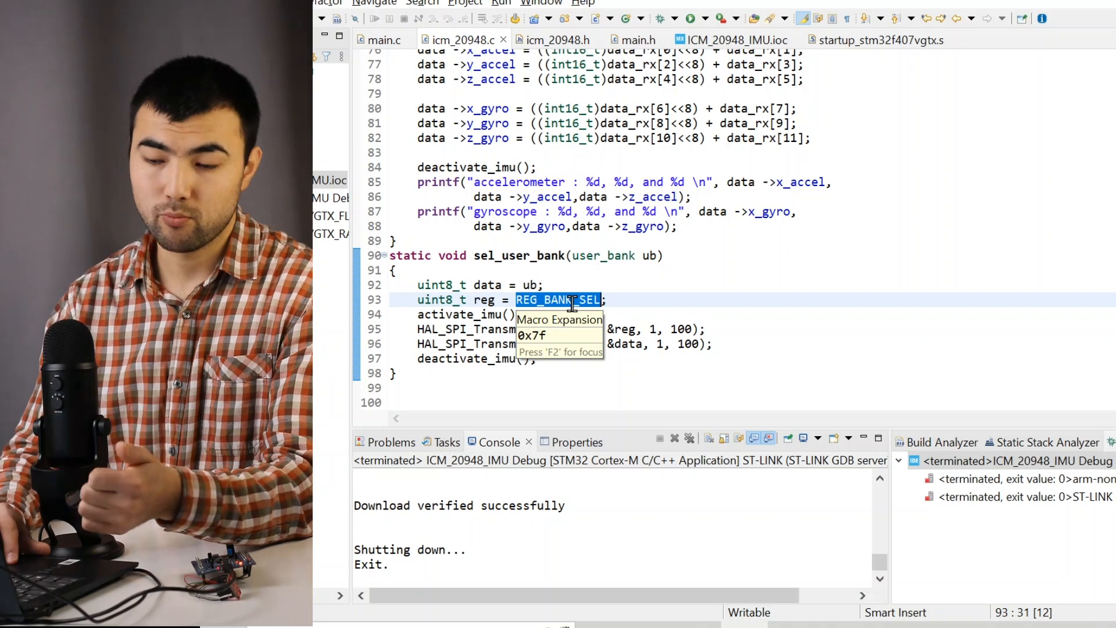
pyautogui.click(633, 343)
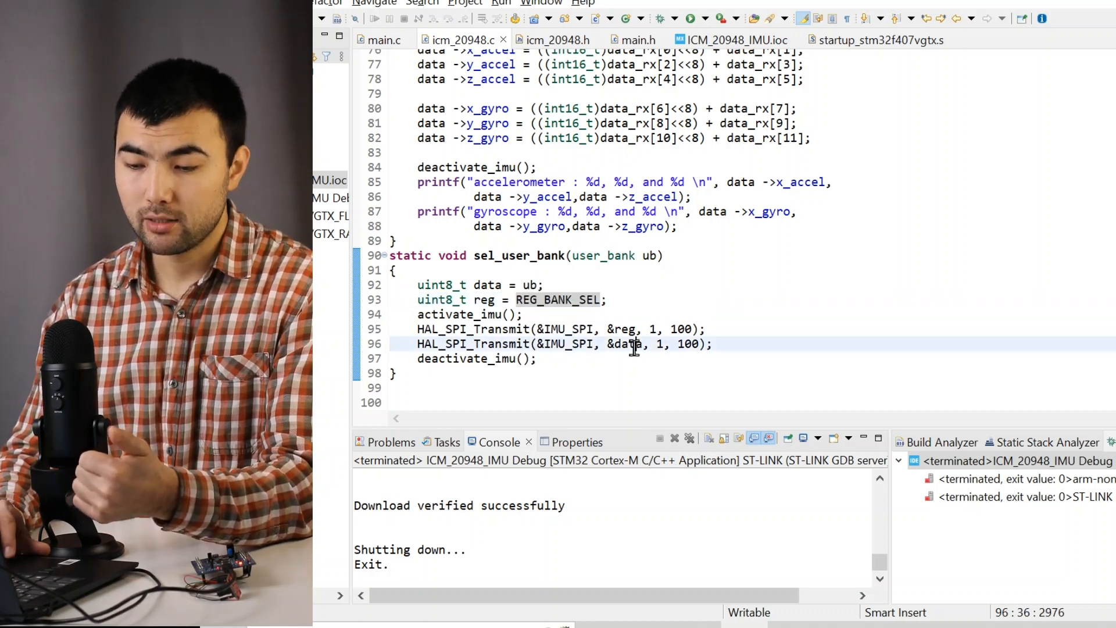
pyautogui.doubleClick(626, 344)
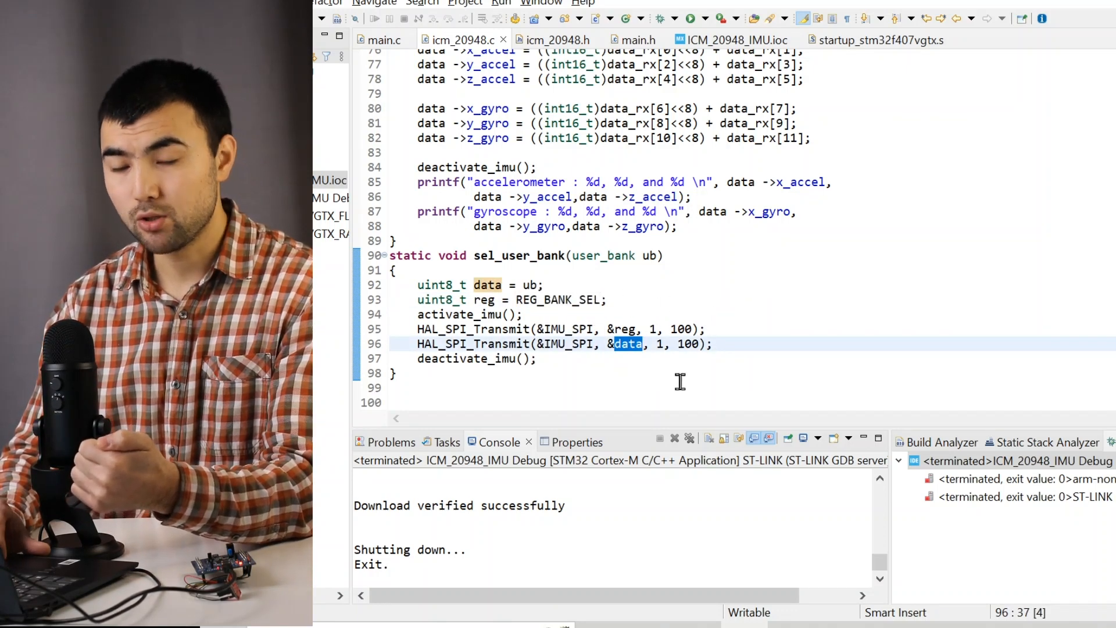
pyautogui.scroll(3)
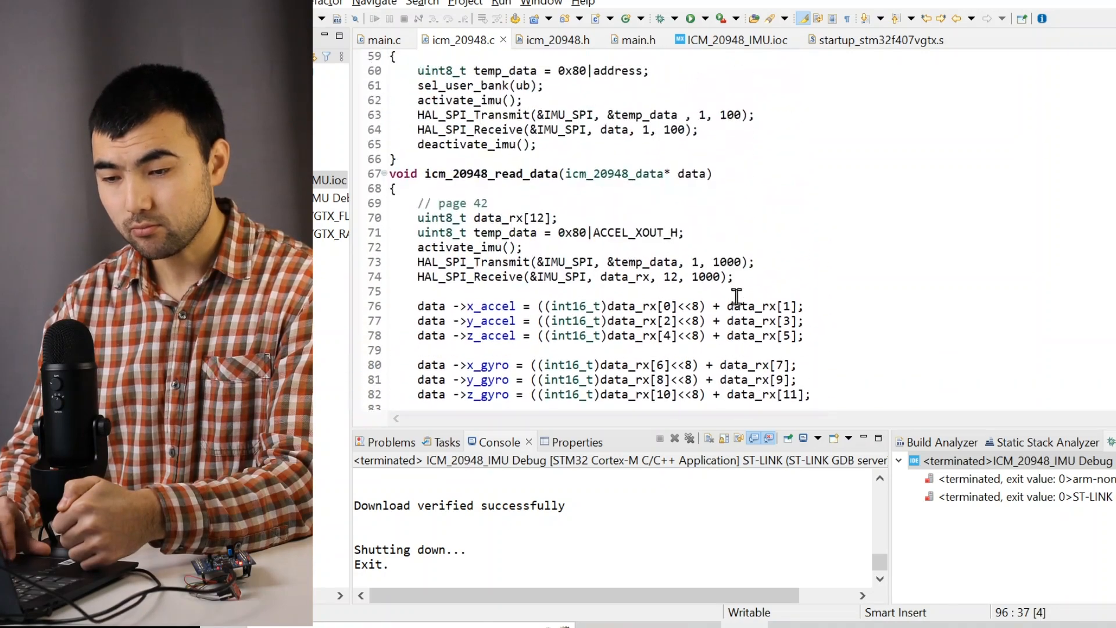
pyautogui.scroll(3)
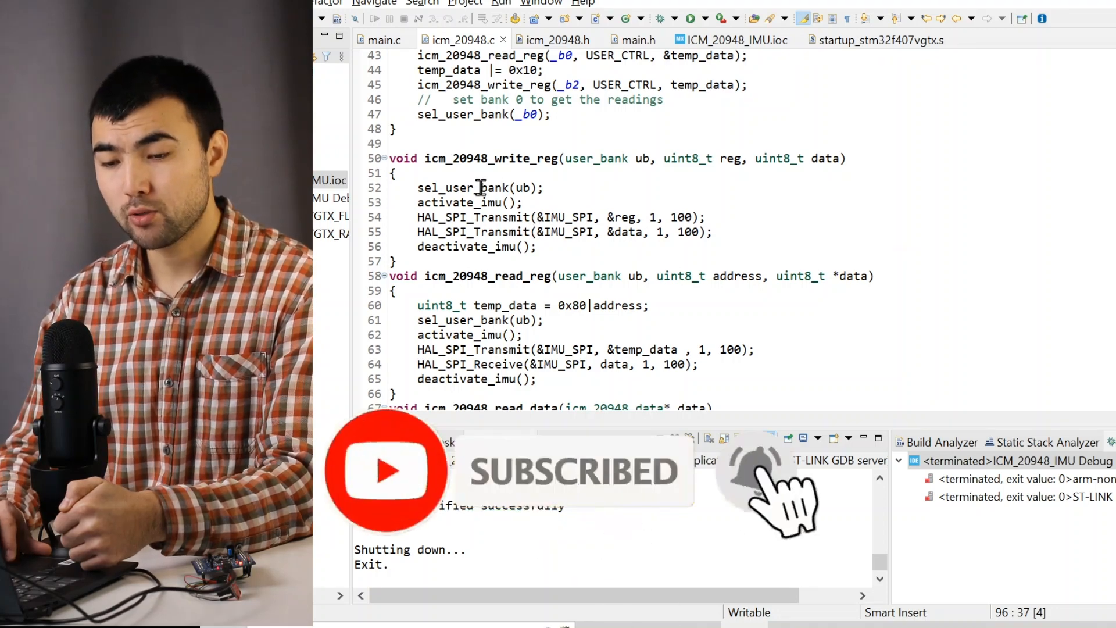
pyautogui.doubleClick(463, 187)
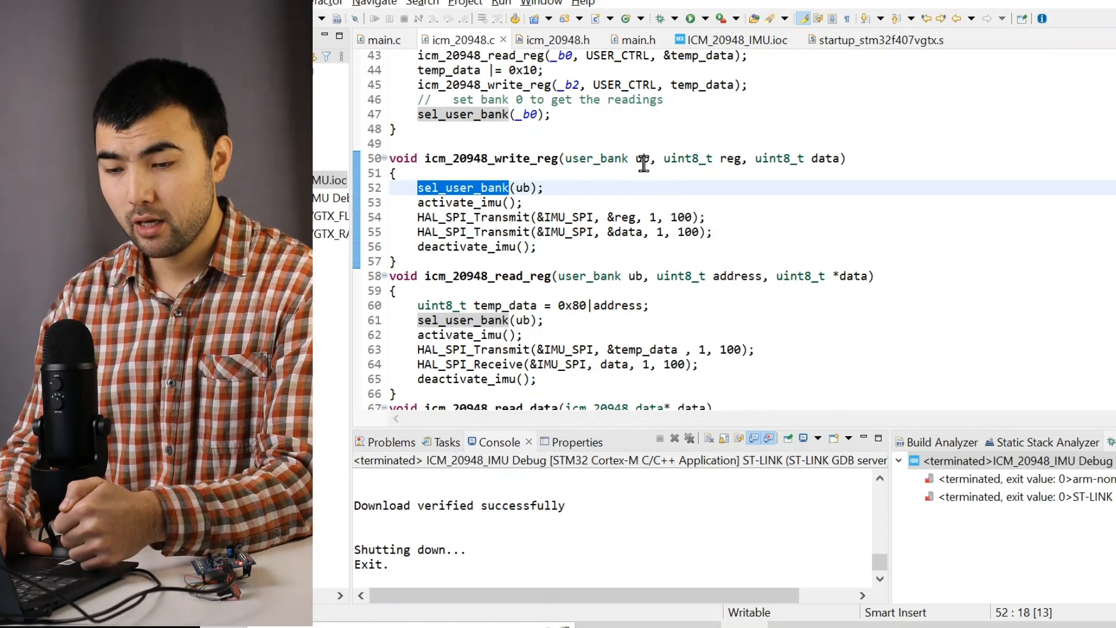
pyautogui.doubleClick(640, 158)
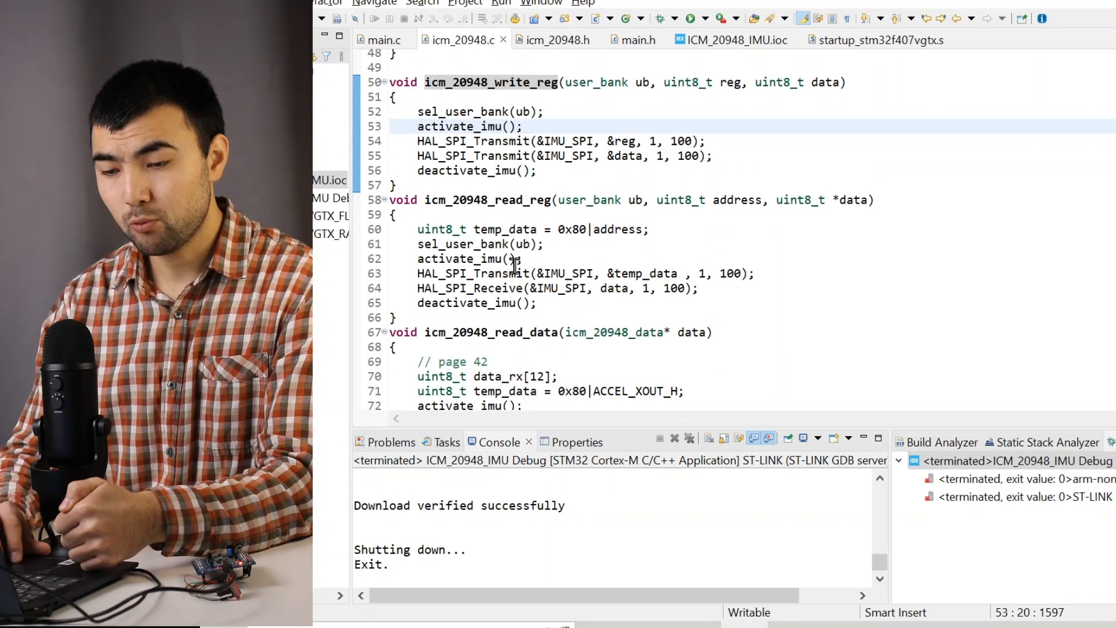
pyautogui.moveTo(666, 258)
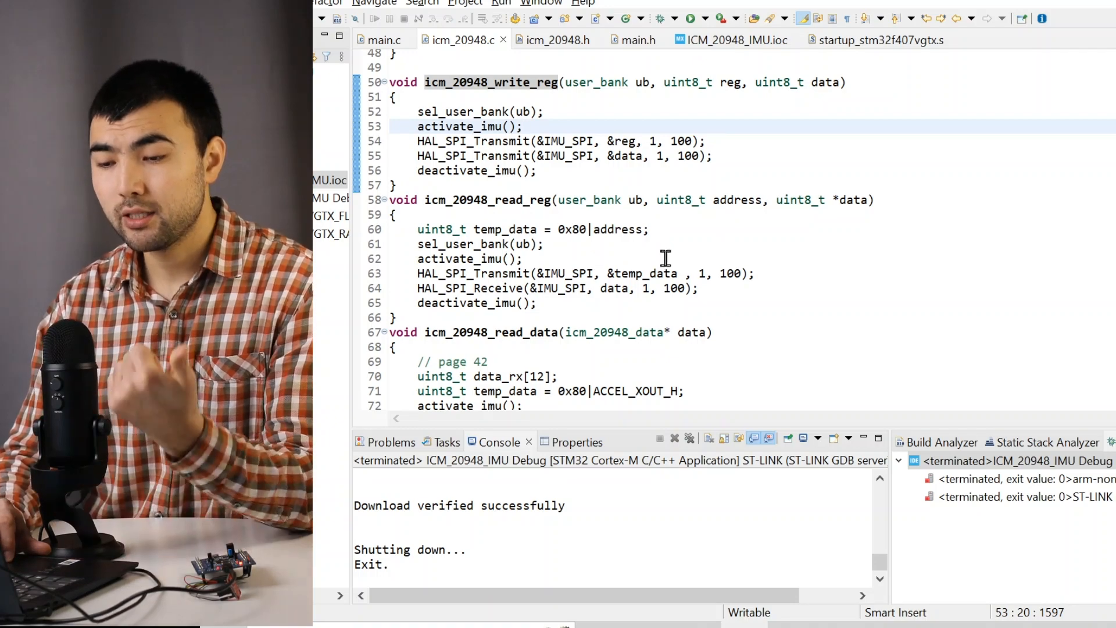
pyautogui.doubleClick(571, 228)
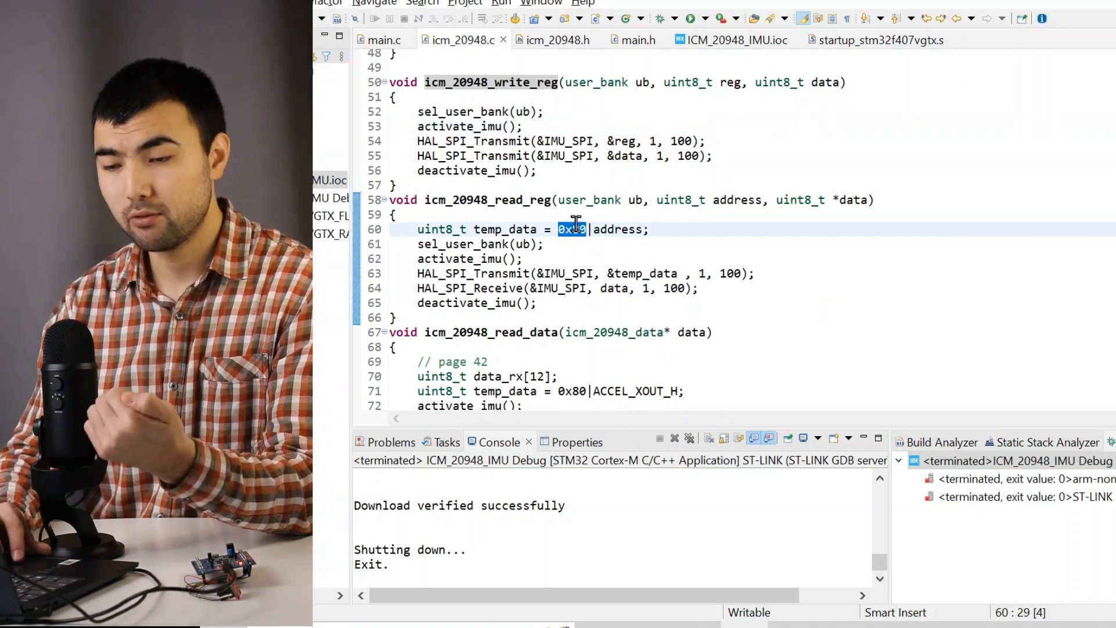
pyautogui.scroll(3)
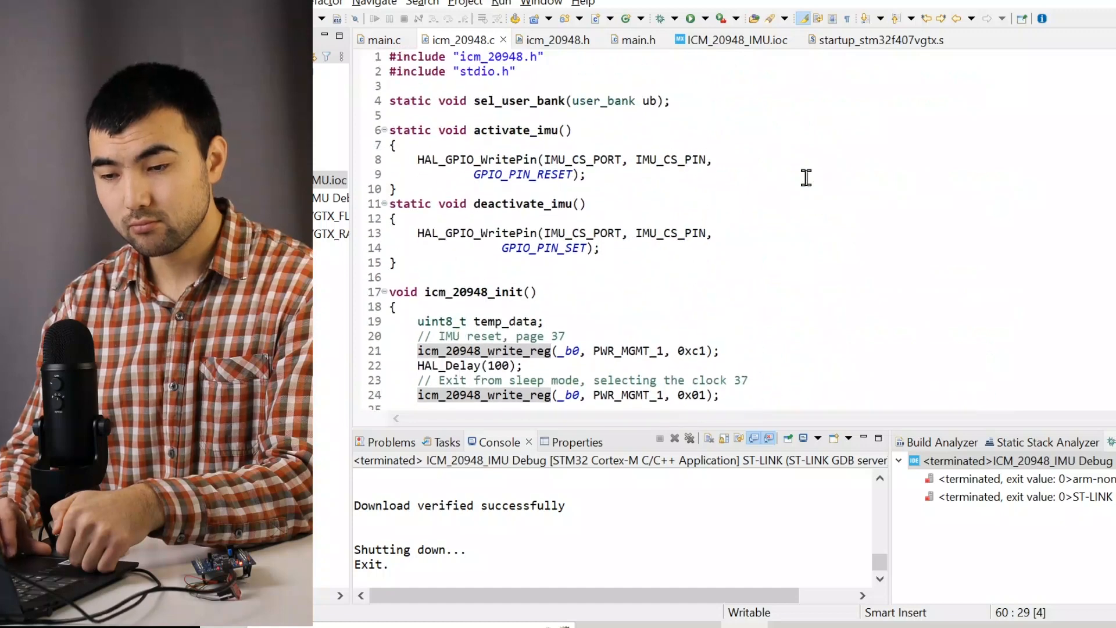
pyautogui.click(391, 131)
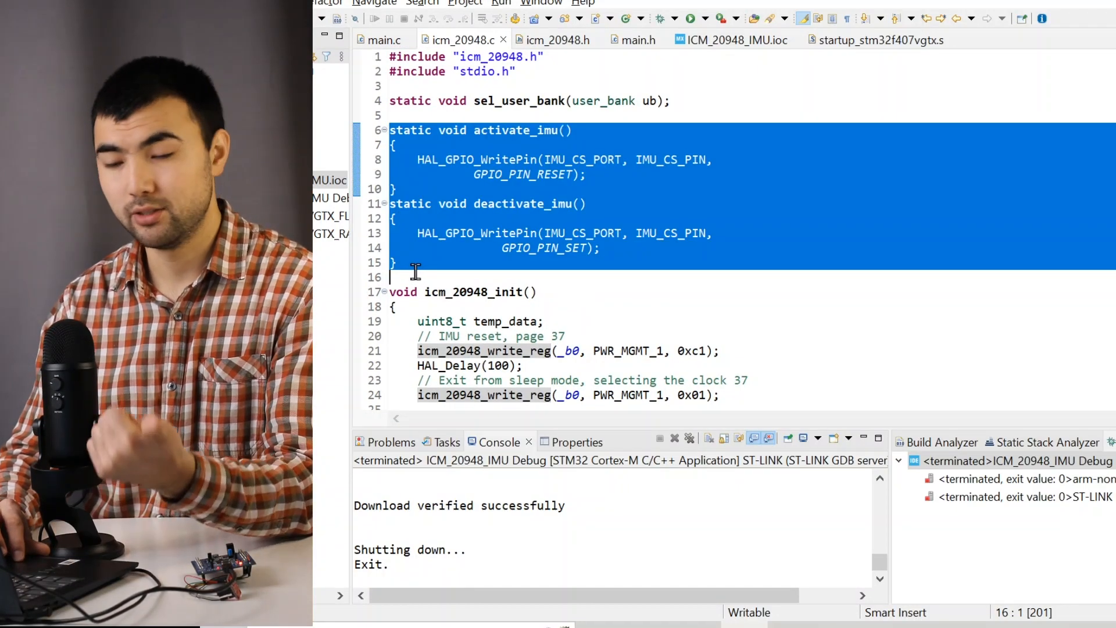
pyautogui.scroll(3)
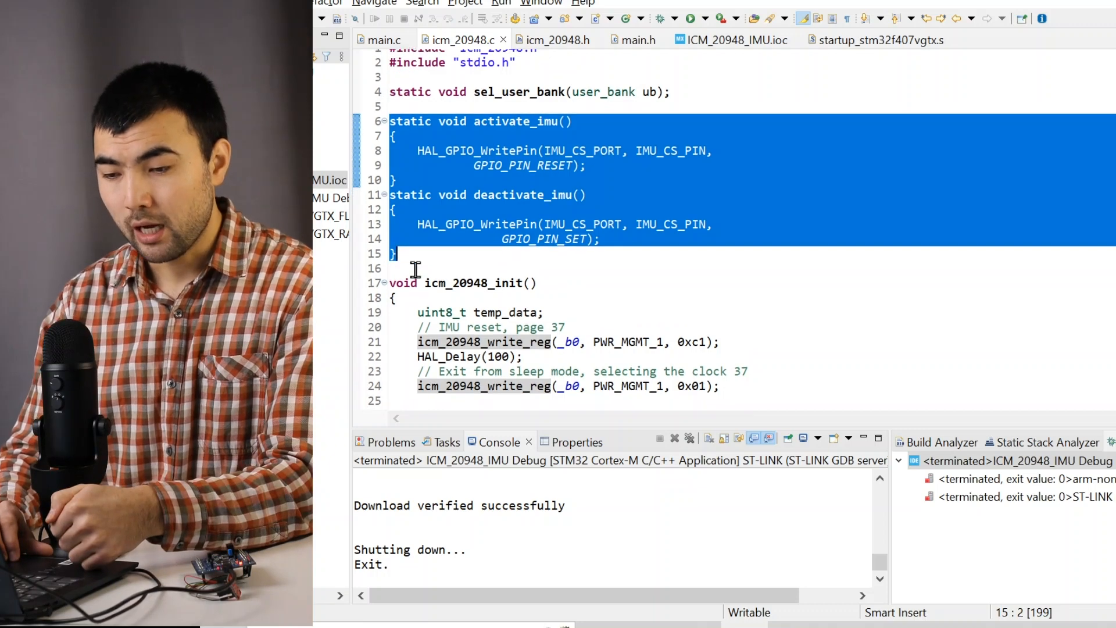
pyautogui.scroll(-3)
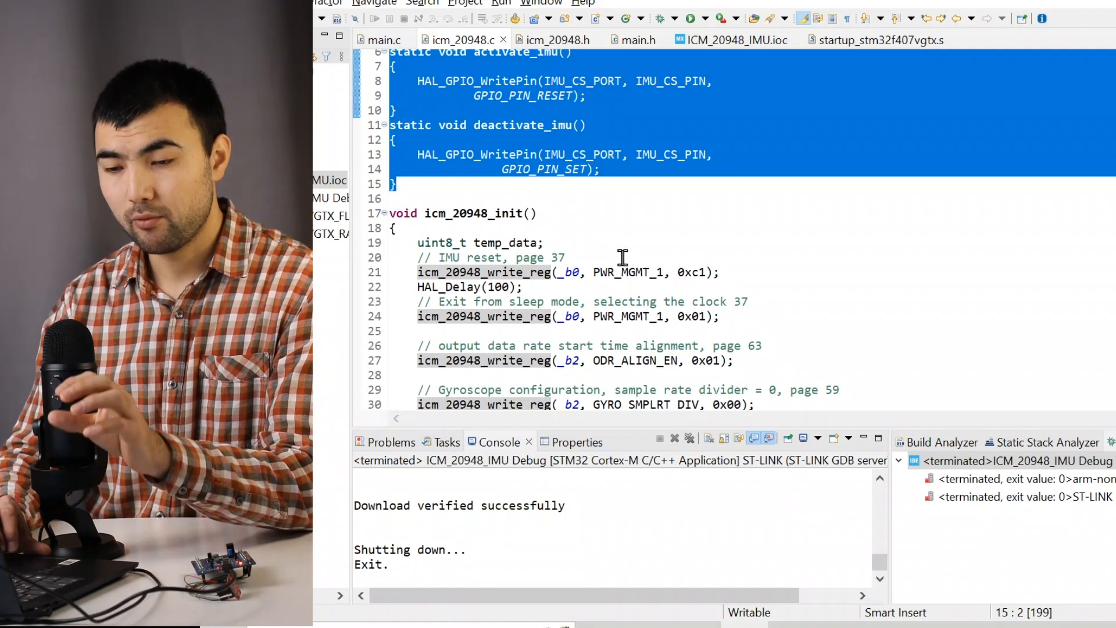
pyautogui.scroll(-3)
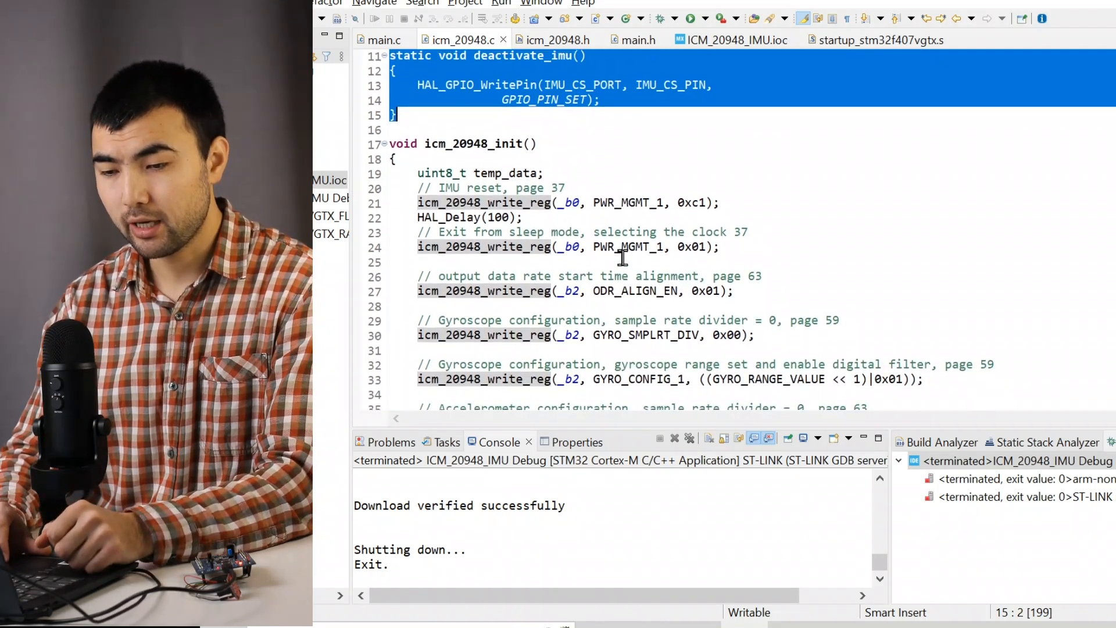
pyautogui.click(424, 115)
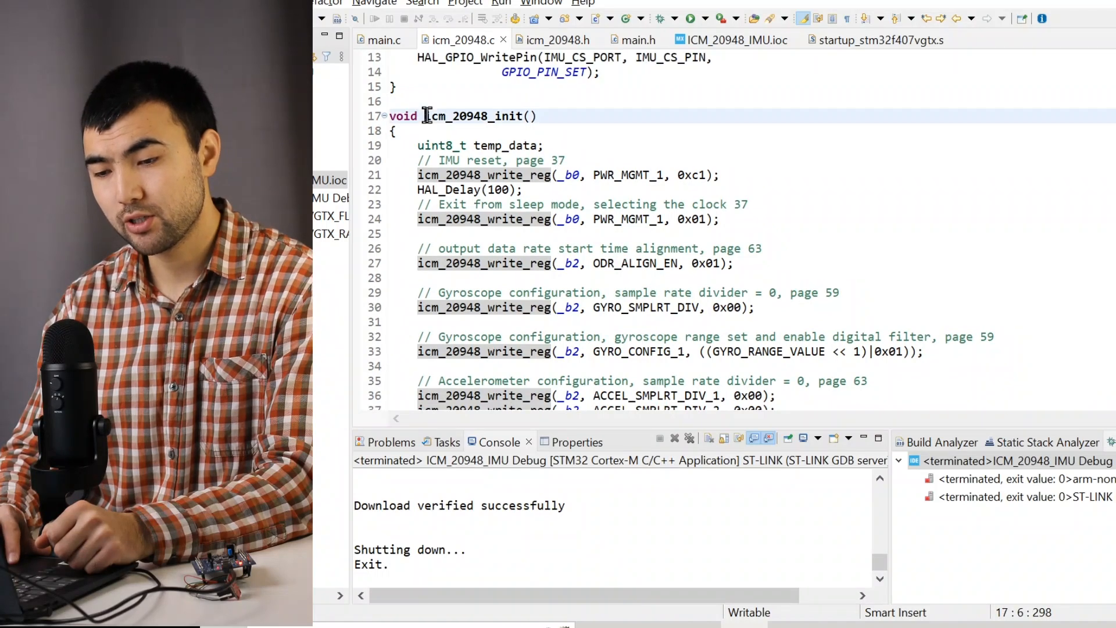
pyautogui.doubleClick(472, 116)
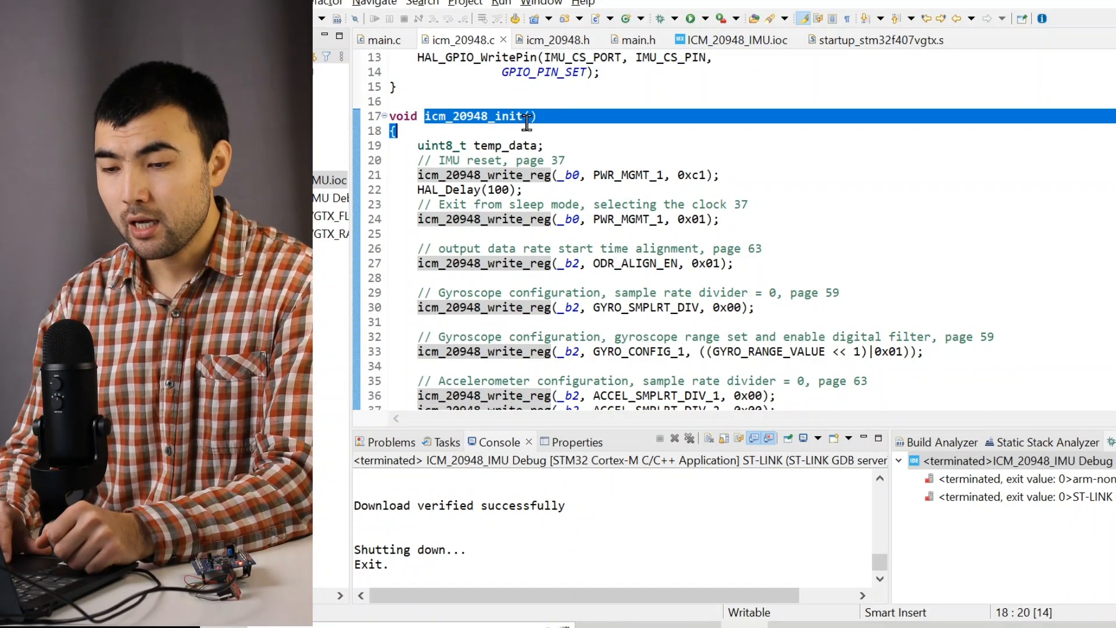
pyautogui.scroll(3)
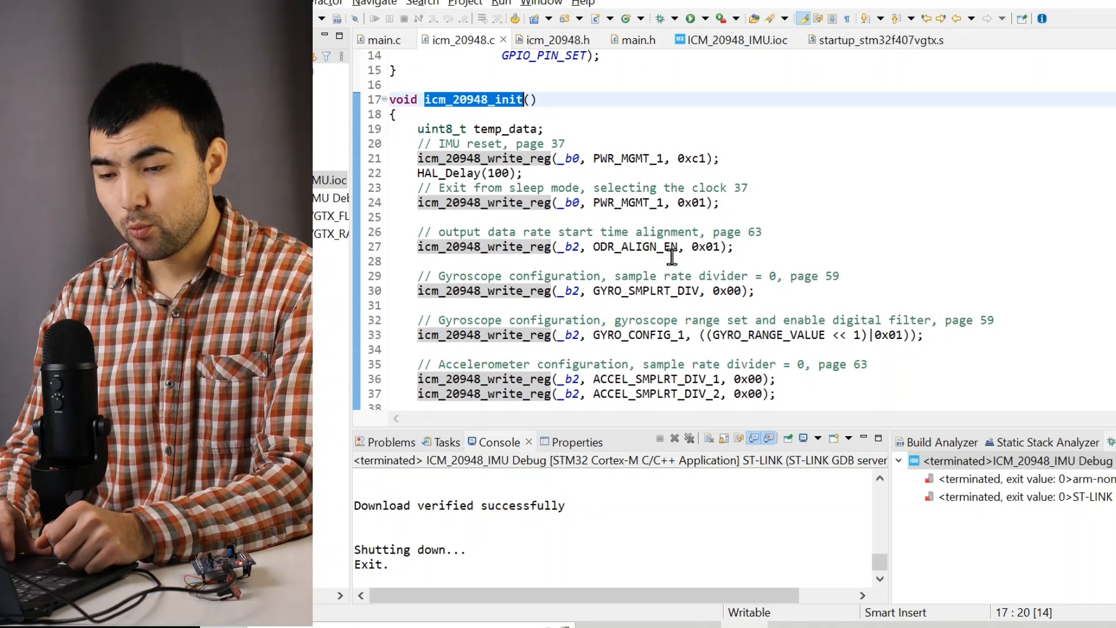
pyautogui.doubleClick(485, 158)
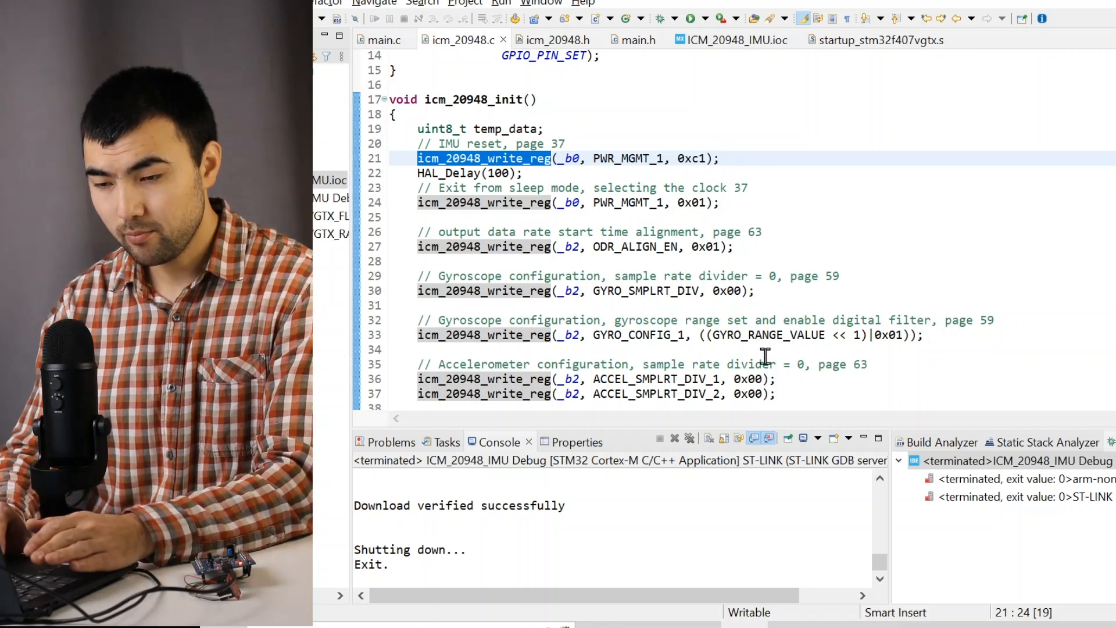
pyautogui.doubleClick(626, 158)
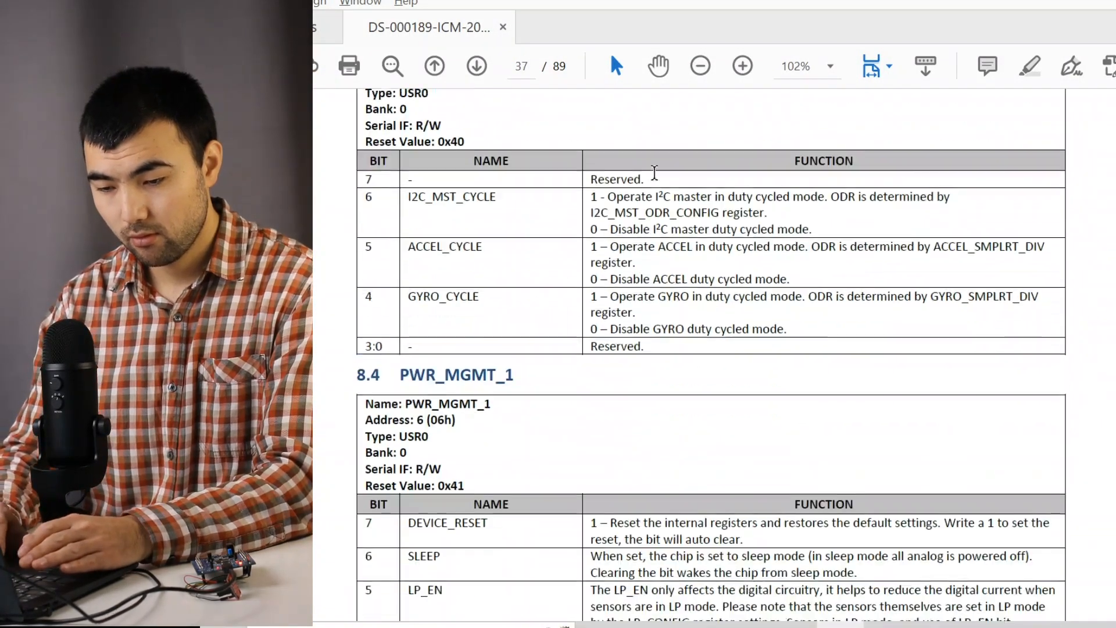
pyautogui.scroll(-3)
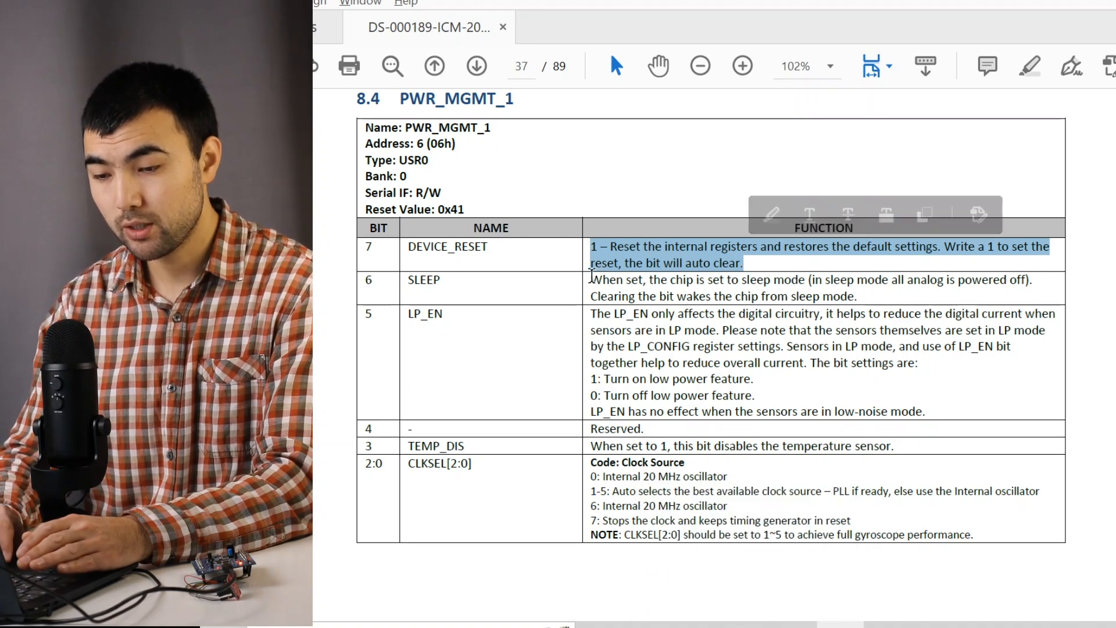
pyautogui.click(618, 279)
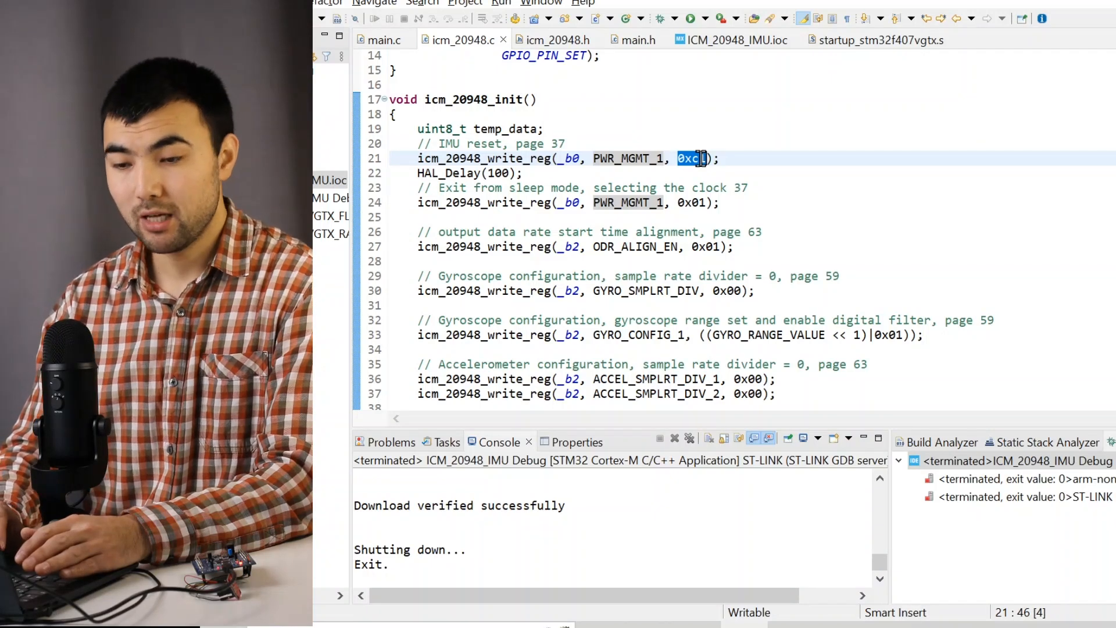
pyautogui.scroll(-3)
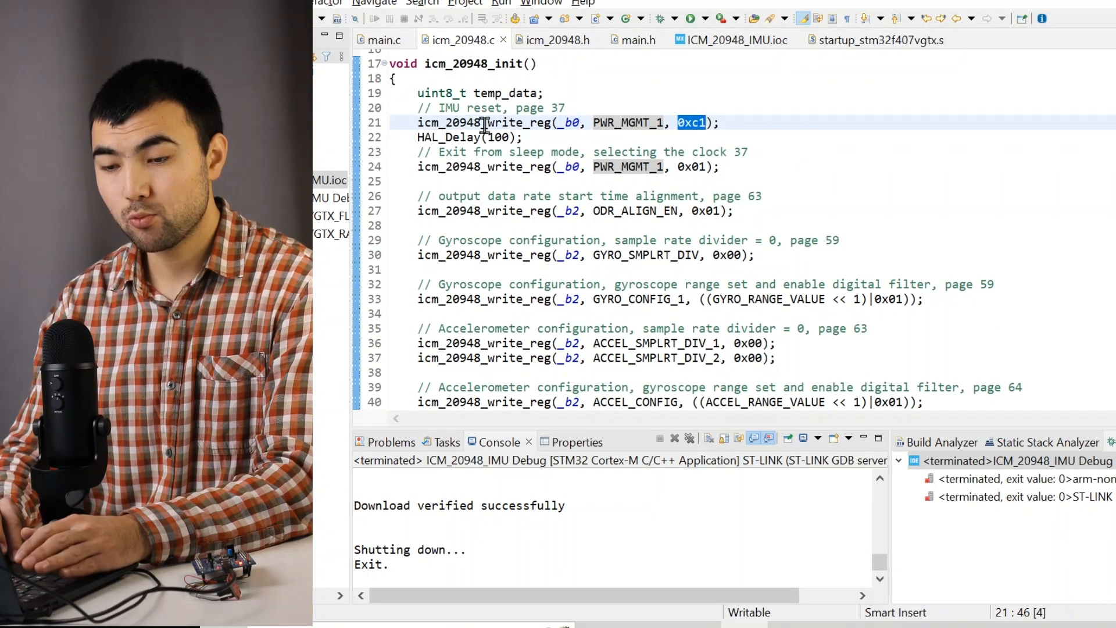
pyautogui.doubleClick(498, 137)
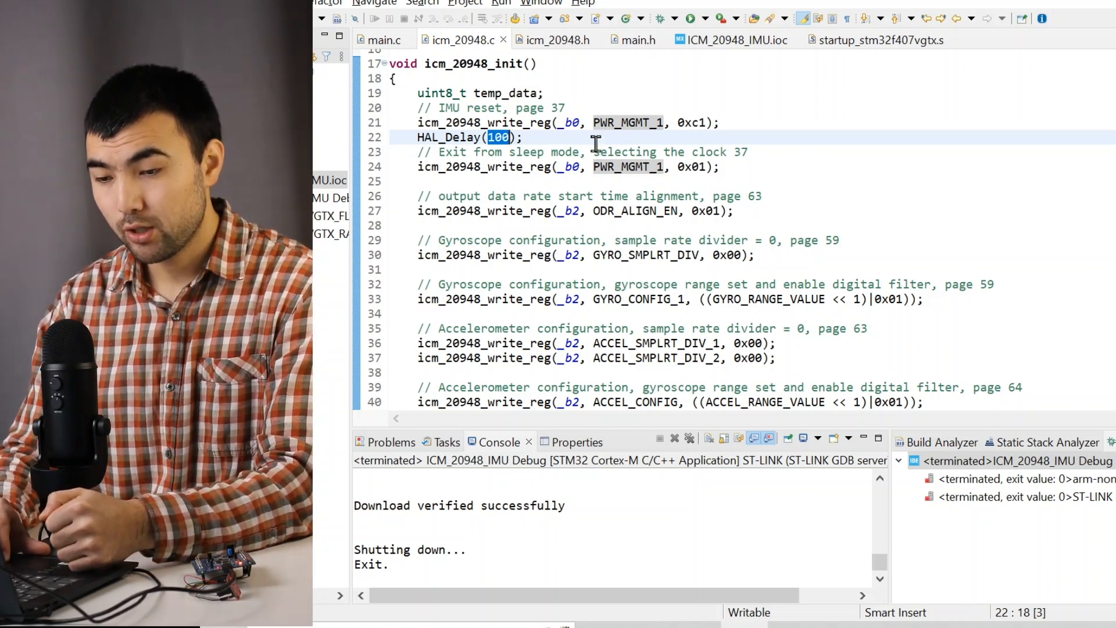
pyautogui.doubleClick(629, 166)
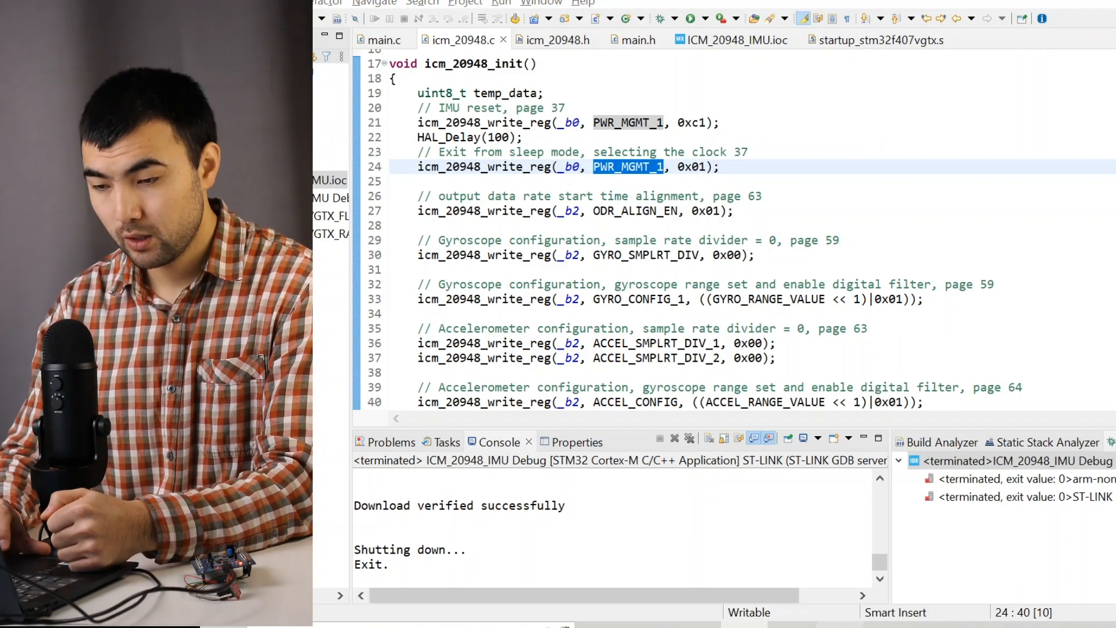
pyautogui.click(426, 28)
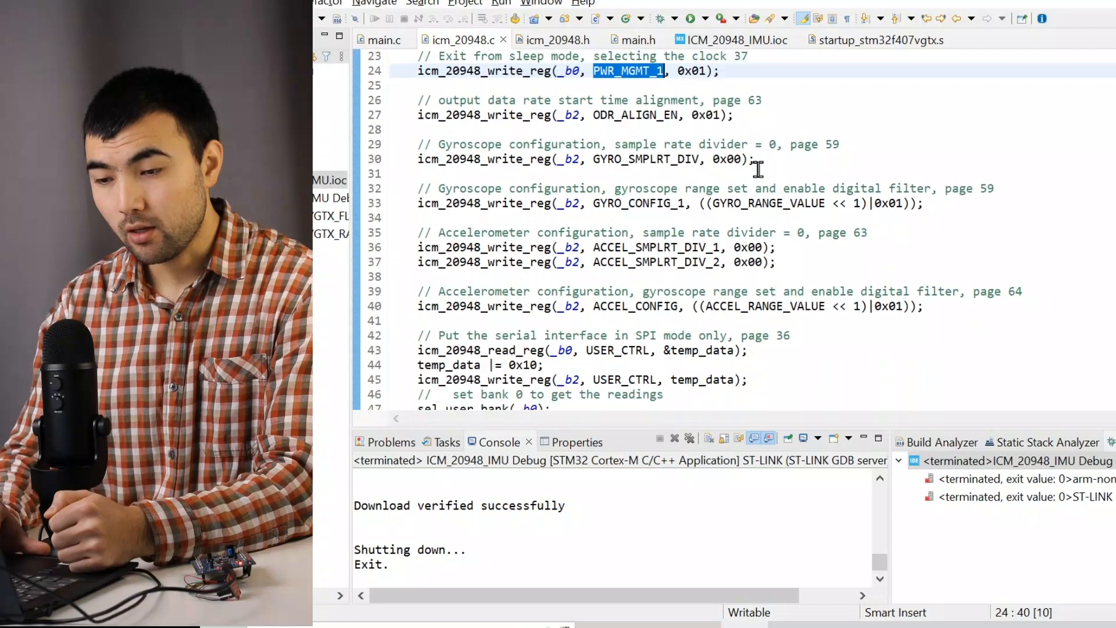
pyautogui.doubleClick(634, 115)
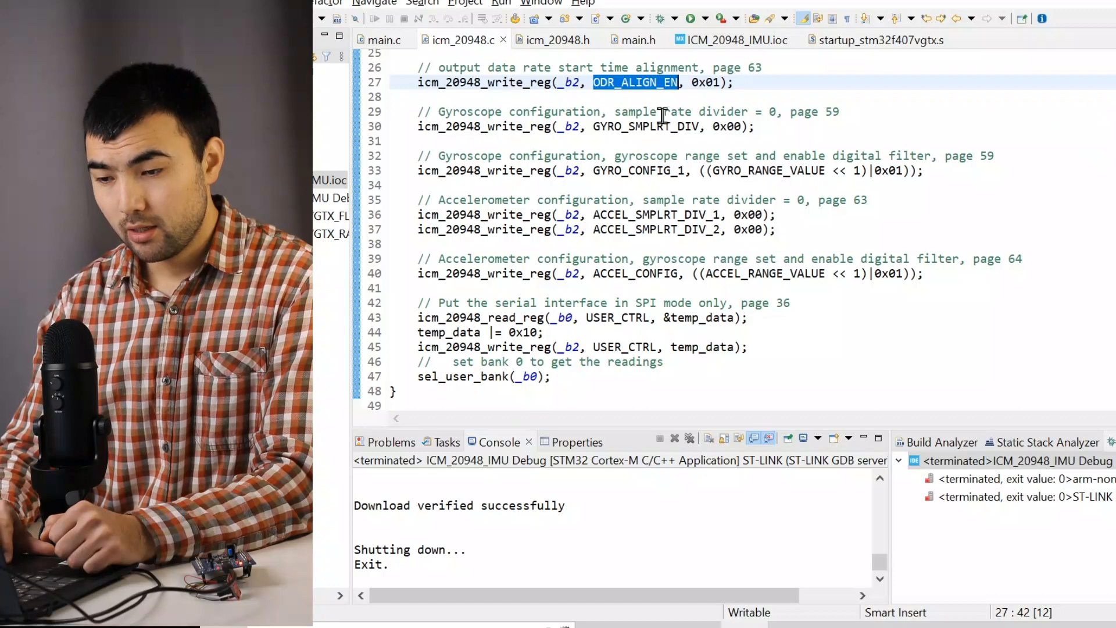
pyautogui.doubleClick(645, 126)
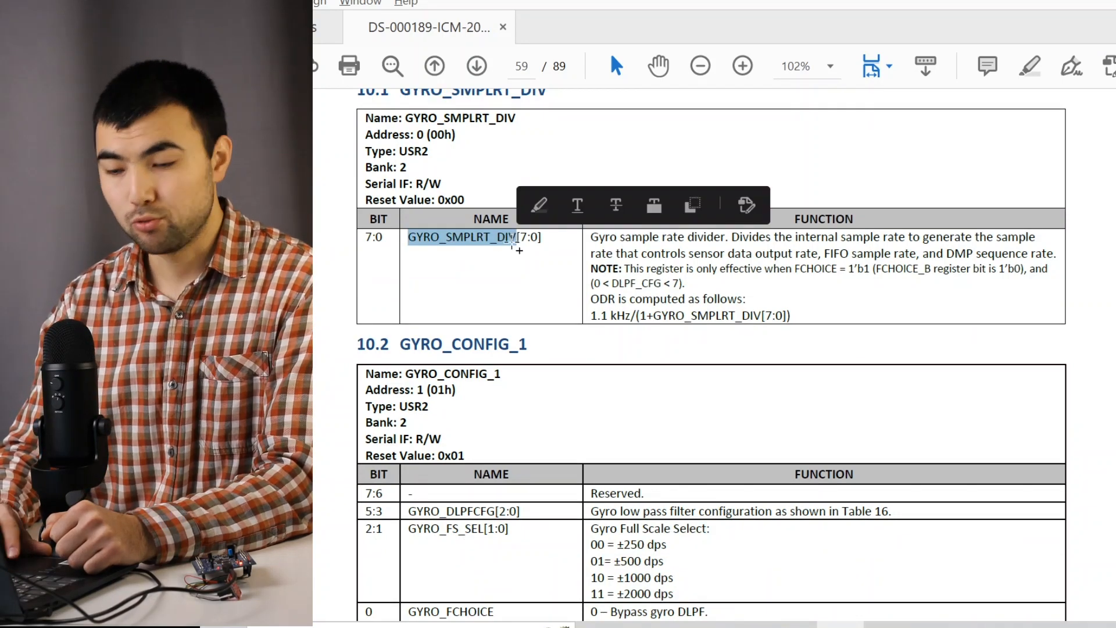
pyautogui.click(597, 315)
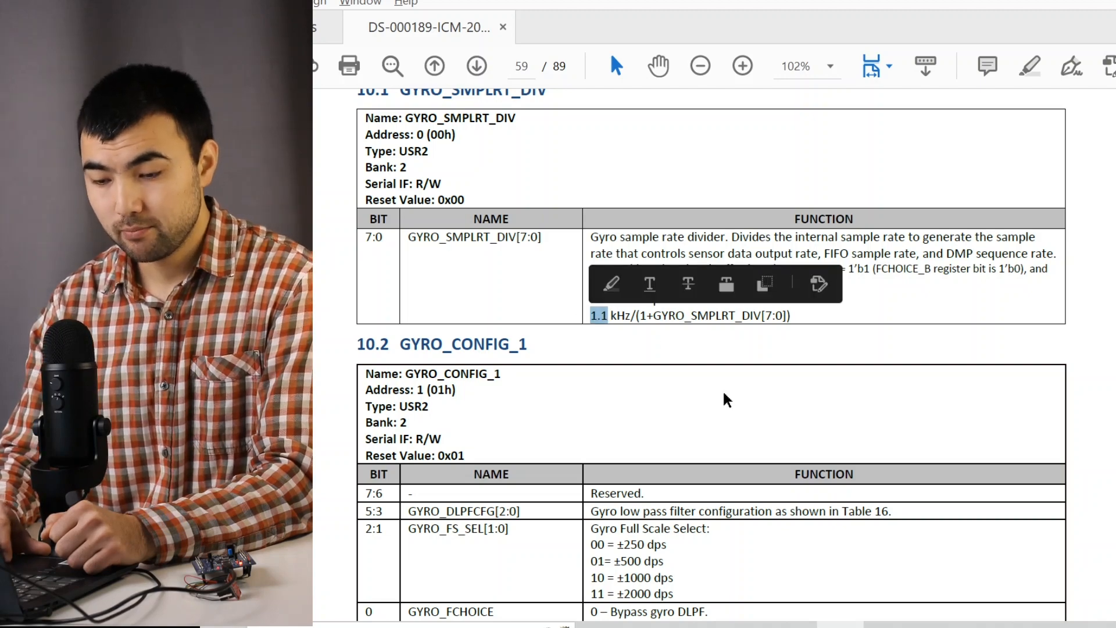
pyautogui.scroll(-3)
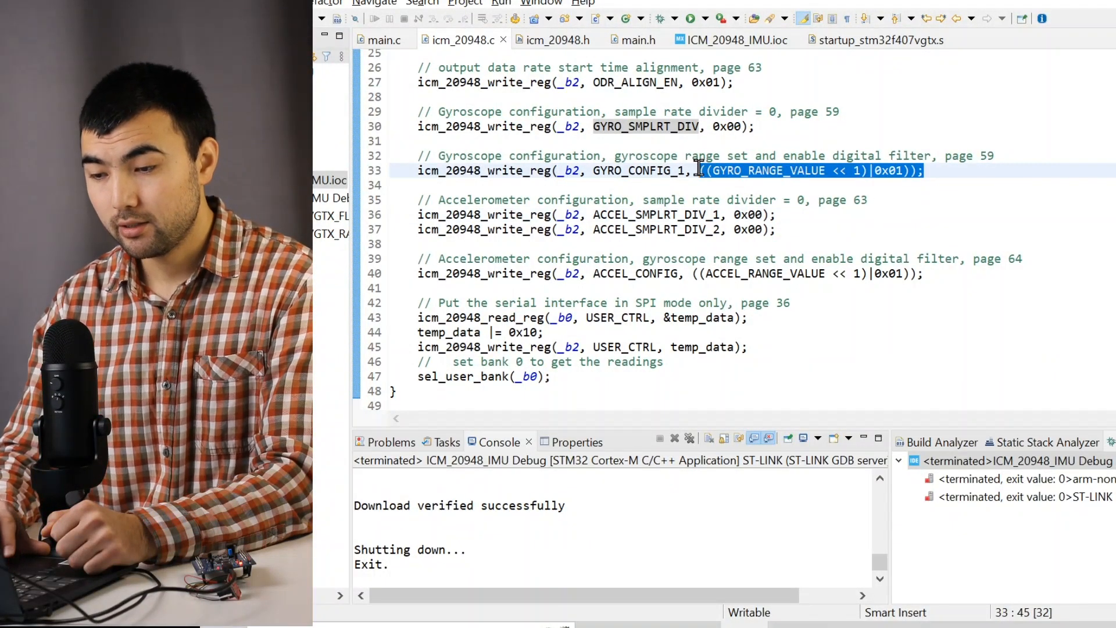
pyautogui.moveTo(863, 219)
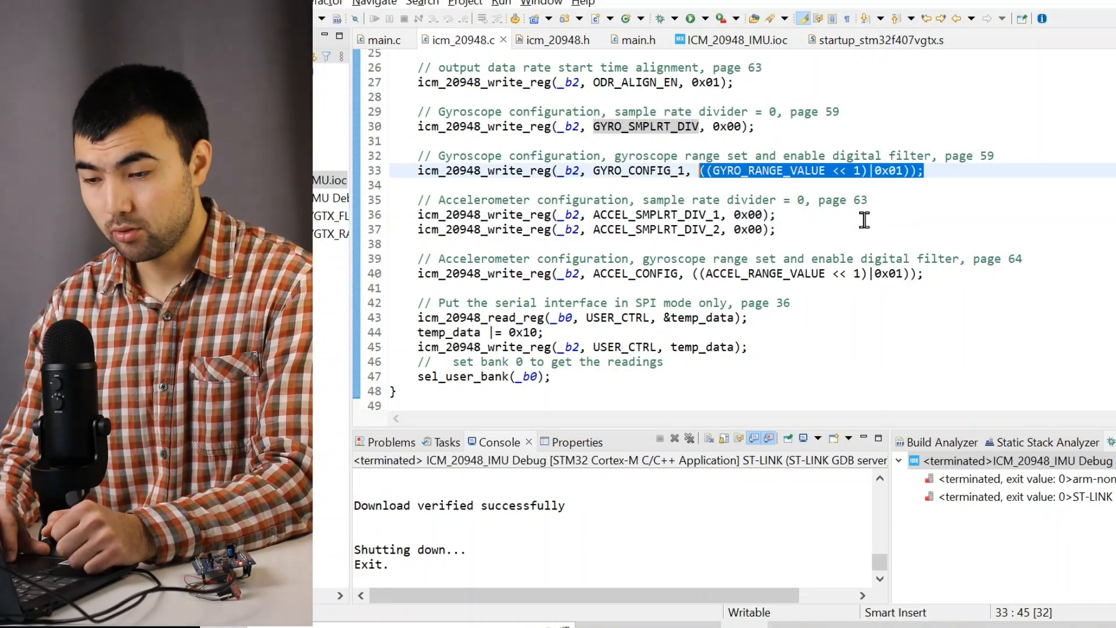
pyautogui.click(589, 244)
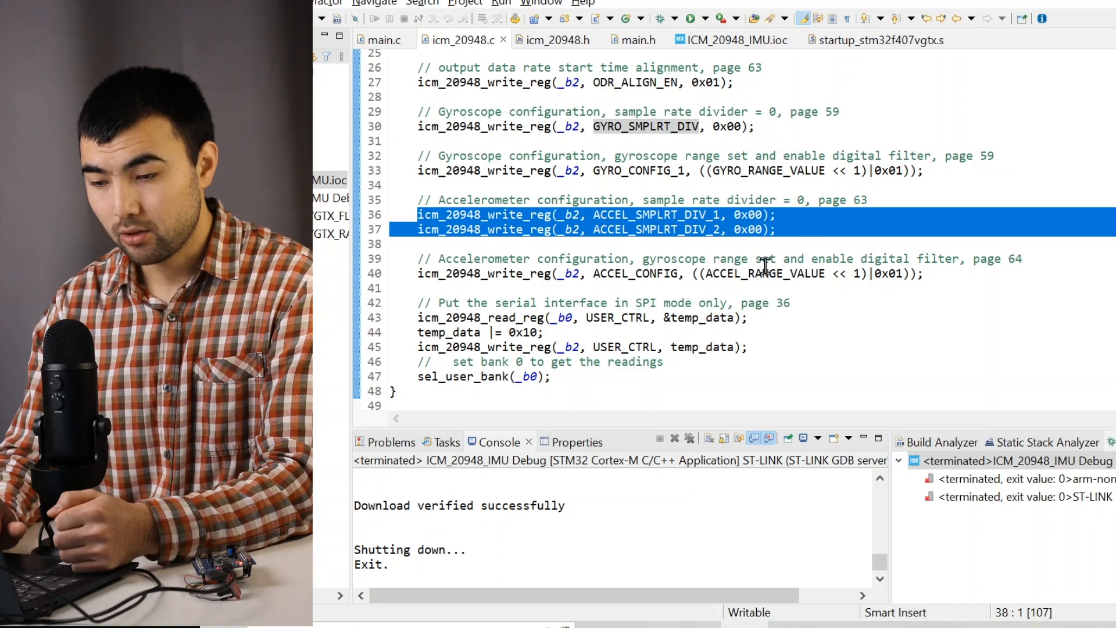
pyautogui.doubleClick(764, 273)
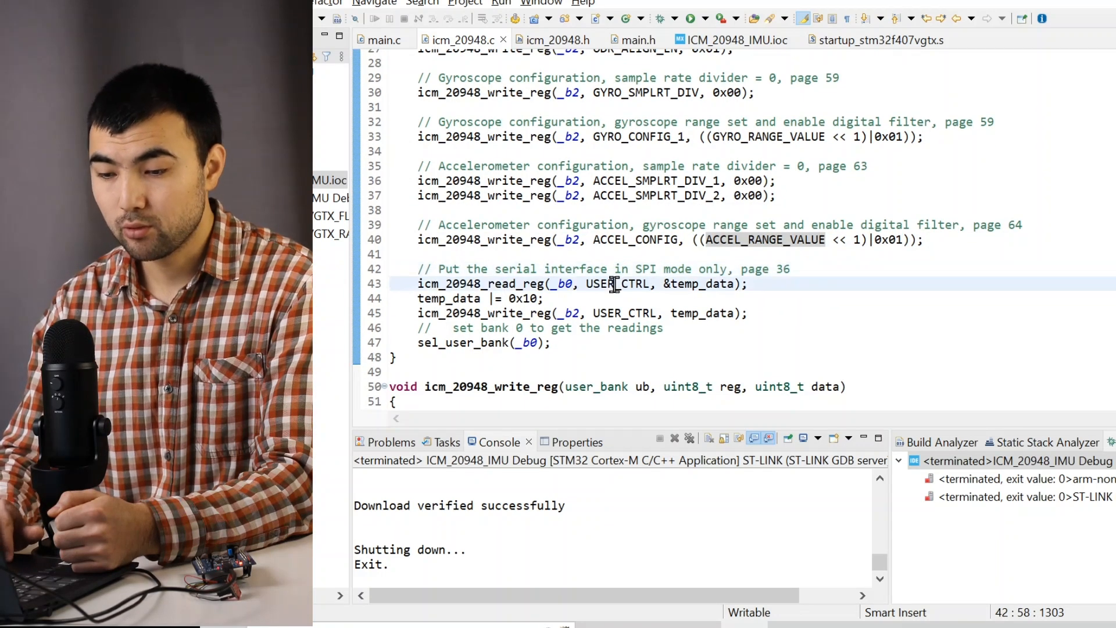
pyautogui.doubleClick(617, 283)
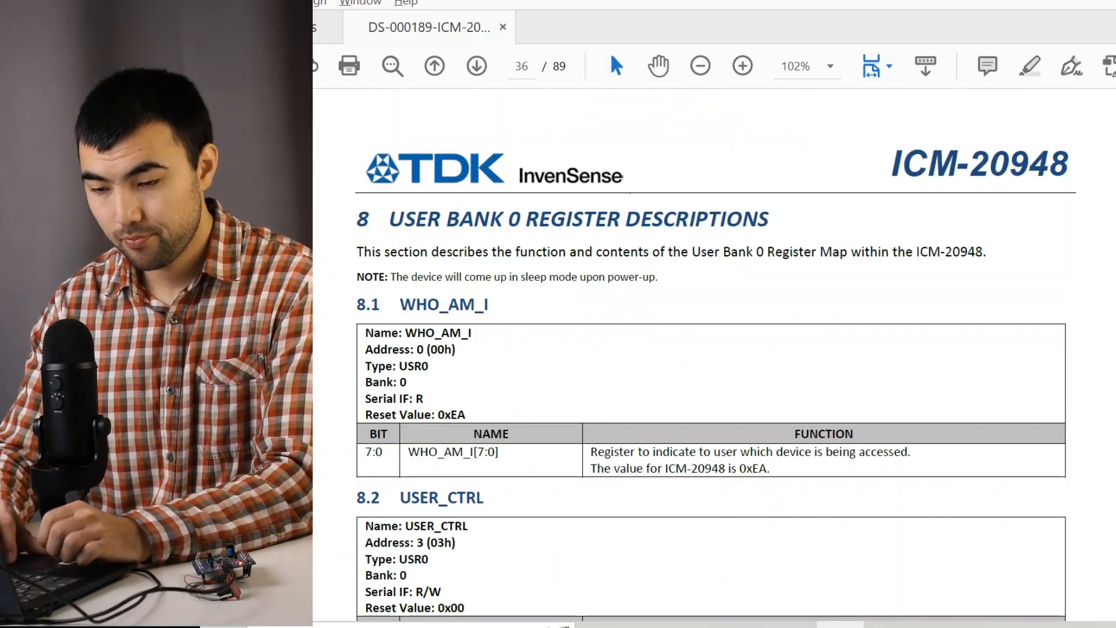
# Scroll datasheet page 36 to the USER_CTRL register bit table.
pyautogui.scroll(-3)
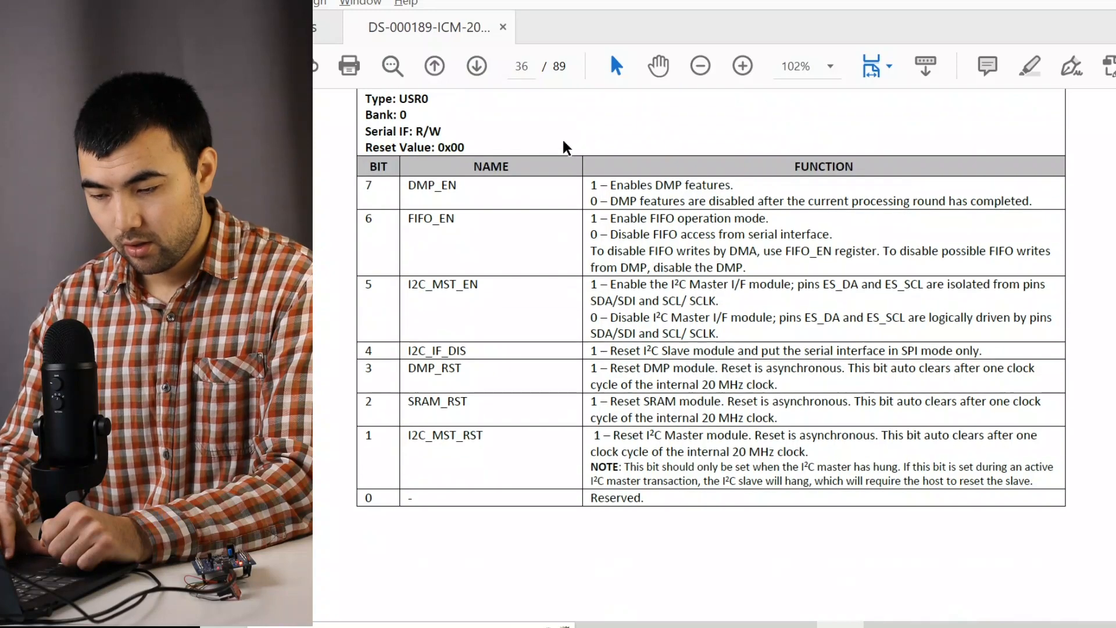
pyautogui.scroll(3)
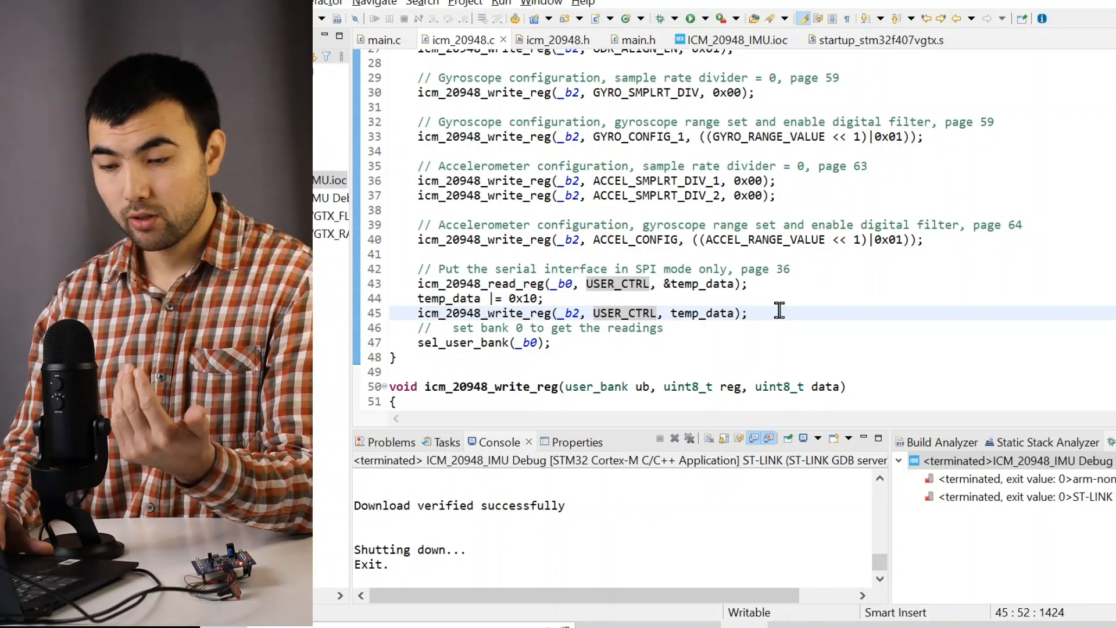
pyautogui.moveTo(643, 269)
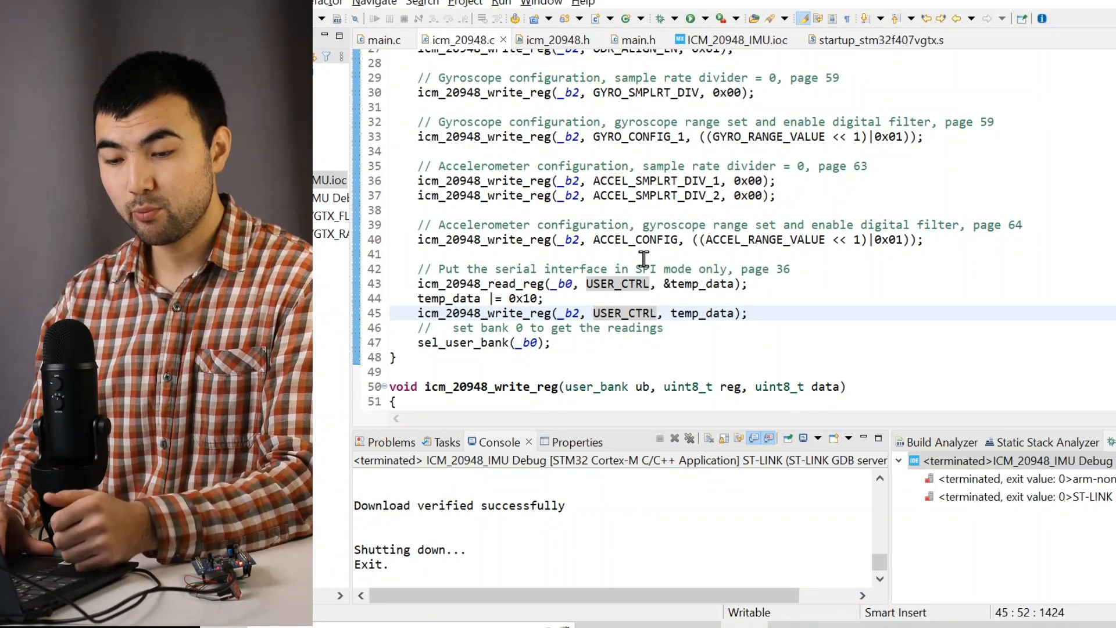
# Highlight USER_CTRL and temp_data in icm_20948.c, then find ACCEL_XOUT_H in the datasheet contents.
pyautogui.click(655, 283)
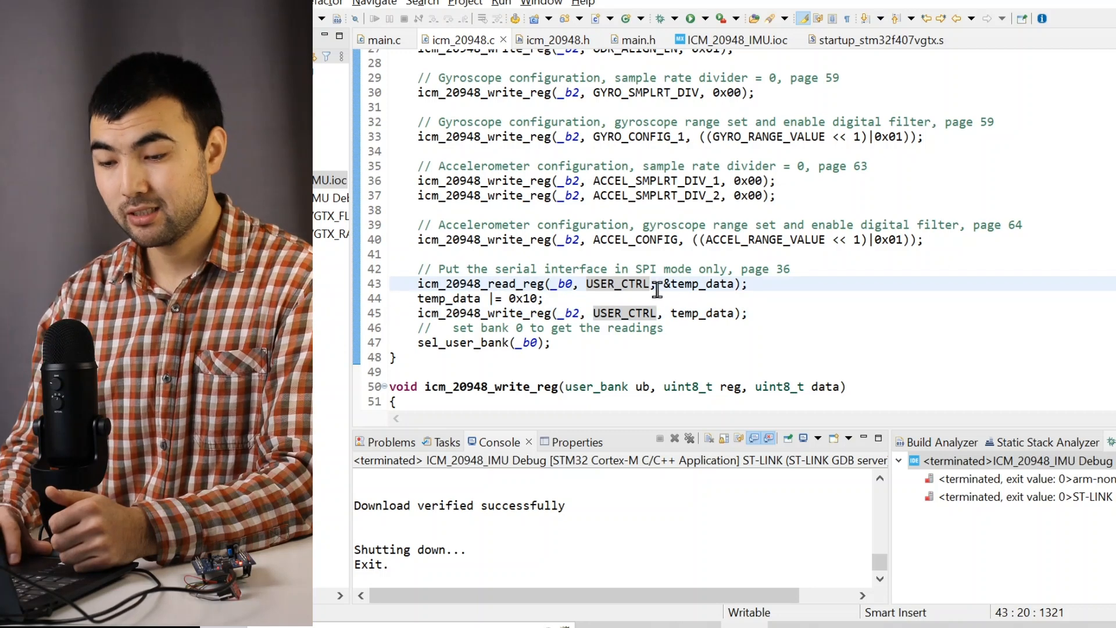
pyautogui.doubleClick(450, 298)
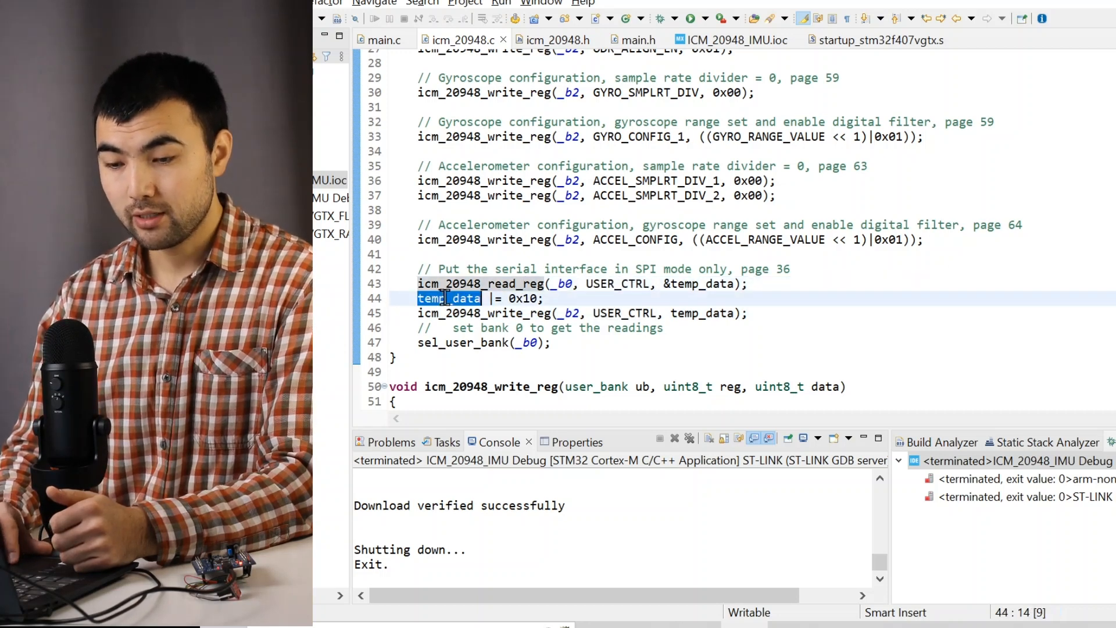
pyautogui.click(527, 298)
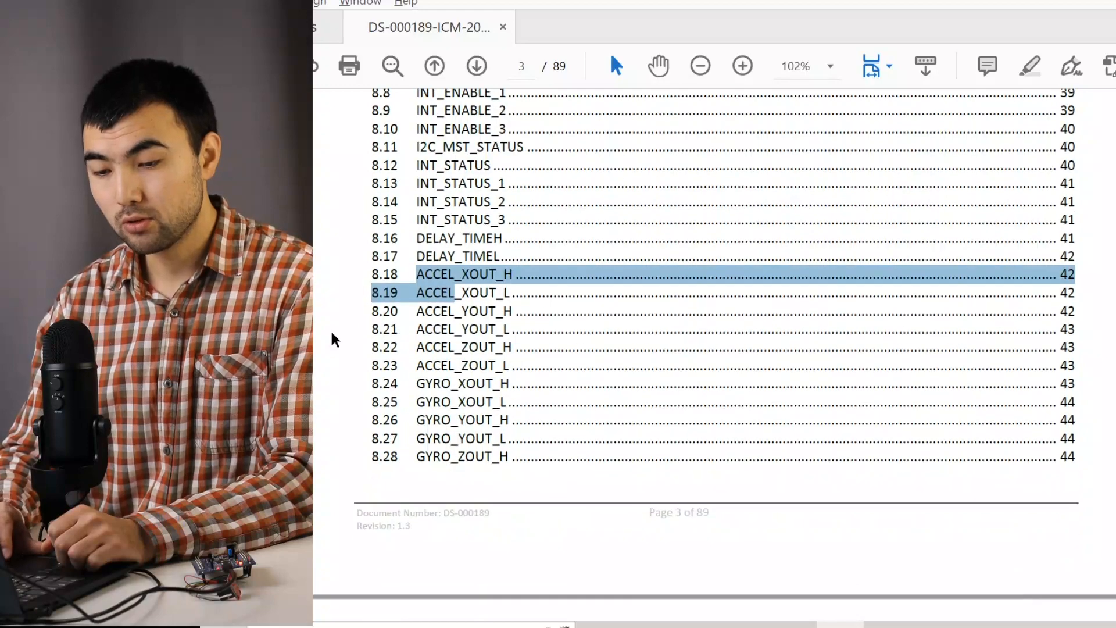
pyautogui.scroll(3)
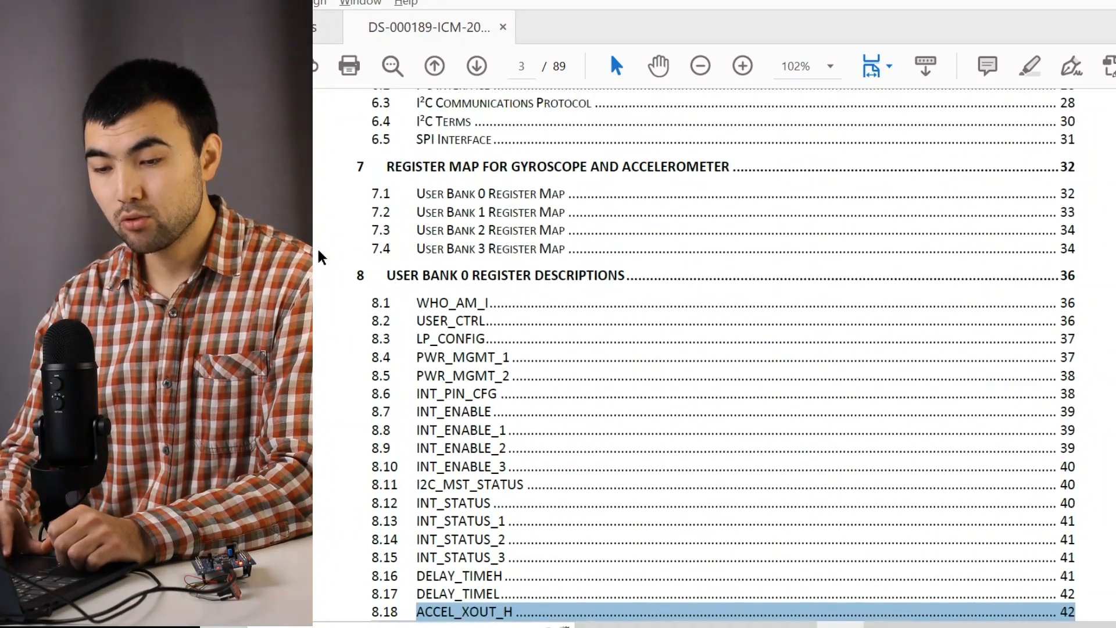
pyautogui.scroll(-3)
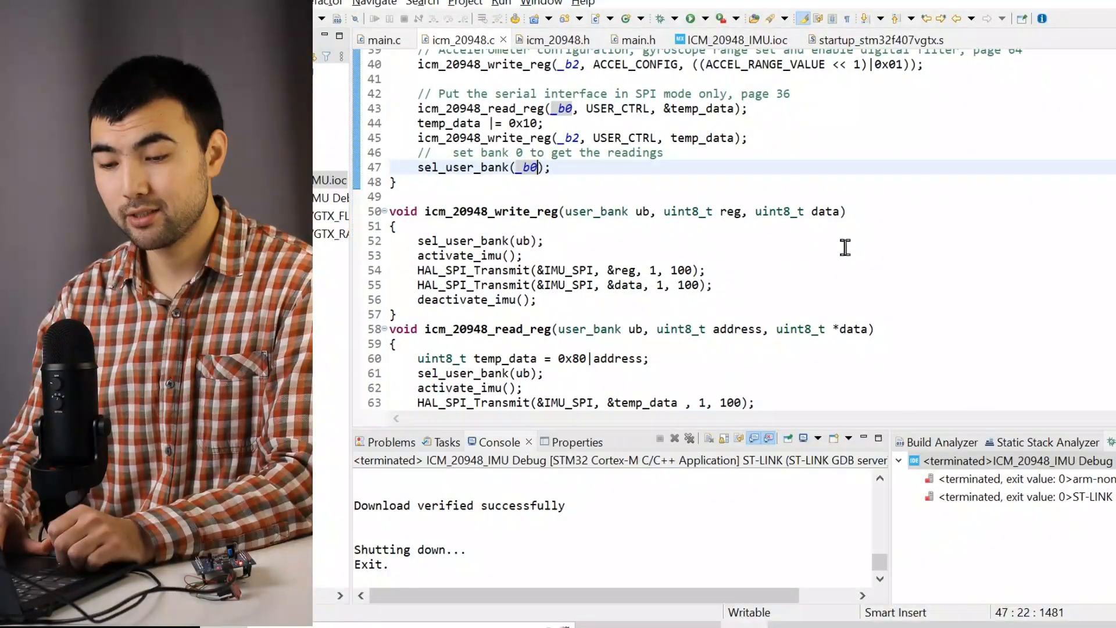
# Scroll icm_20948.c to the icm_20948_read_data() function.
pyautogui.scroll(-3)
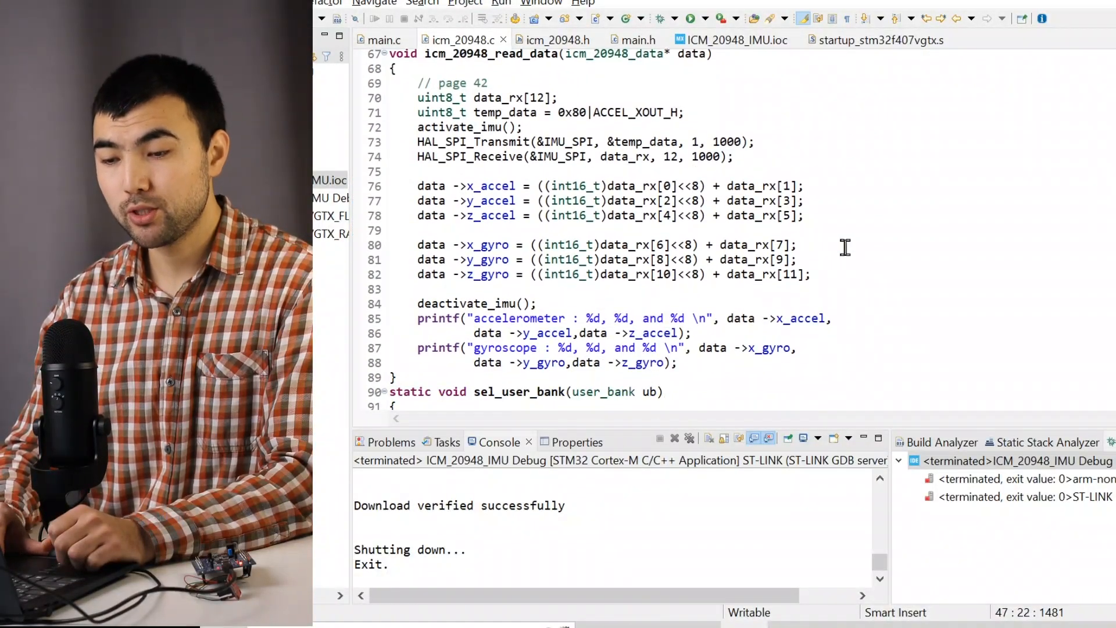
pyautogui.scroll(3)
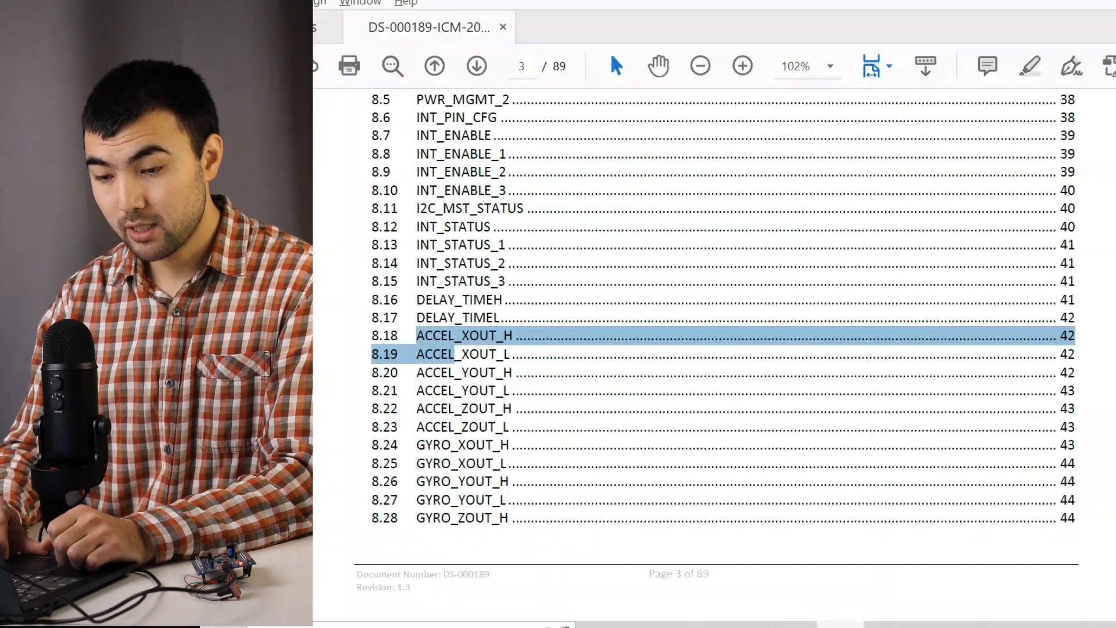
# Jump from the datasheet contents to the ACCEL_XOUT_H register description on page 42.
pyautogui.scroll(-3)
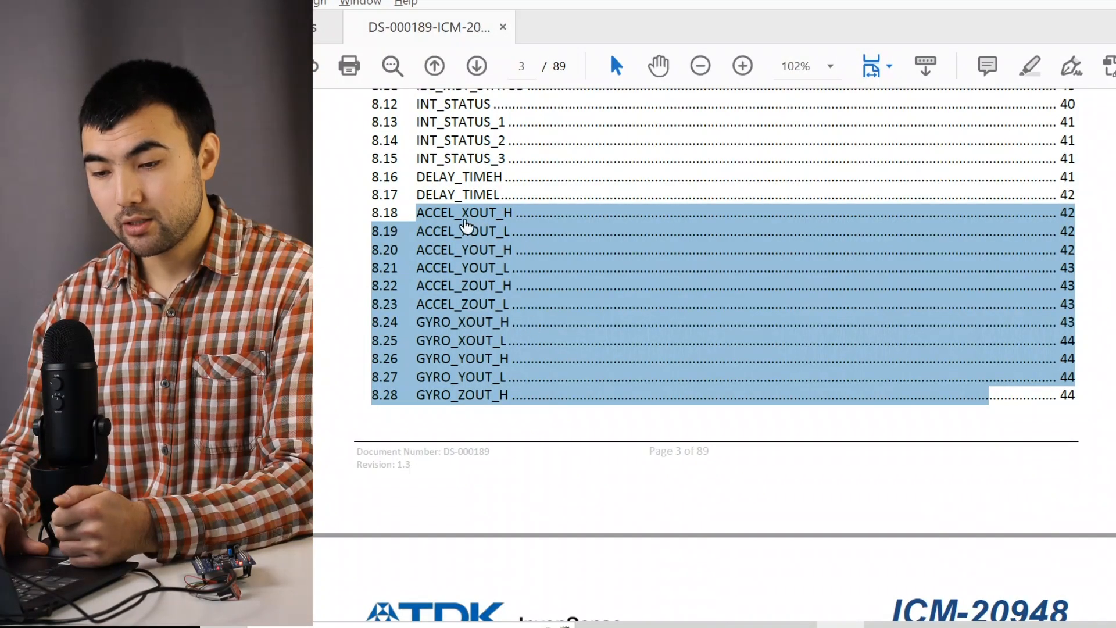
pyautogui.click(464, 212)
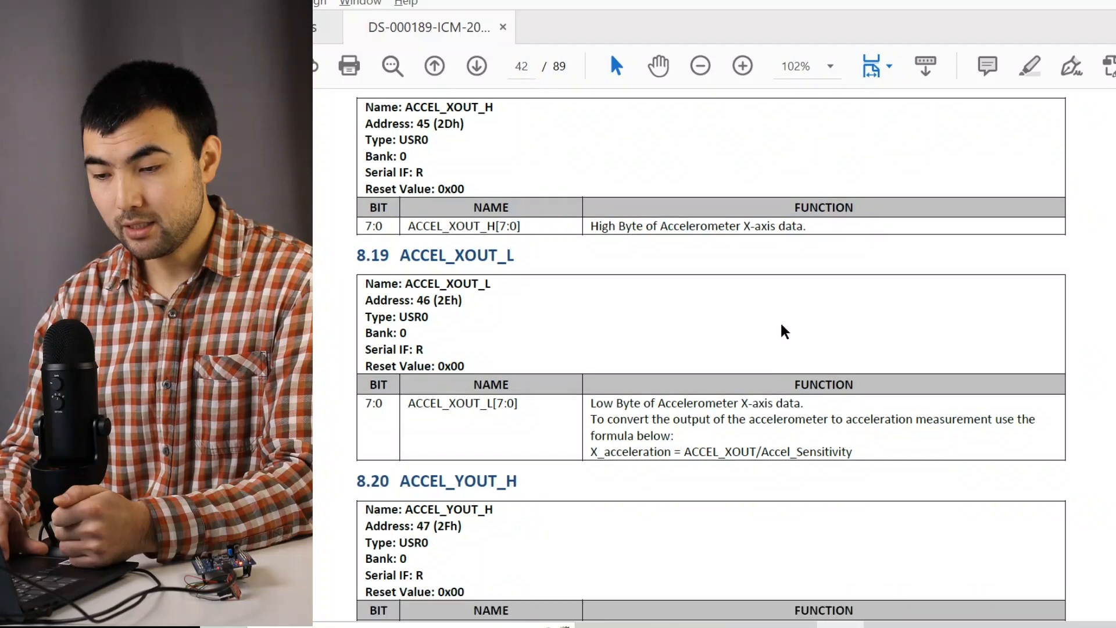
pyautogui.scroll(-3)
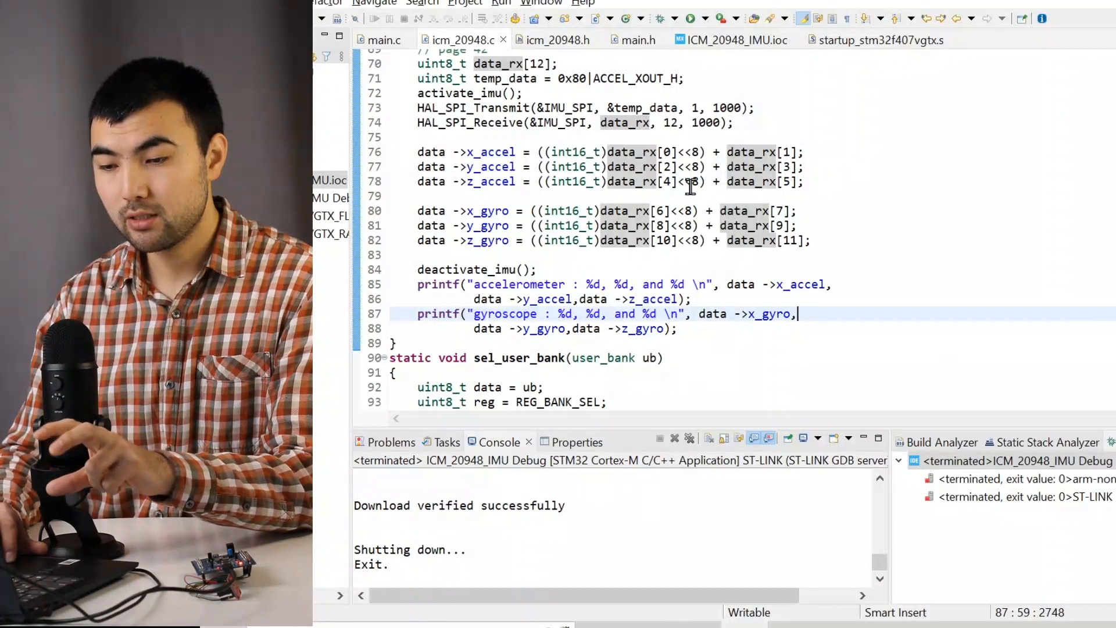
# Highlight the data_rx buffer in icm_20948_read_data() and scroll to its axis-combining lines.
pyautogui.doubleClick(461, 152)
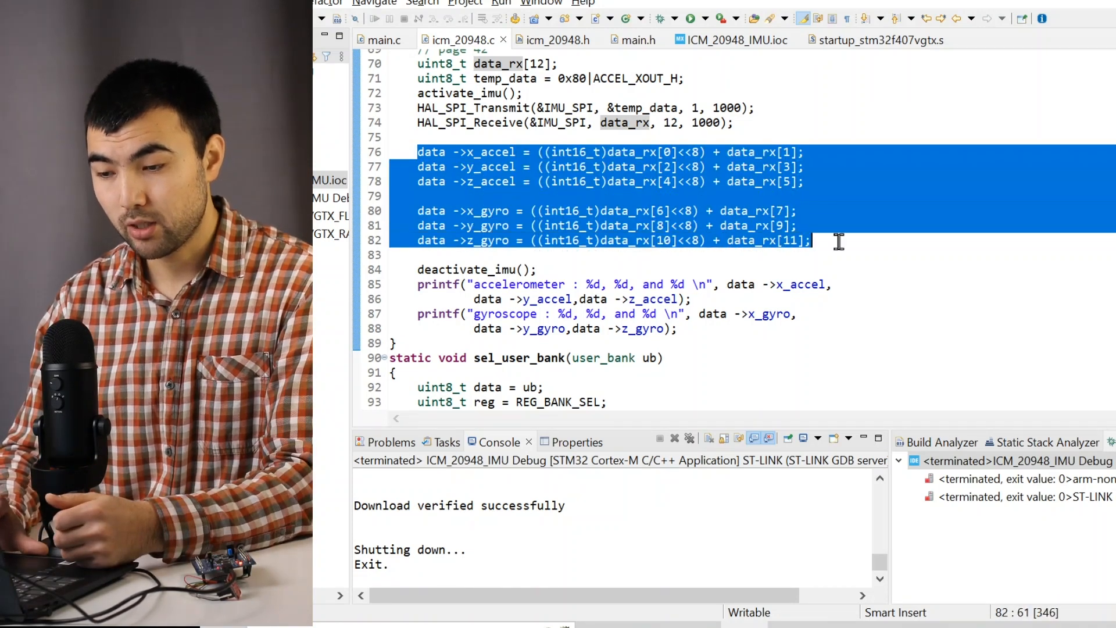
pyautogui.scroll(-3)
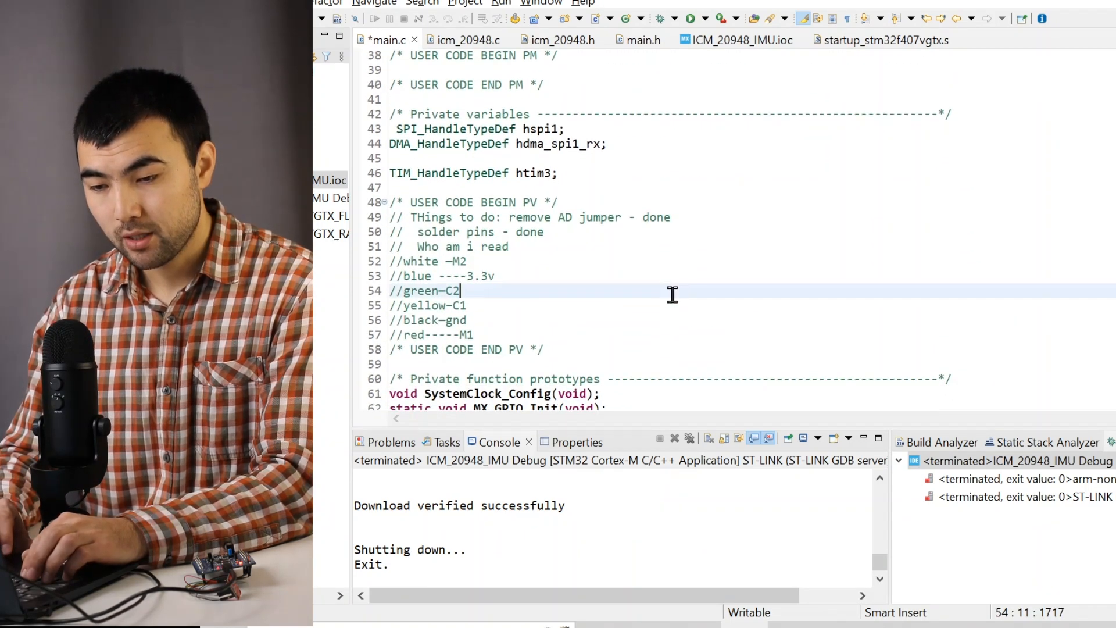
# Set the main loop delay to HAL_Delay(1000) before icm_20948_read_data(&imu_data).
pyautogui.scroll(-3)
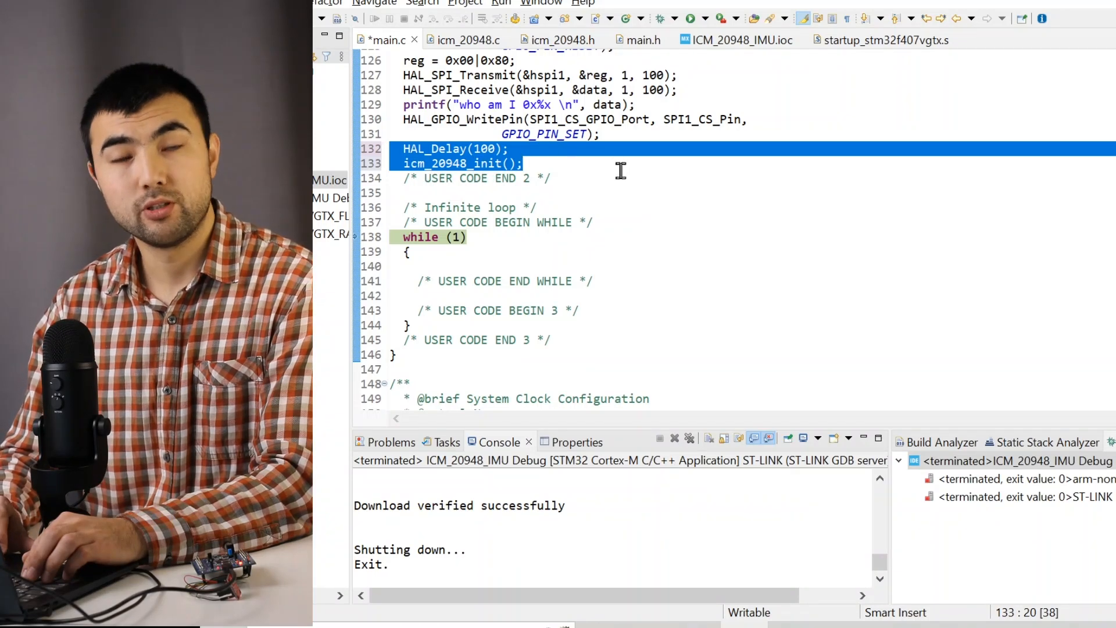
pyautogui.scroll(3)
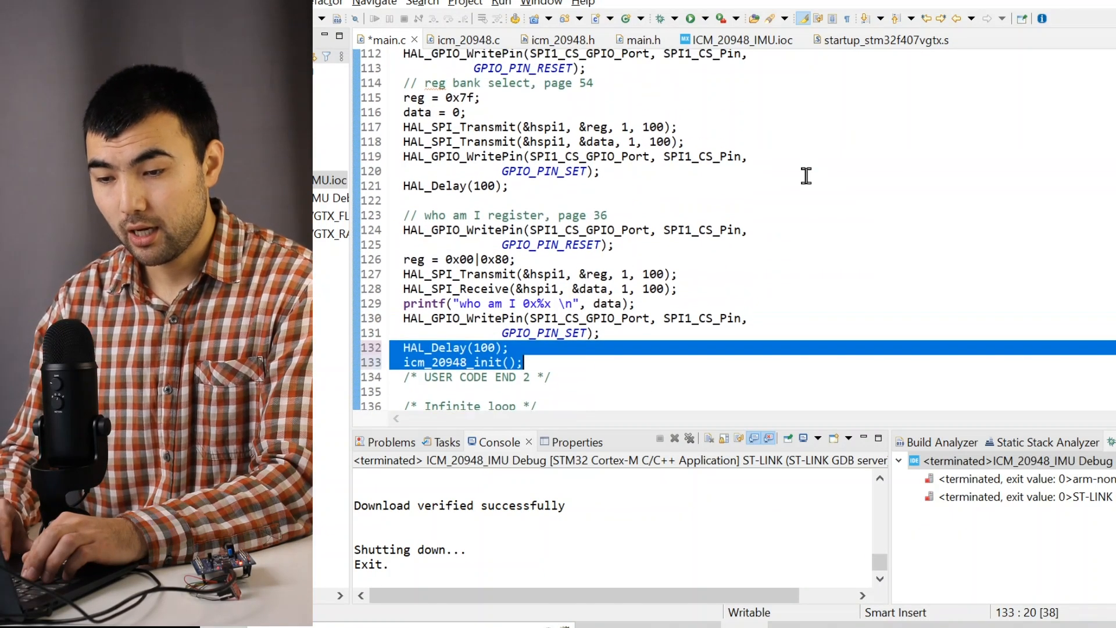
pyautogui.scroll(3)
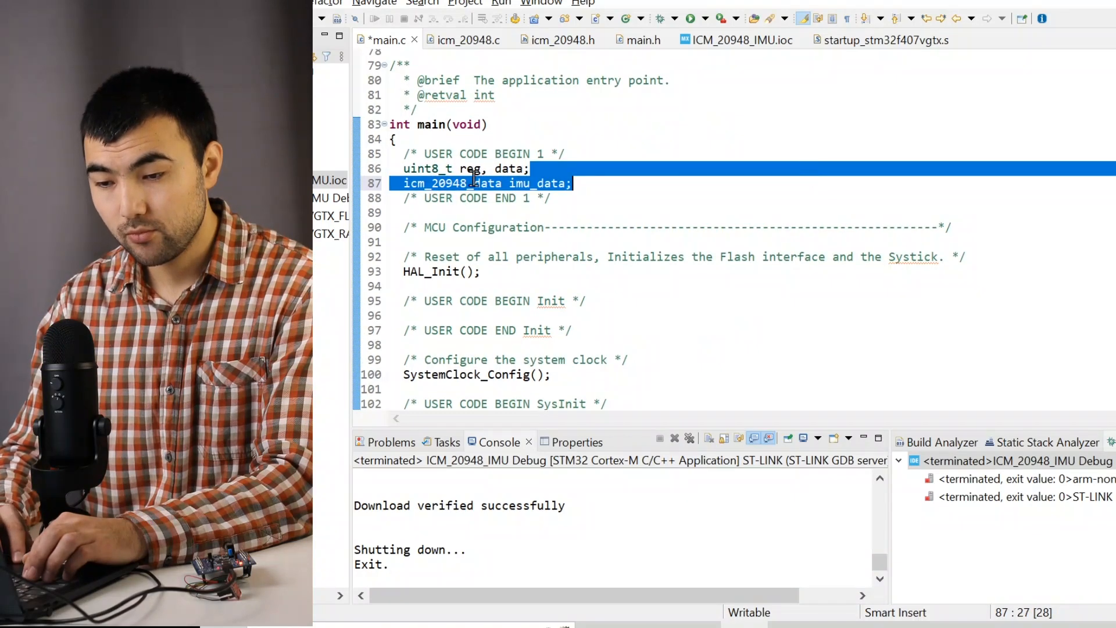
pyautogui.scroll(-3)
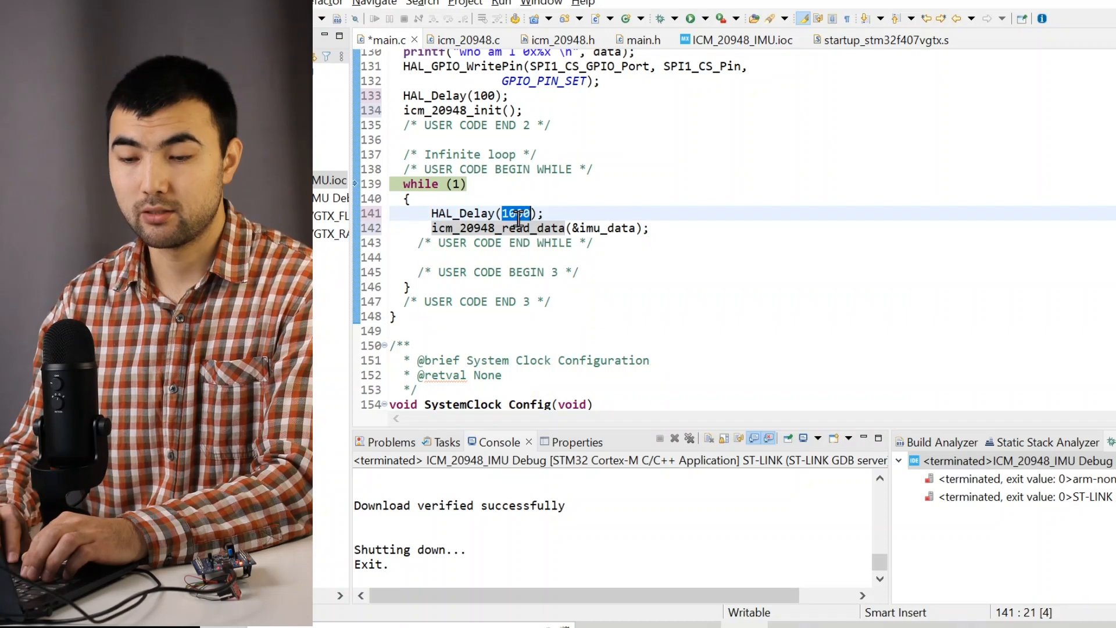
pyautogui.write('1000')
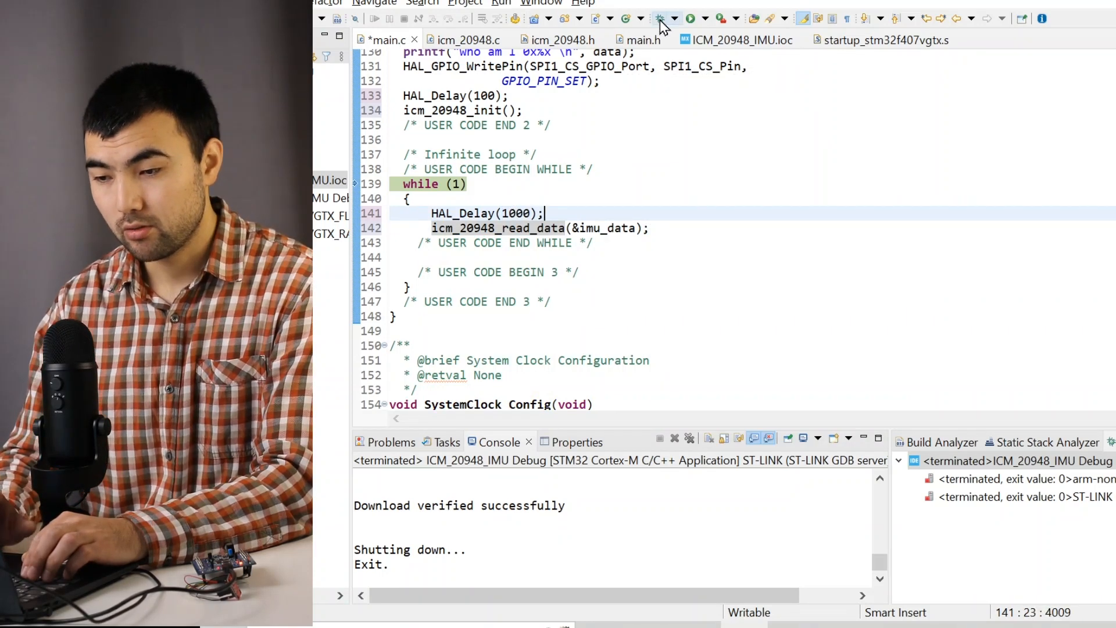
# Debug the firmware on the board and resume so SWV ITM Console shows 'who am I 0xea'.
pyautogui.click(690, 18)
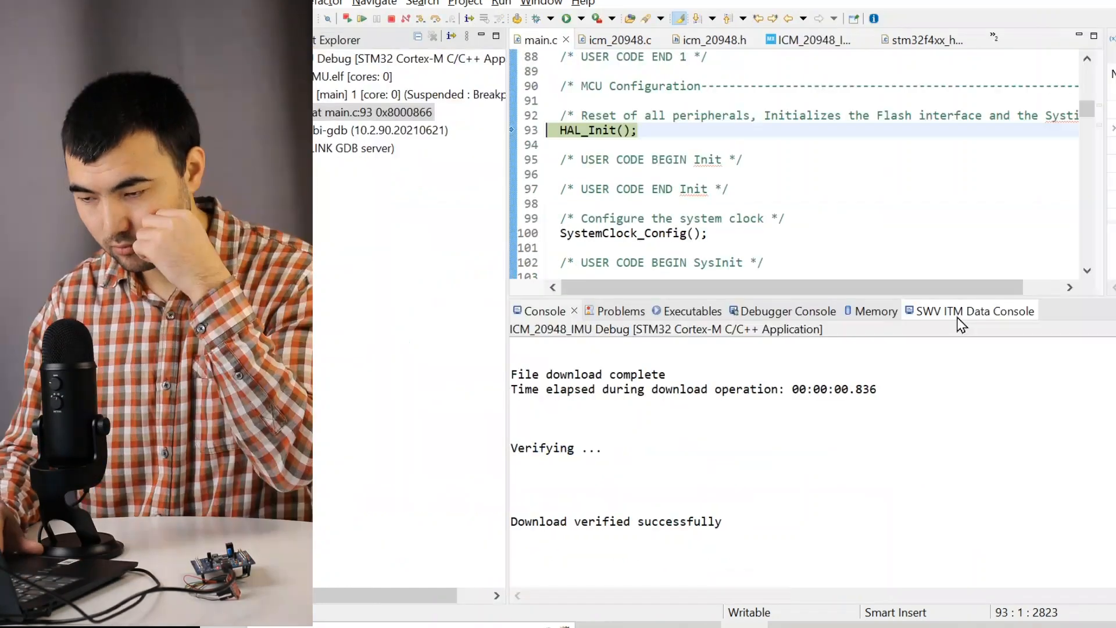
pyautogui.click(974, 311)
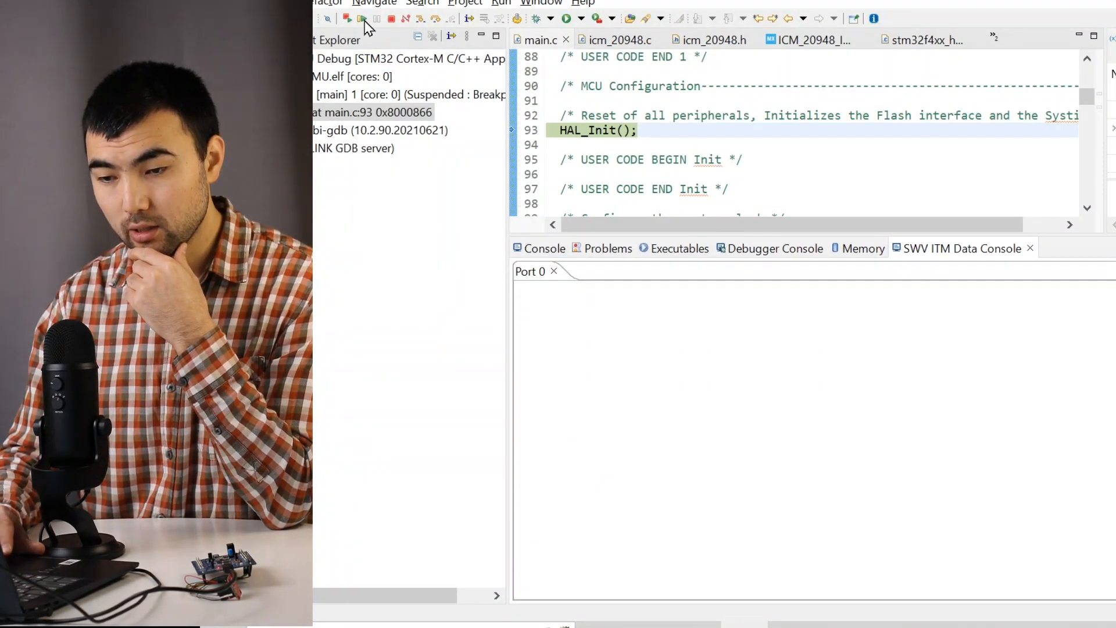
pyautogui.click(360, 19)
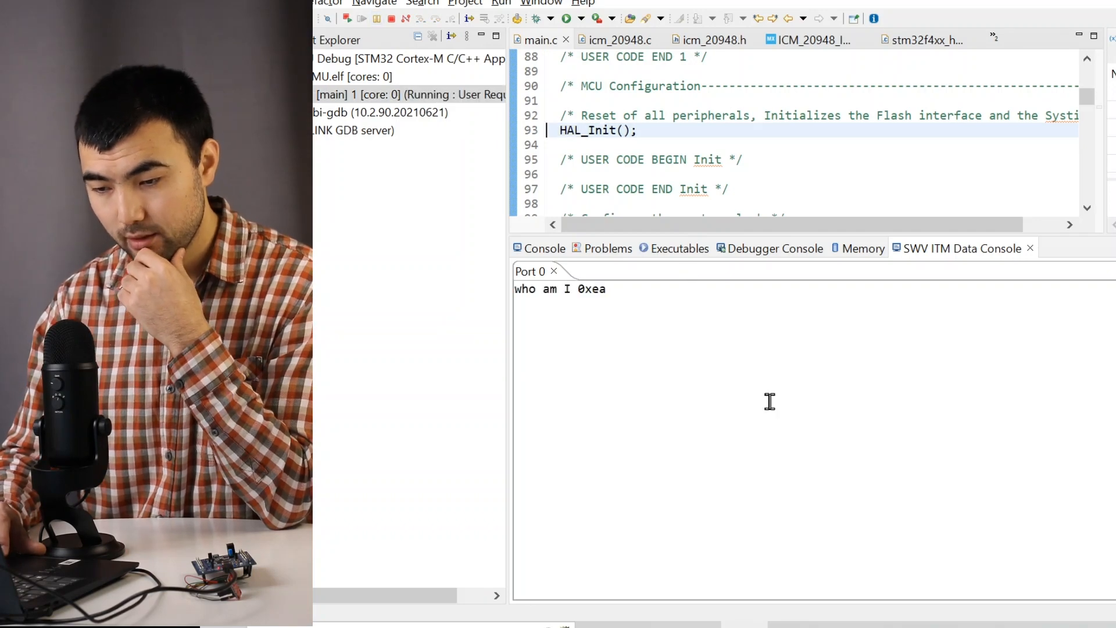